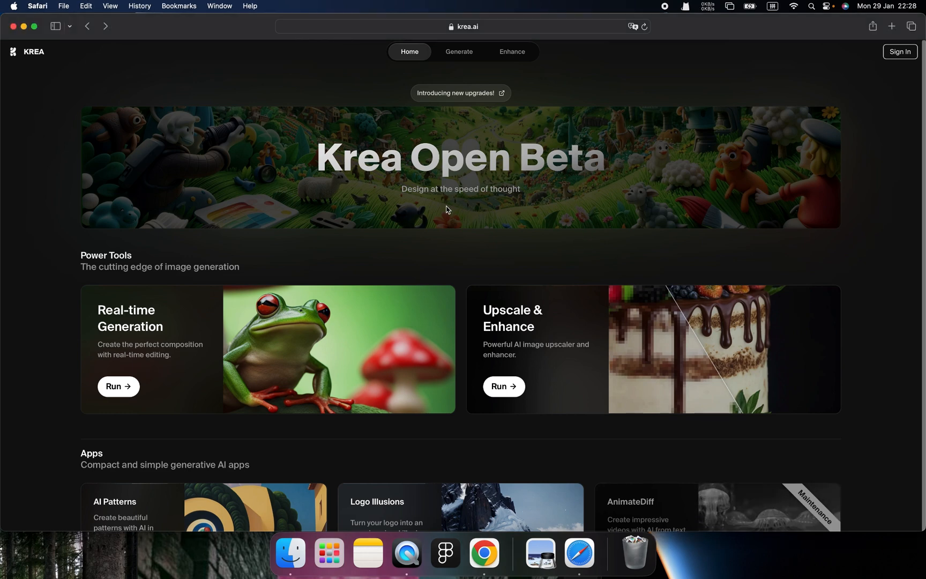
{"action": "mouse_move", "coordinate": [444, 258]}
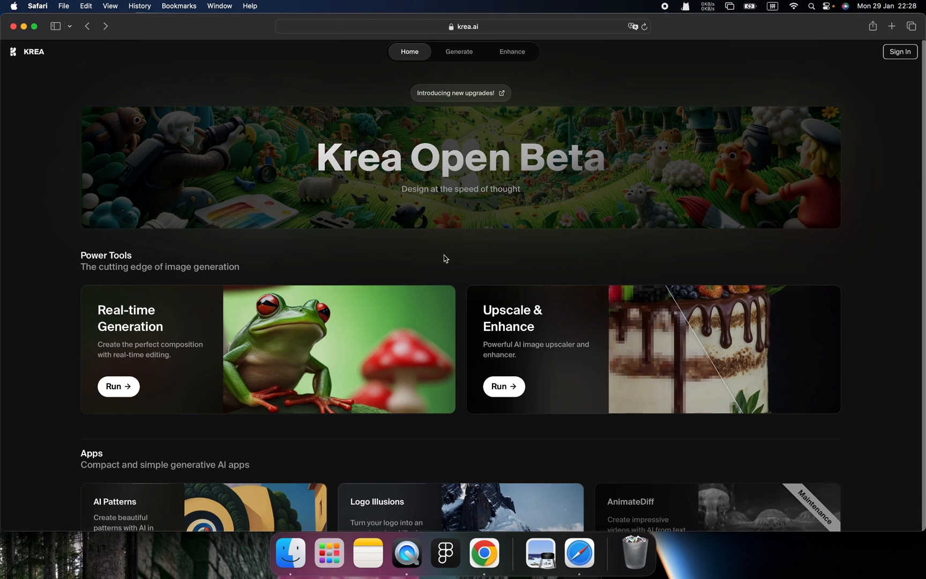
{"action": "mouse_move", "coordinate": [340, 181]}
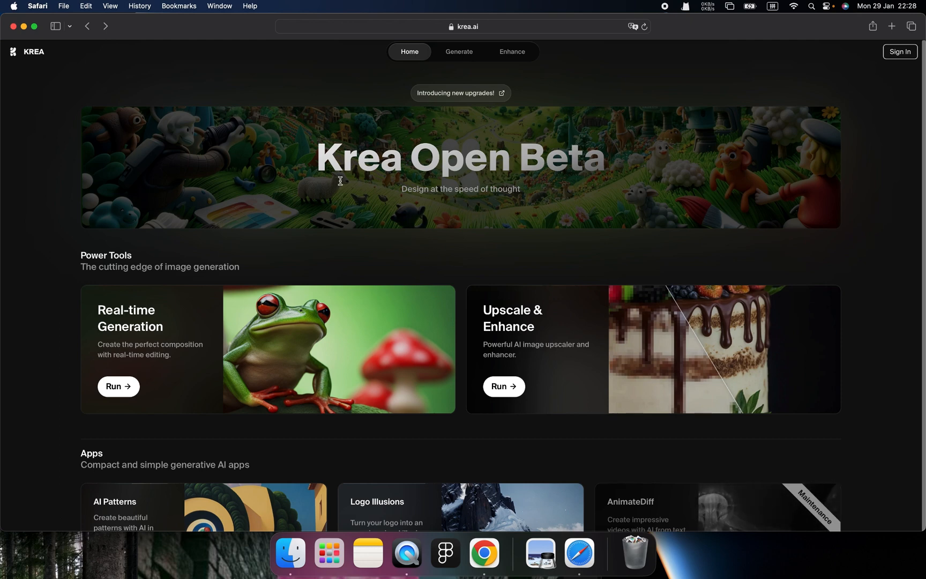
{"action": "mouse_move", "coordinate": [380, 224]}
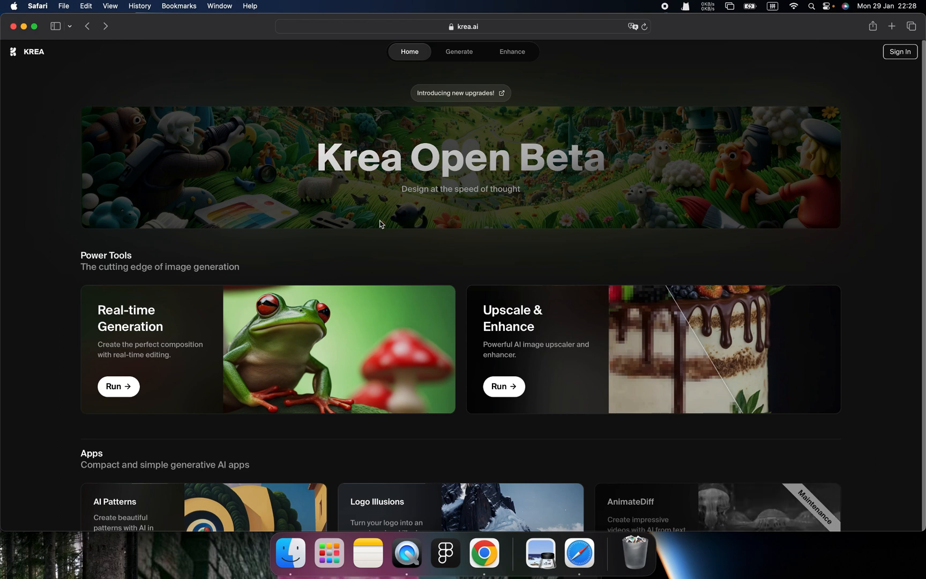
{"action": "mouse_move", "coordinate": [526, 266]}
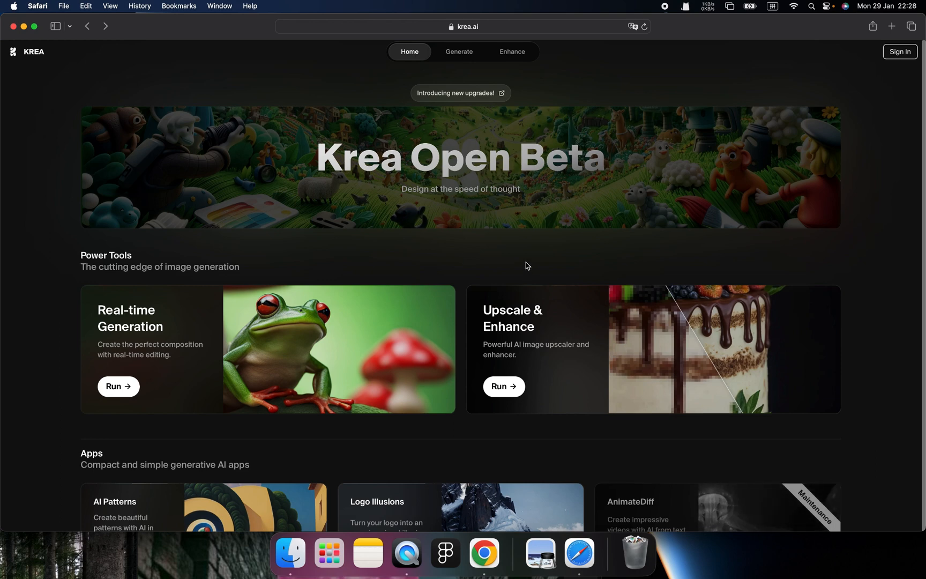
Bring up the KREA login page from Sign In and focus the empty Email field
{"action": "scroll", "scroll_direction": "down", "scroll_amount": 3}
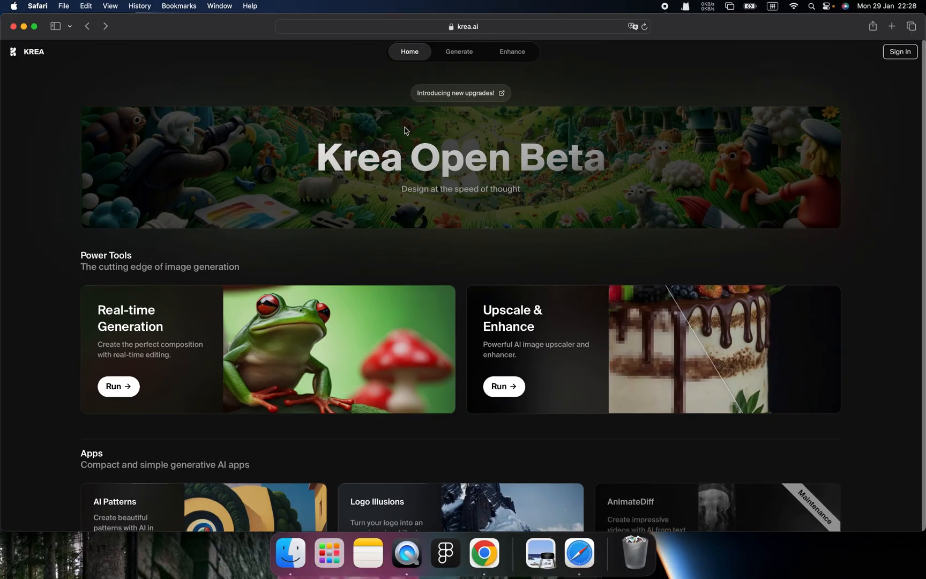
{"action": "mouse_move", "coordinate": [159, 364]}
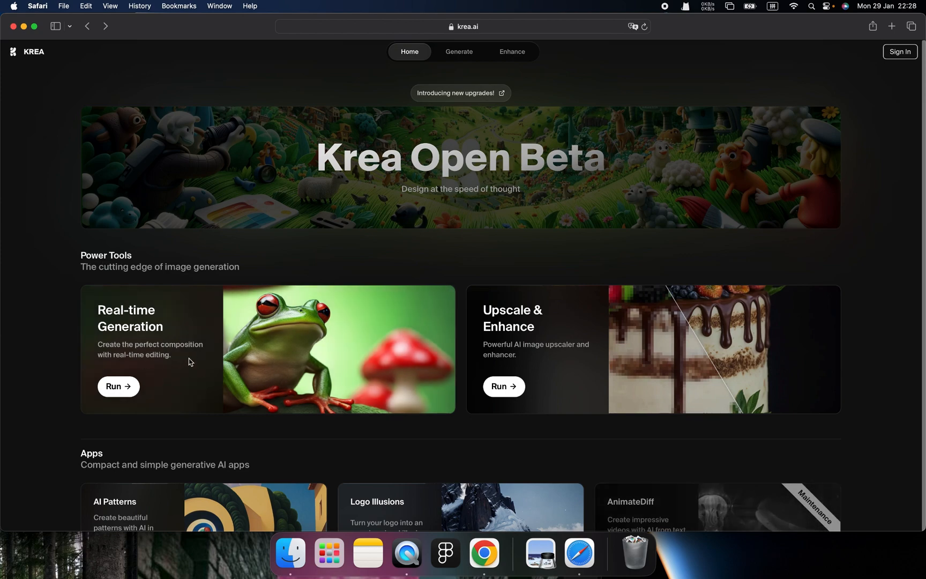
{"action": "mouse_move", "coordinate": [158, 334]}
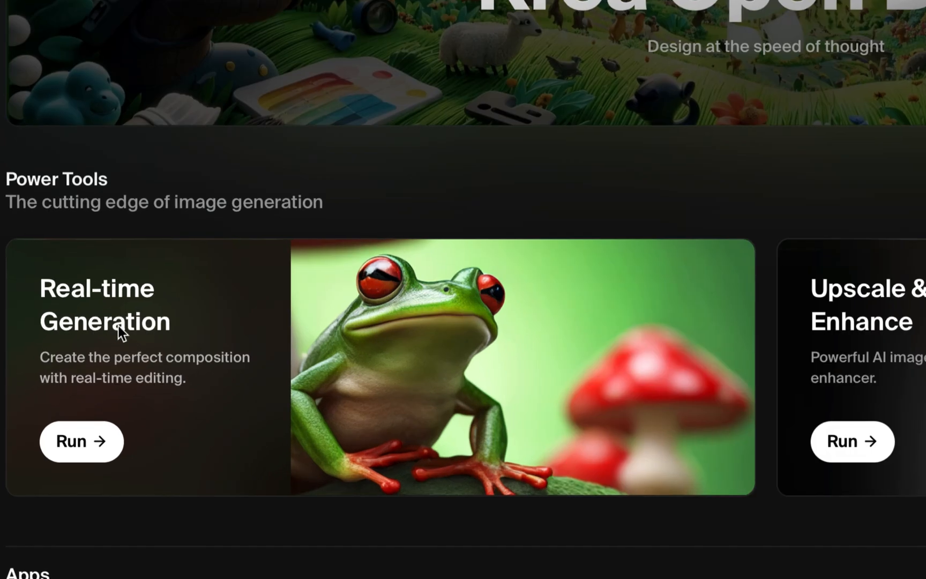
{"action": "mouse_move", "coordinate": [265, 337]}
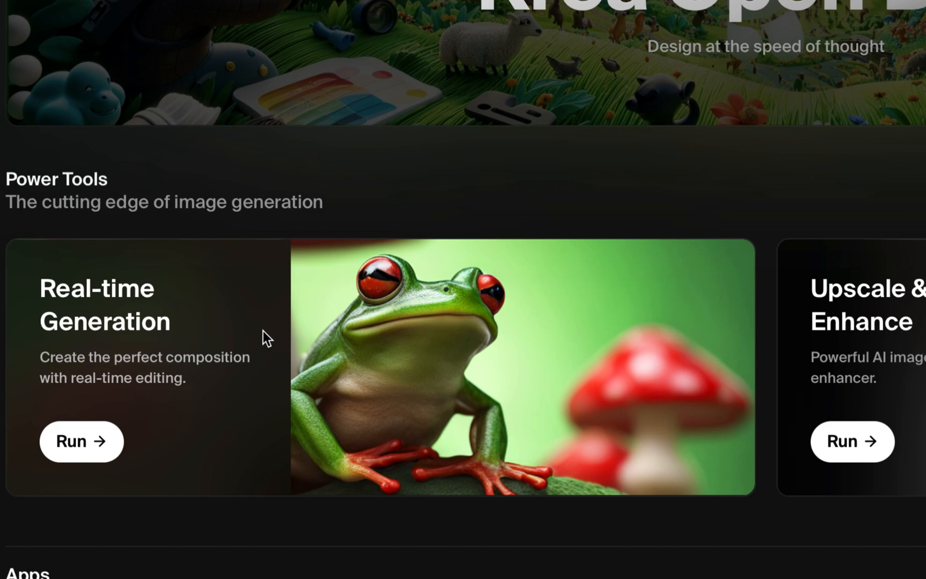
{"action": "scroll", "scroll_direction": "down", "scroll_amount": 3}
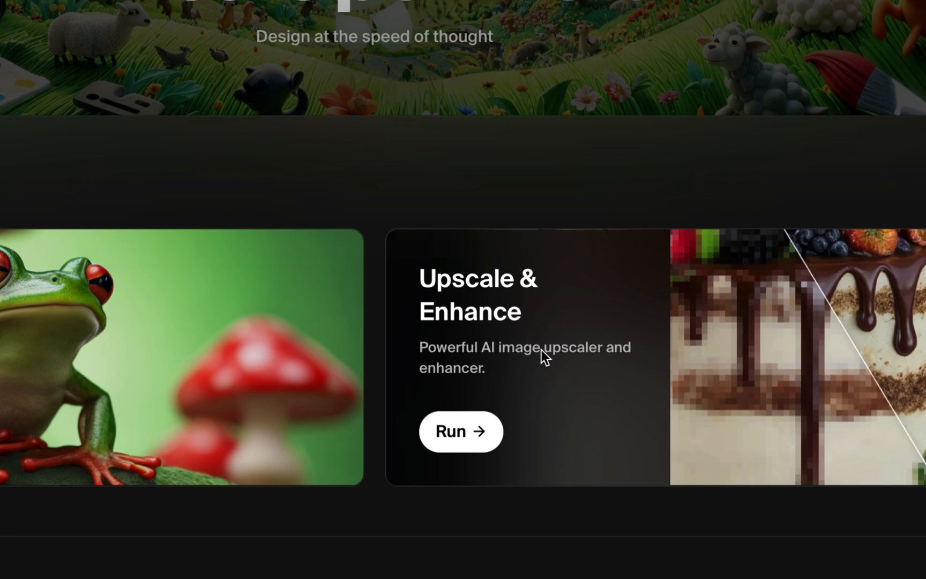
{"action": "mouse_move", "coordinate": [544, 363]}
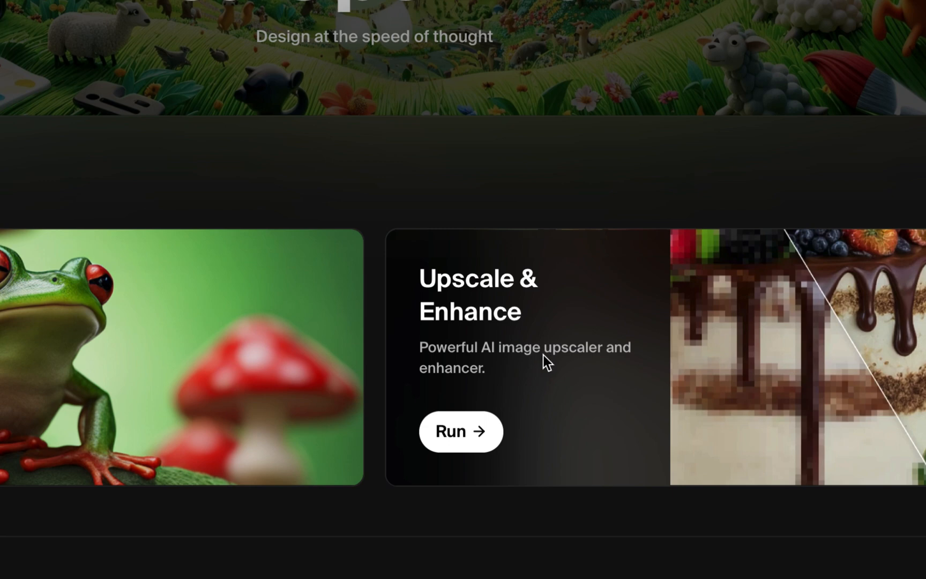
{"action": "mouse_move", "coordinate": [544, 363]}
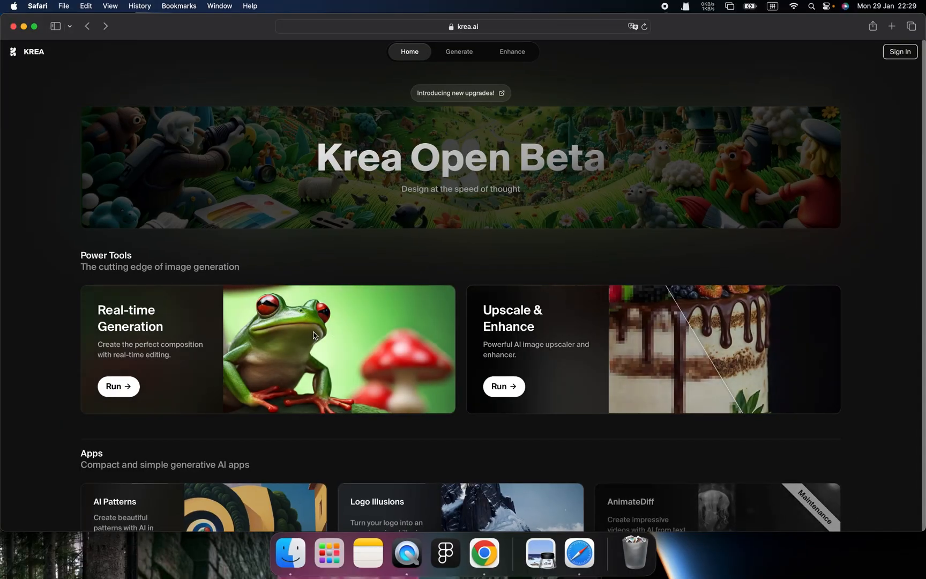
{"action": "mouse_move", "coordinate": [290, 300]}
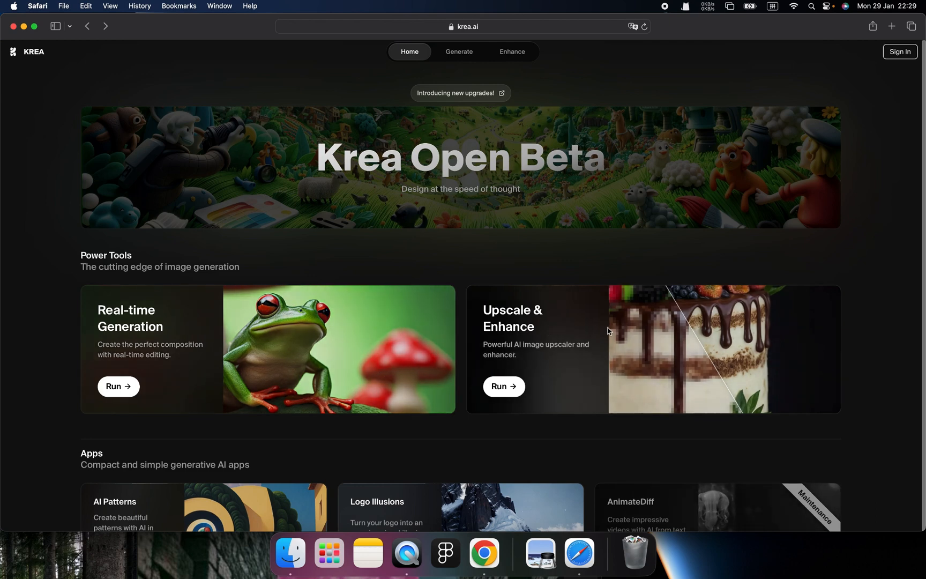
{"action": "mouse_move", "coordinate": [669, 266]}
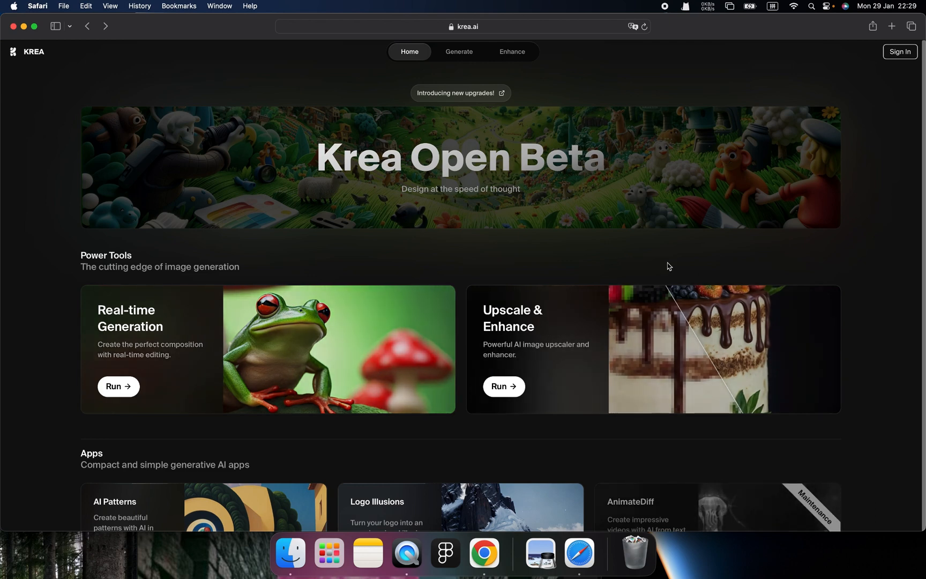
{"action": "mouse_move", "coordinate": [680, 286]}
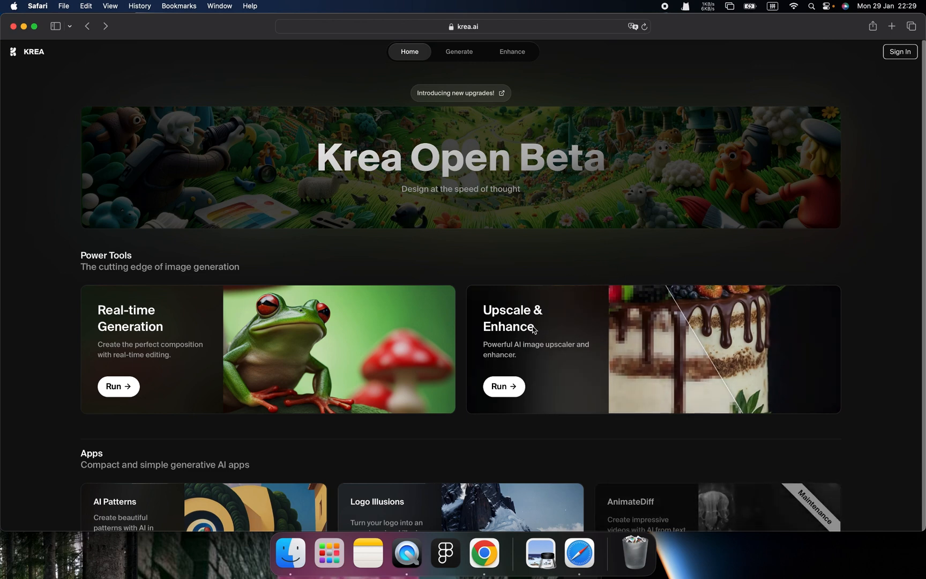
{"action": "scroll", "scroll_direction": "down", "scroll_amount": 3}
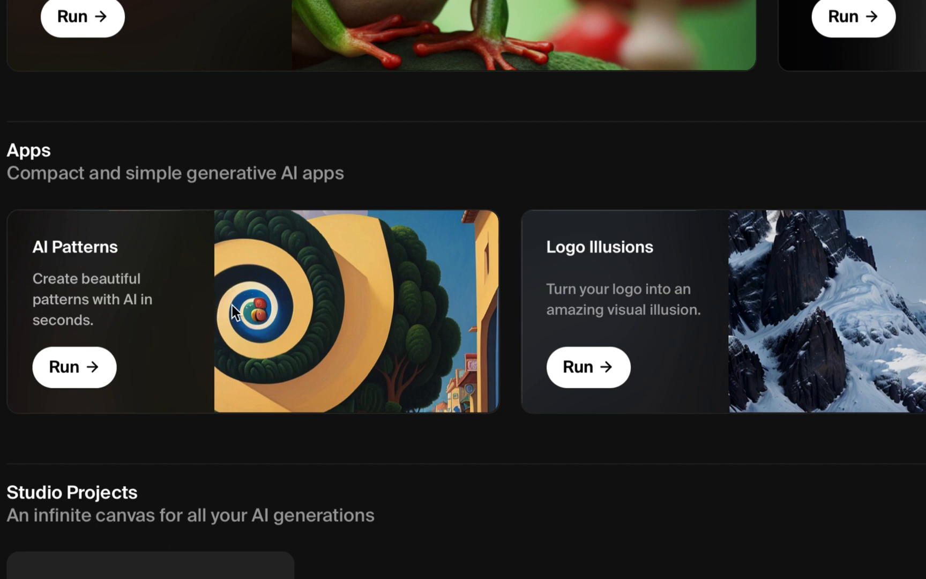
{"action": "mouse_move", "coordinate": [259, 312]}
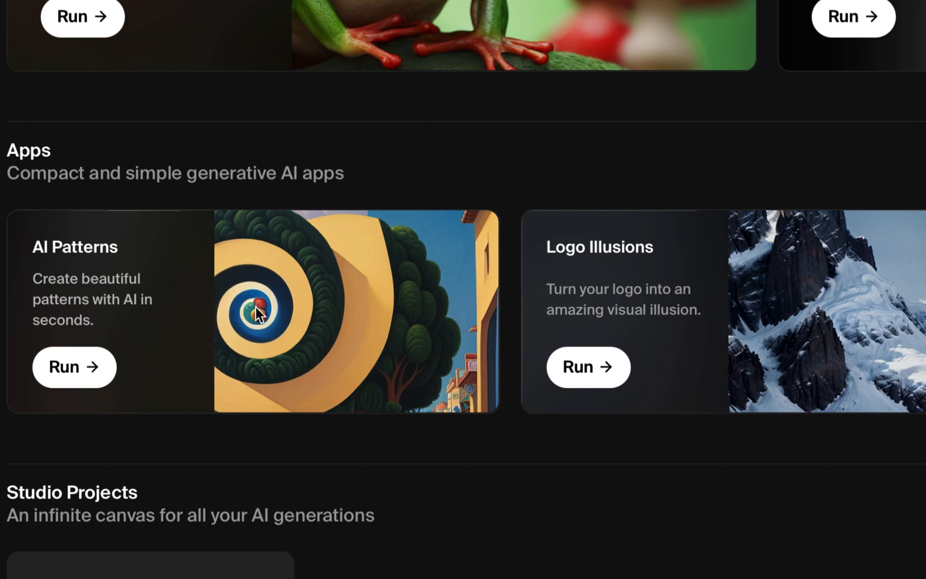
{"action": "mouse_move", "coordinate": [196, 294]}
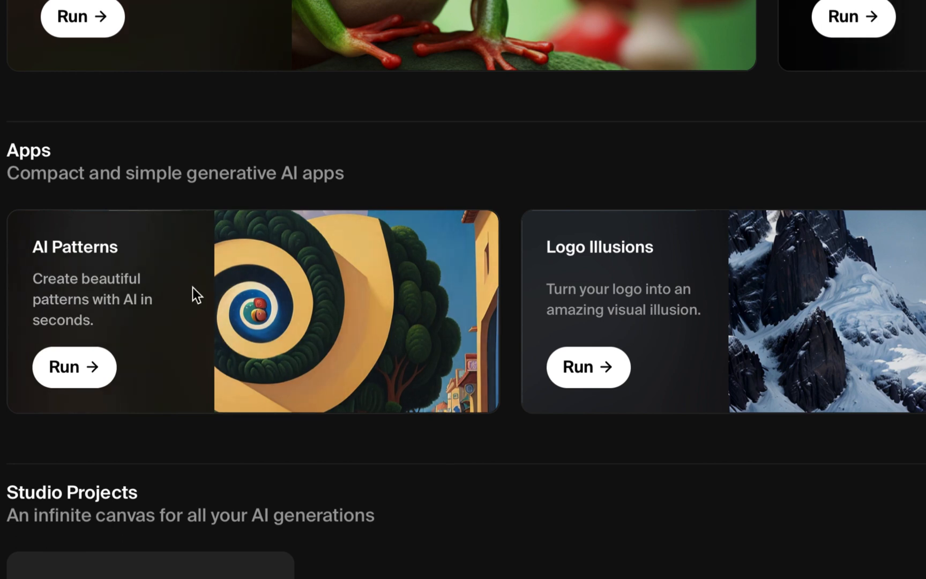
{"action": "mouse_move", "coordinate": [372, 271]}
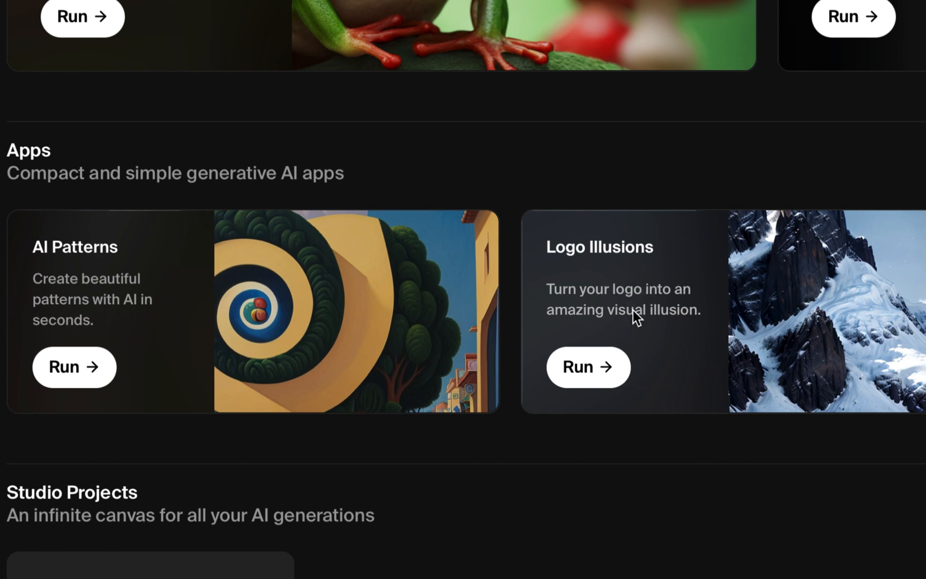
{"action": "mouse_move", "coordinate": [637, 298]}
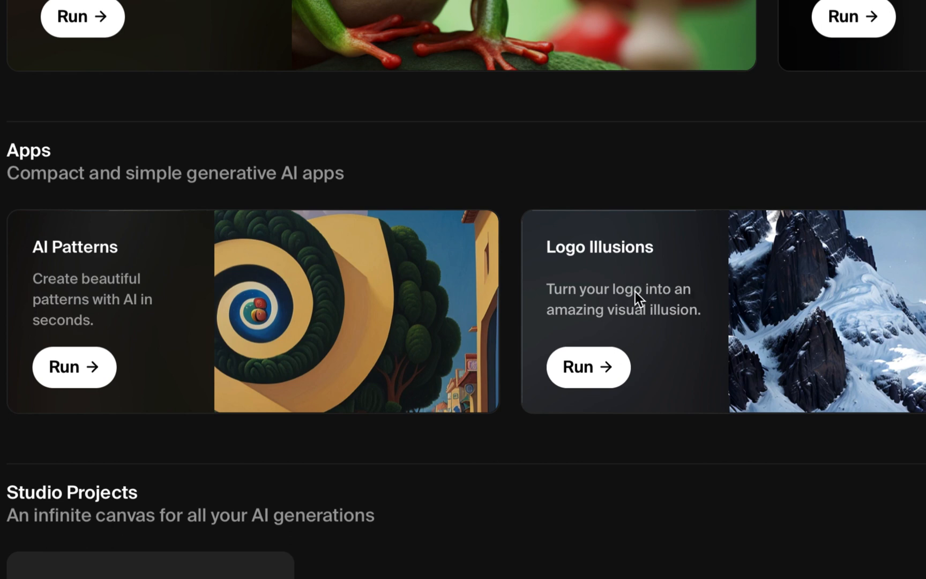
{"action": "mouse_move", "coordinate": [753, 308]}
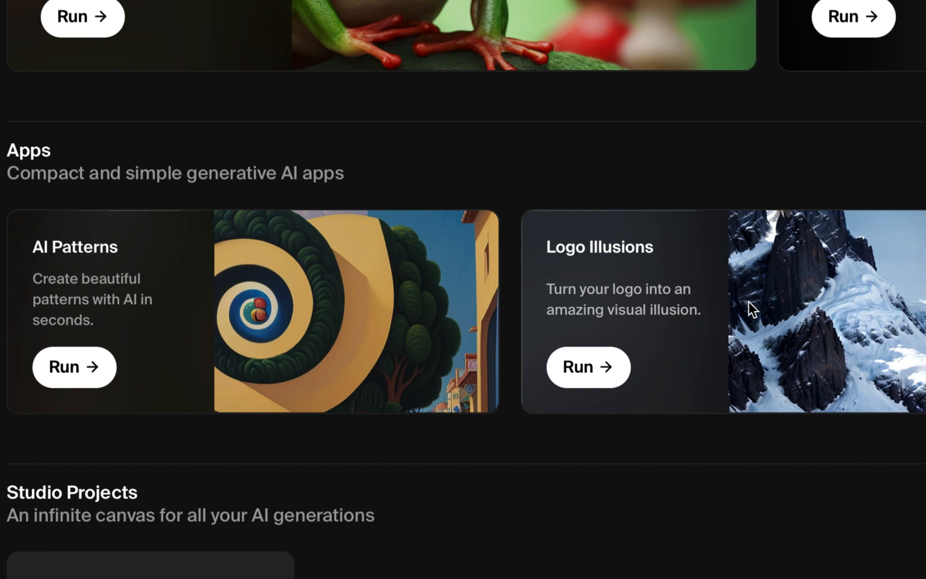
{"action": "mouse_move", "coordinate": [708, 317]}
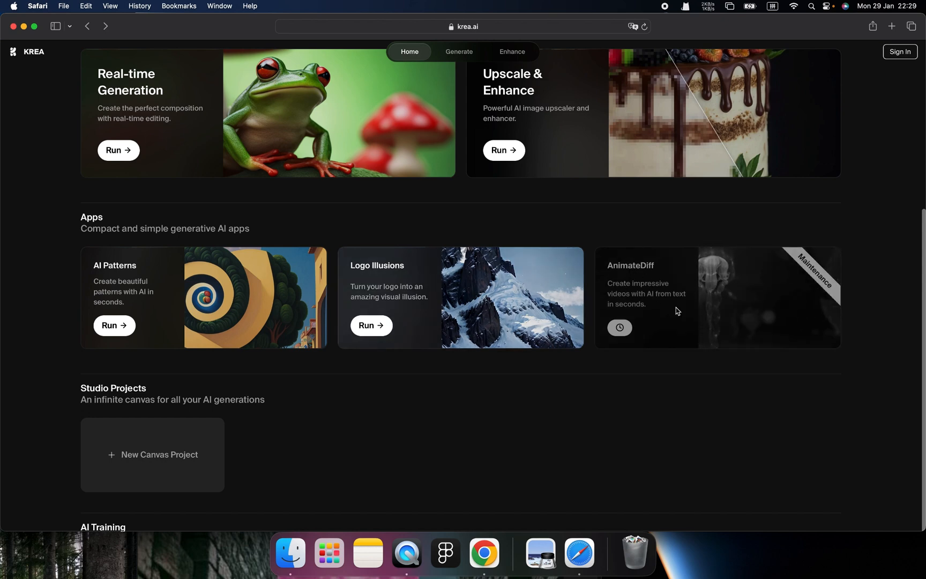
{"action": "mouse_move", "coordinate": [693, 317]}
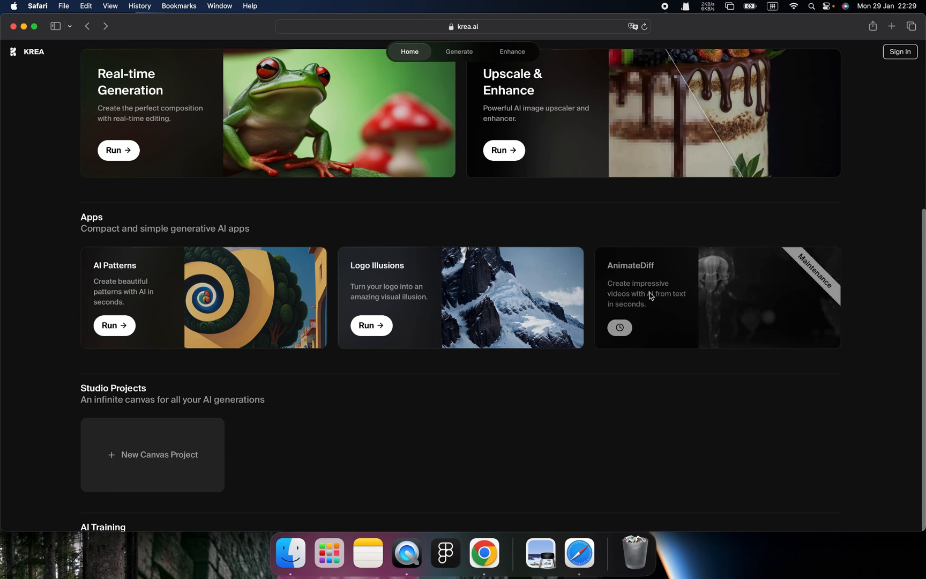
{"action": "scroll", "scroll_direction": "down", "scroll_amount": 3}
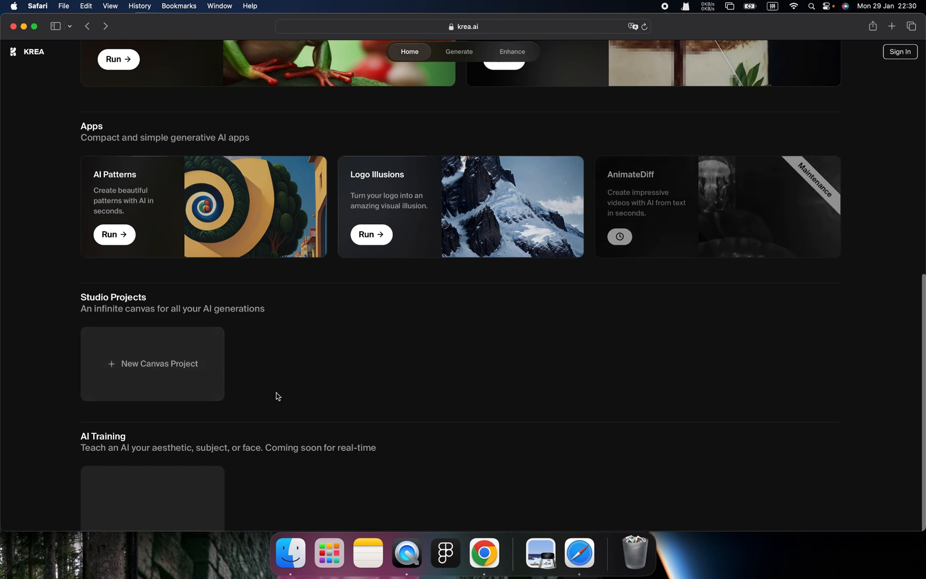
{"action": "scroll", "scroll_direction": "down", "scroll_amount": 3}
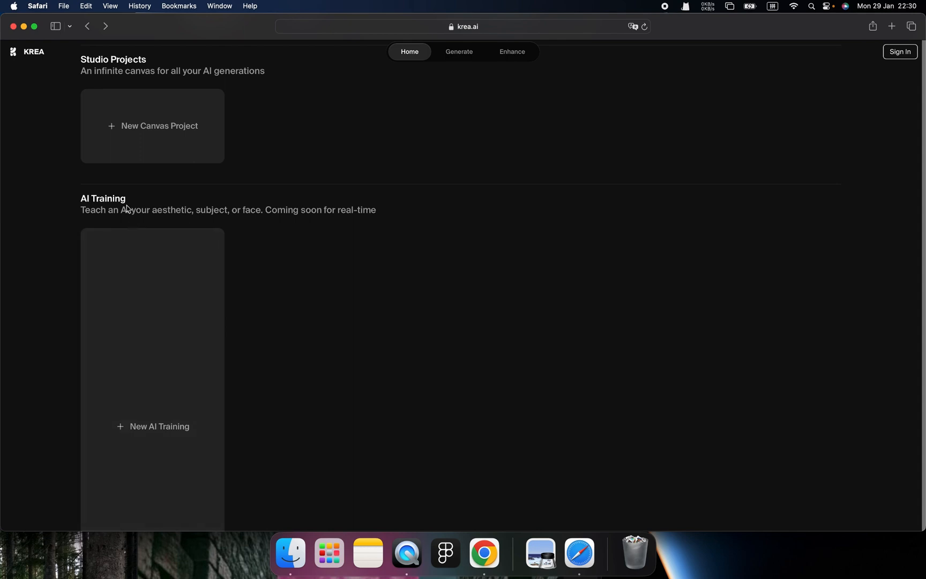
{"action": "mouse_move", "coordinate": [264, 289]}
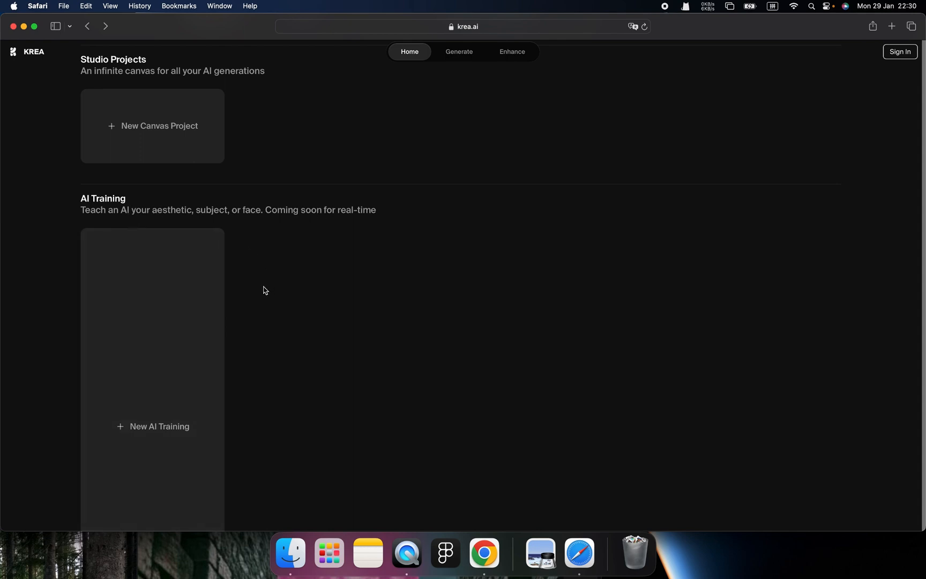
{"action": "mouse_move", "coordinate": [239, 276]}
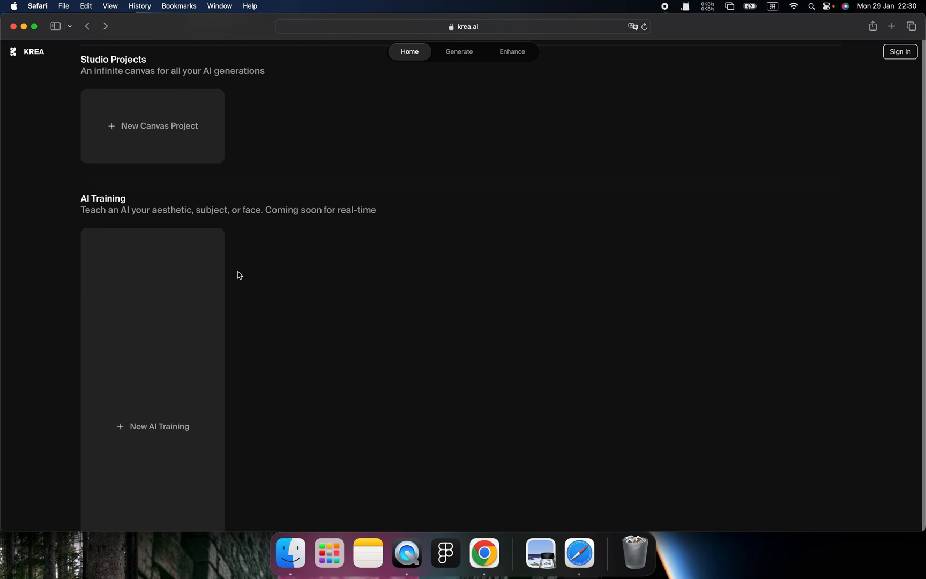
{"action": "scroll", "scroll_direction": "down", "scroll_amount": 3}
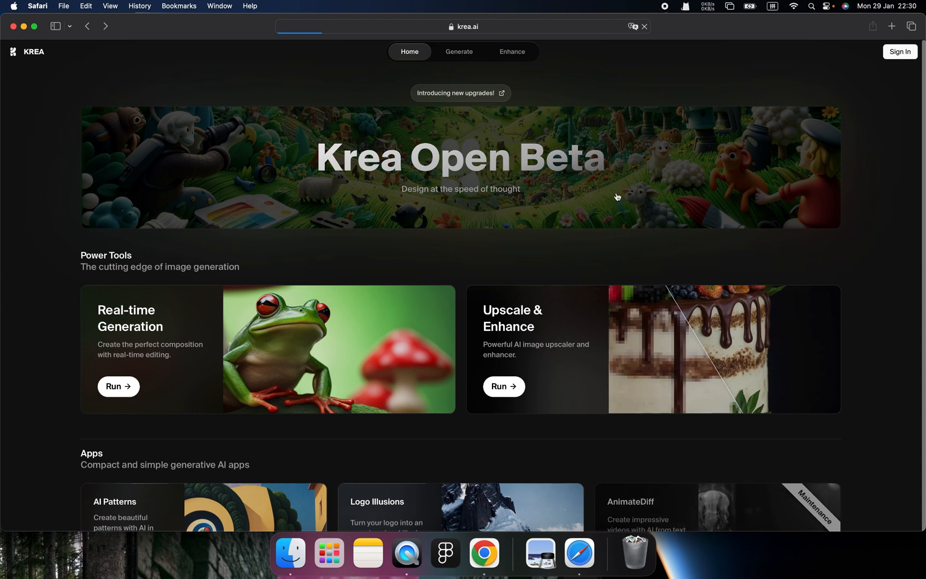
{"action": "left_click", "coordinate": [900, 52]}
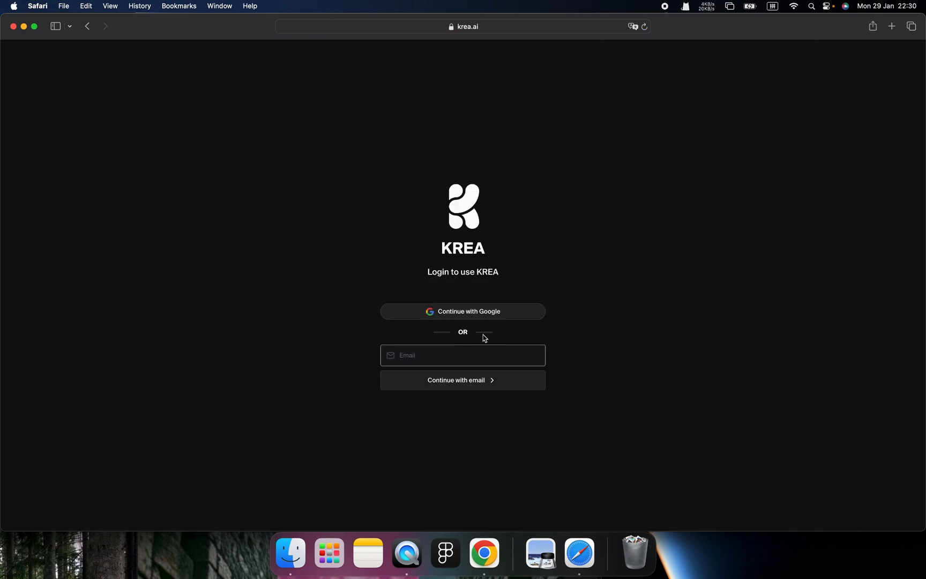
{"action": "left_click", "coordinate": [462, 355]}
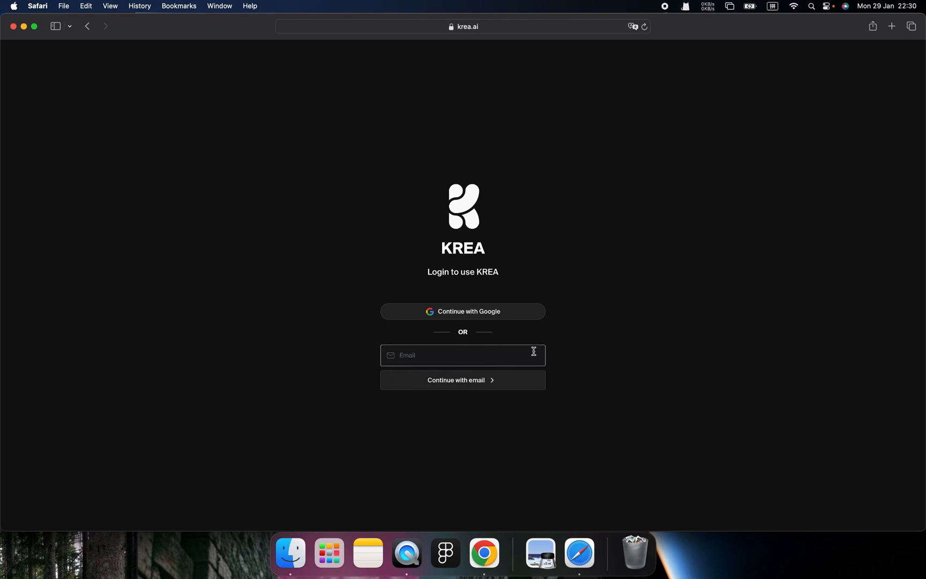
{"action": "mouse_move", "coordinate": [534, 344]}
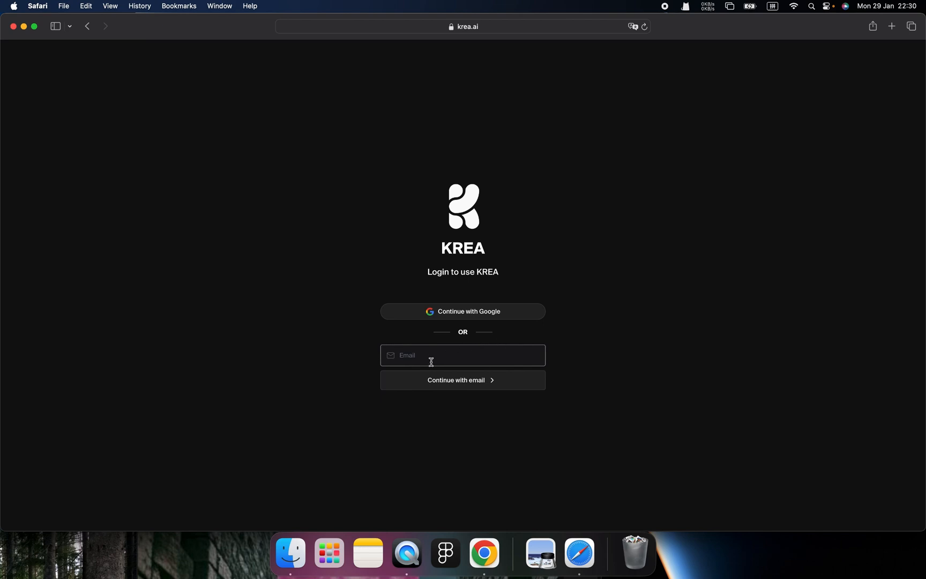
{"action": "mouse_move", "coordinate": [560, 346]}
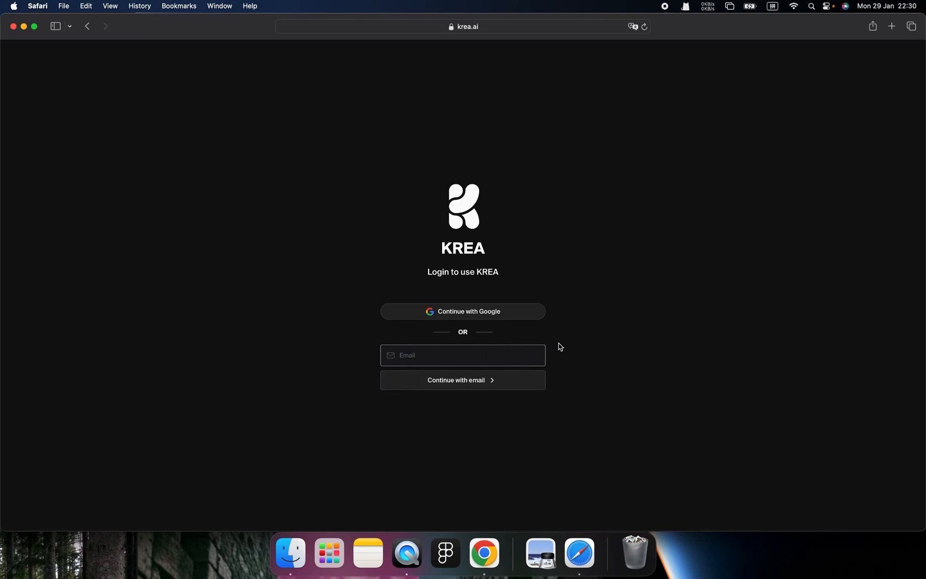
{"action": "mouse_move", "coordinate": [481, 372]}
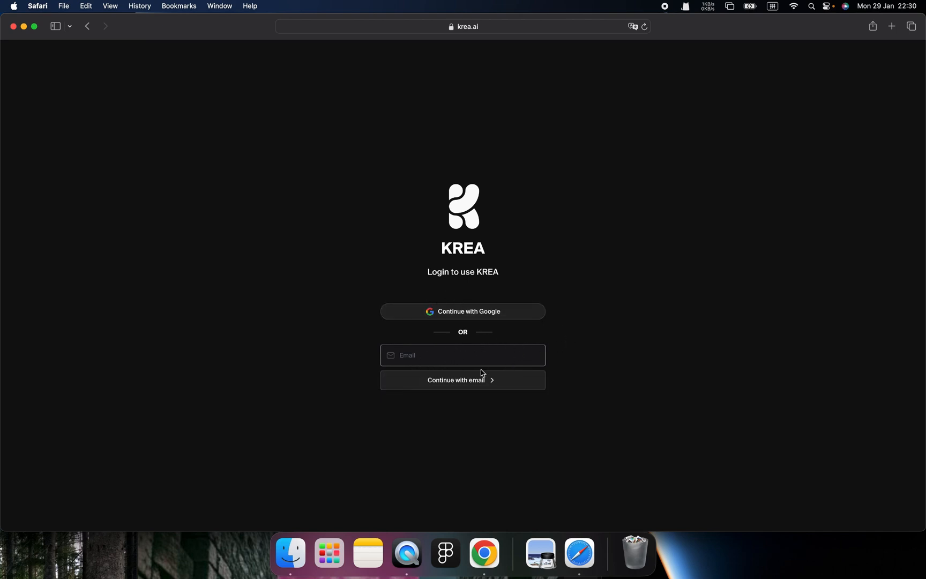
{"action": "left_click", "coordinate": [462, 355]}
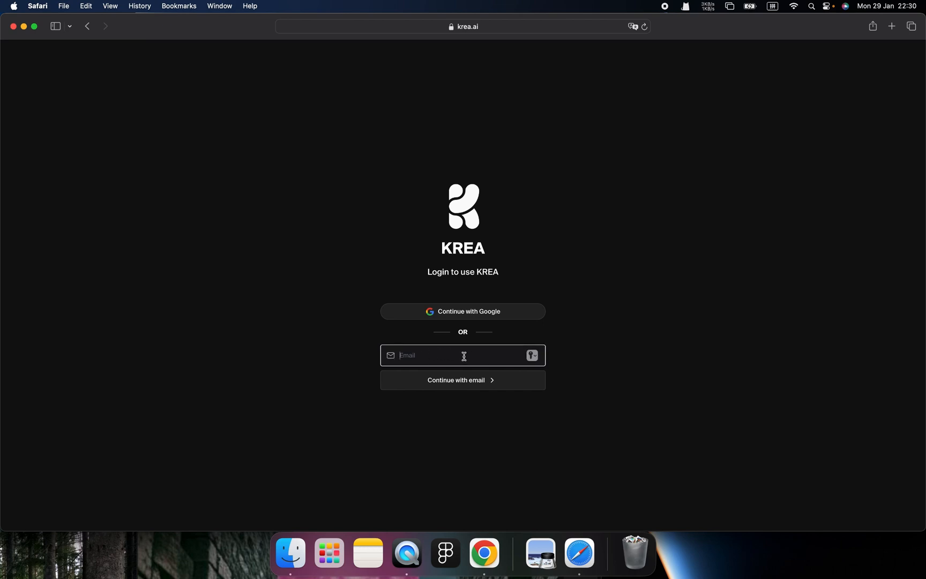
Switch the macOS keyboard input source to ABC for typing the email
{"action": "left_click", "coordinate": [773, 6]}
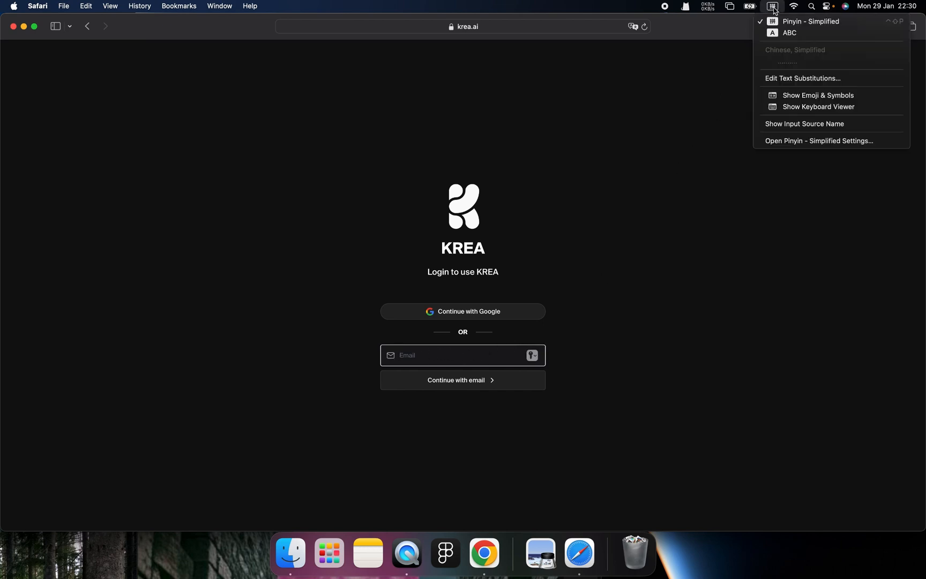
{"action": "left_click", "coordinate": [789, 32]}
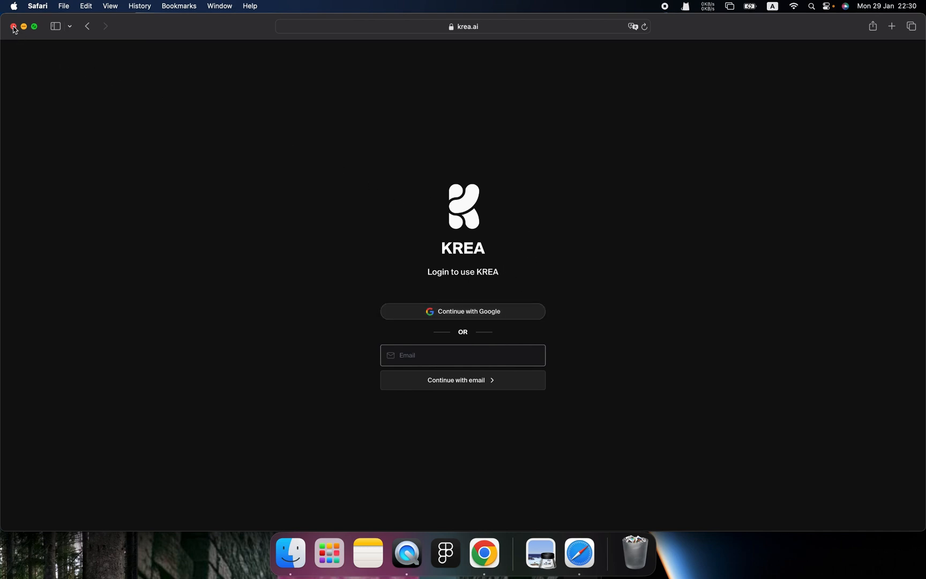
{"action": "mouse_move", "coordinate": [13, 32]}
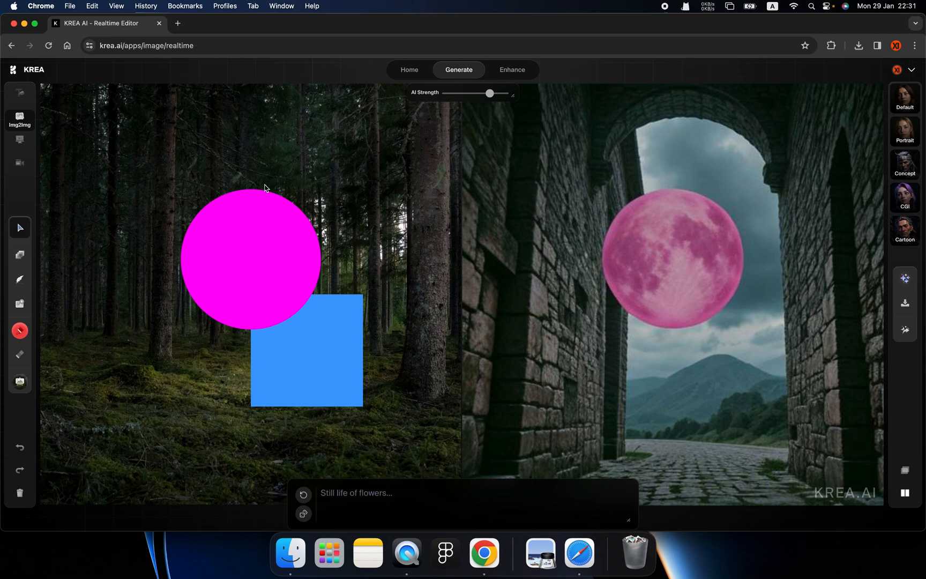
{"action": "mouse_move", "coordinate": [316, 168]}
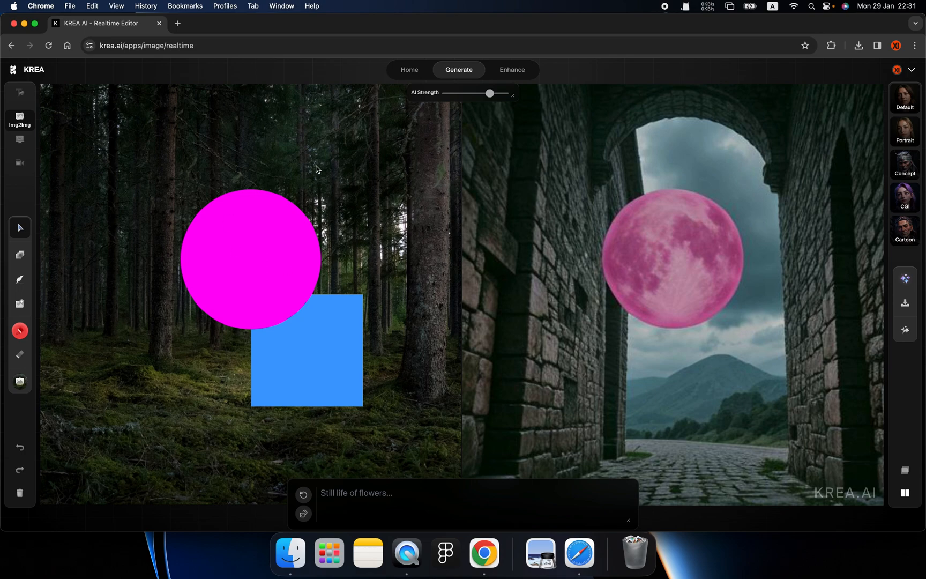
{"action": "mouse_move", "coordinate": [181, 153]}
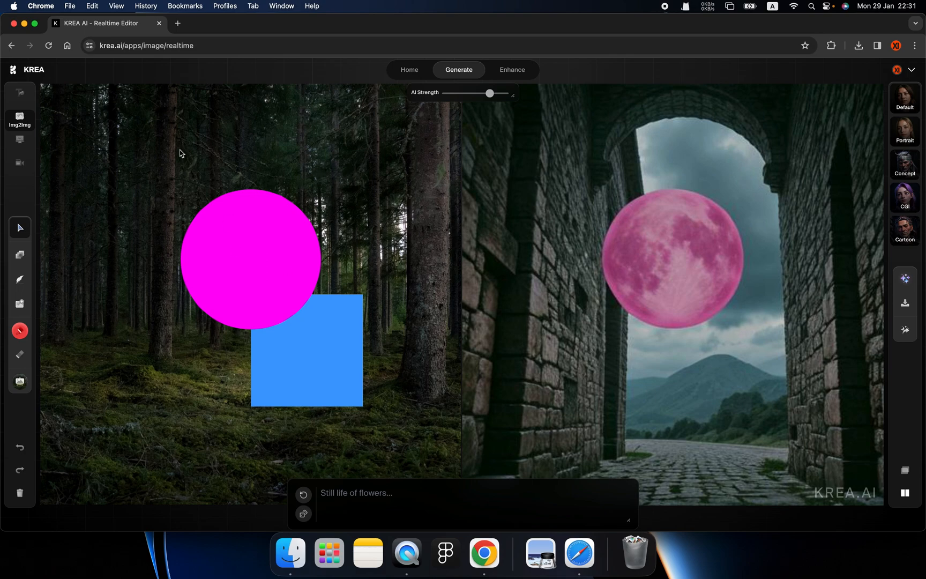
{"action": "mouse_move", "coordinate": [5, 257]}
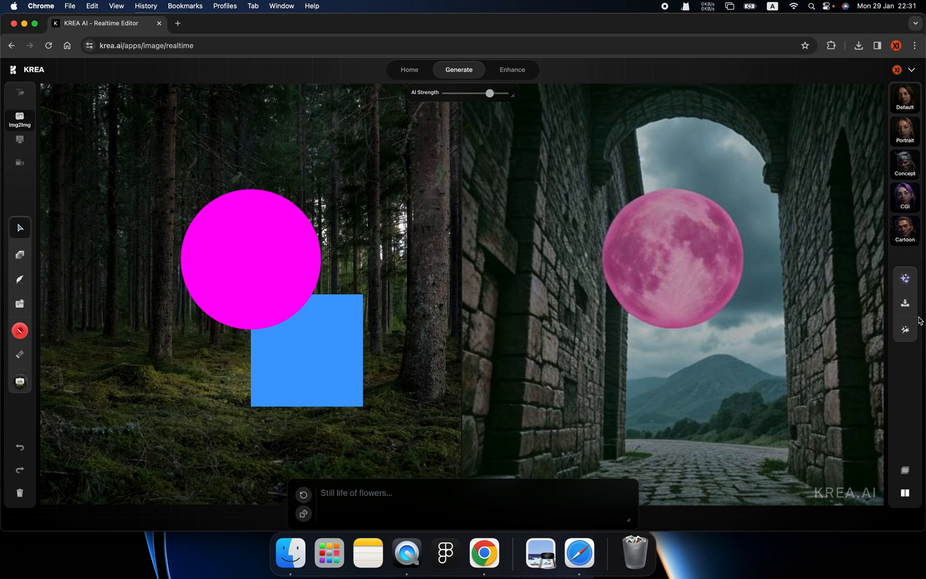
{"action": "mouse_move", "coordinate": [372, 80]}
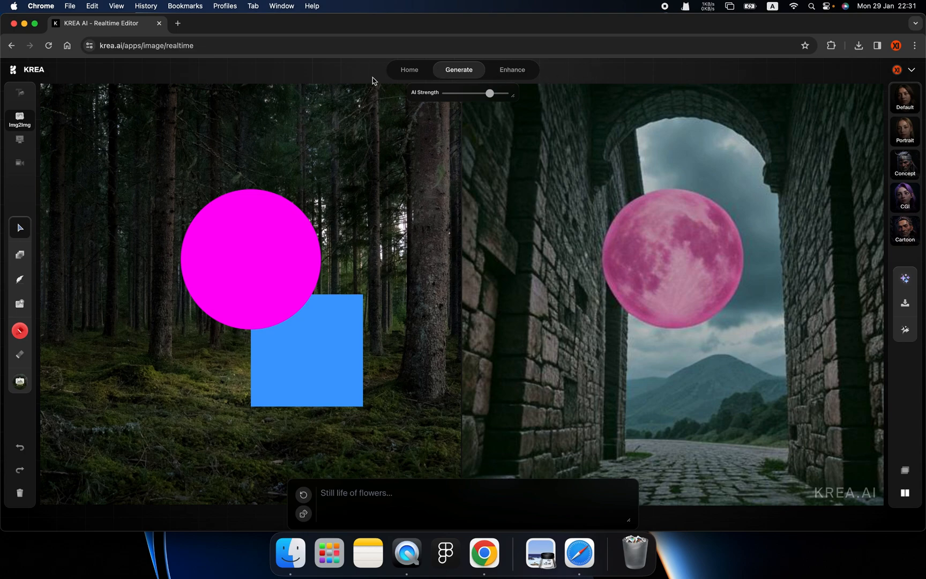
{"action": "mouse_move", "coordinate": [316, 210]}
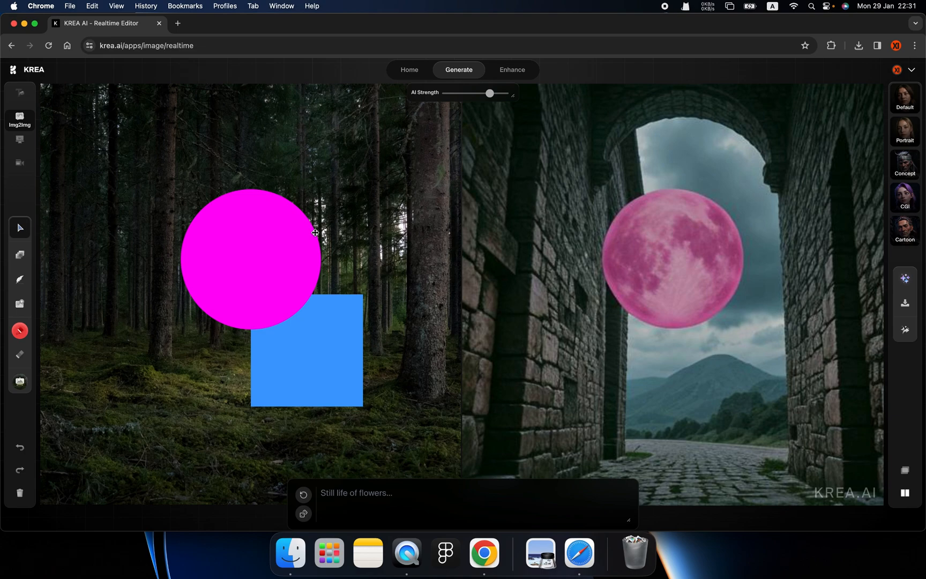
{"action": "mouse_move", "coordinate": [296, 269]}
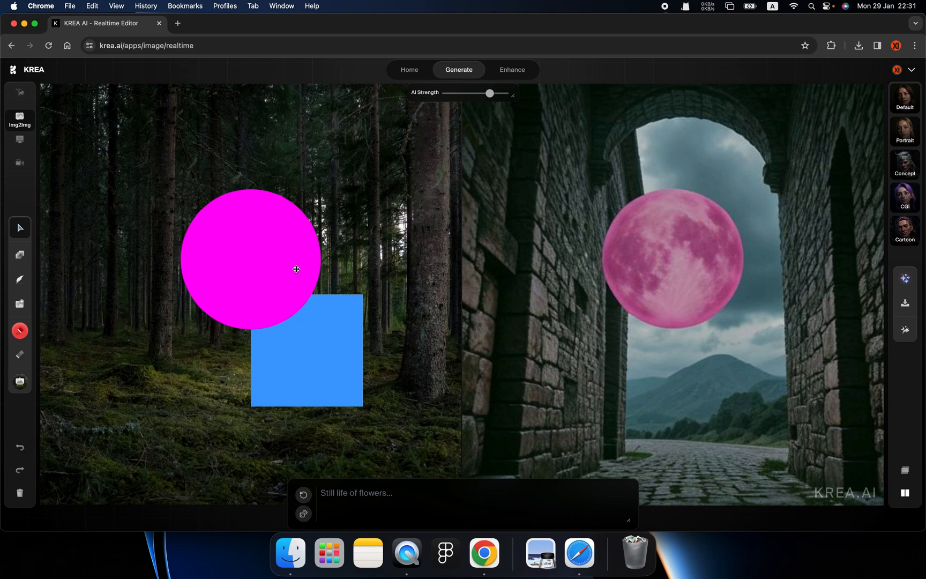
{"action": "mouse_move", "coordinate": [291, 232]}
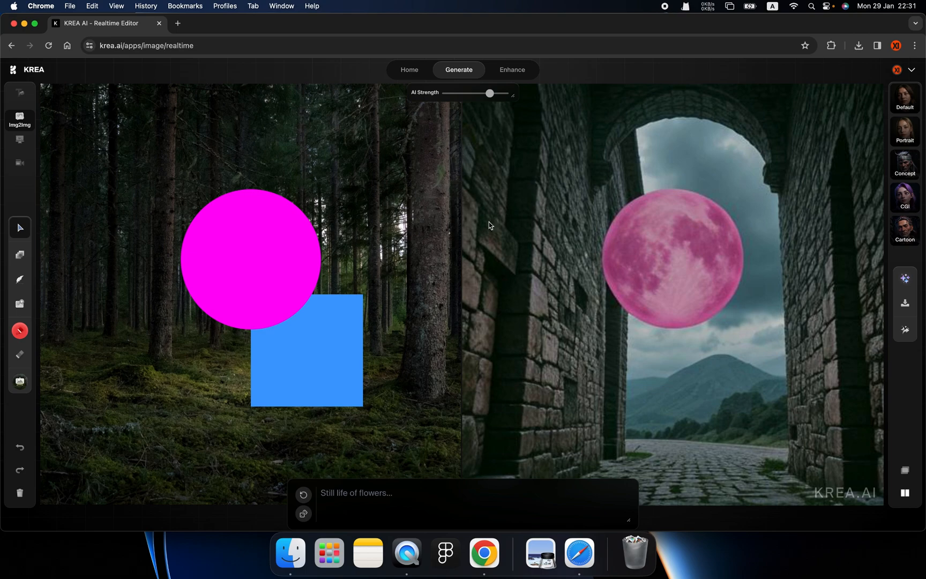
Move the pink circle onto the blue square's corner and lower AI strength to follow the sketch
{"action": "left_click", "coordinate": [262, 254]}
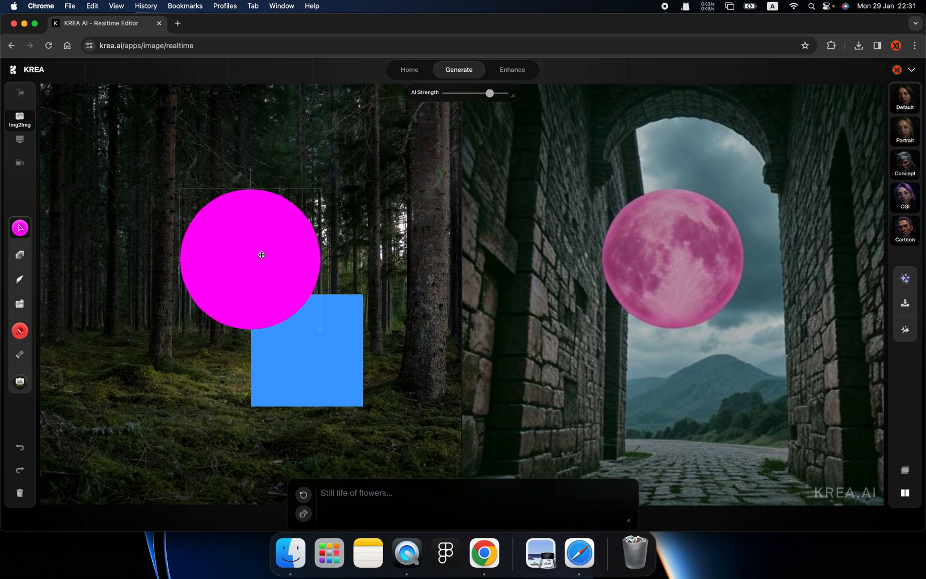
{"action": "left_click_drag", "start_coordinate": [262, 255], "coordinate": [236, 273]}
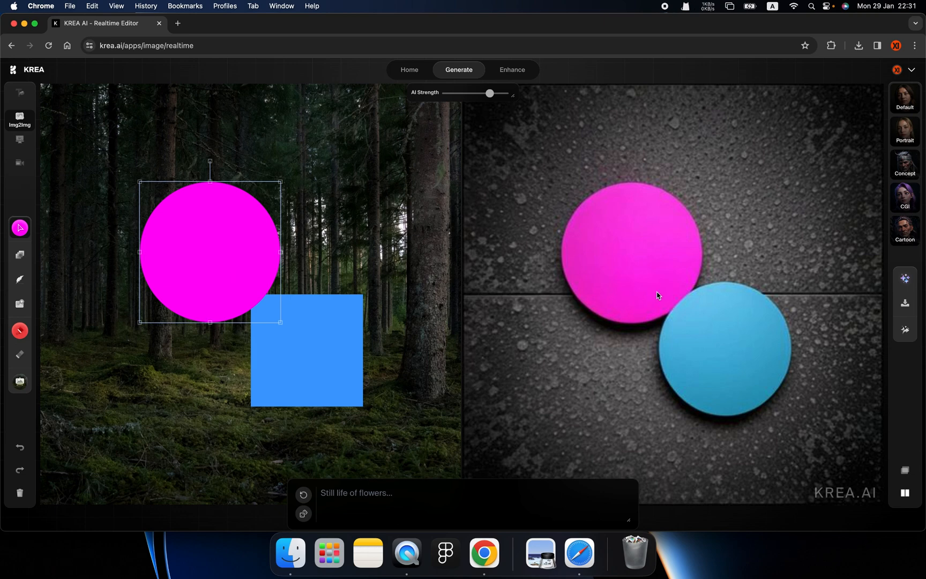
{"action": "left_click_drag", "start_coordinate": [210, 251], "coordinate": [271, 213]}
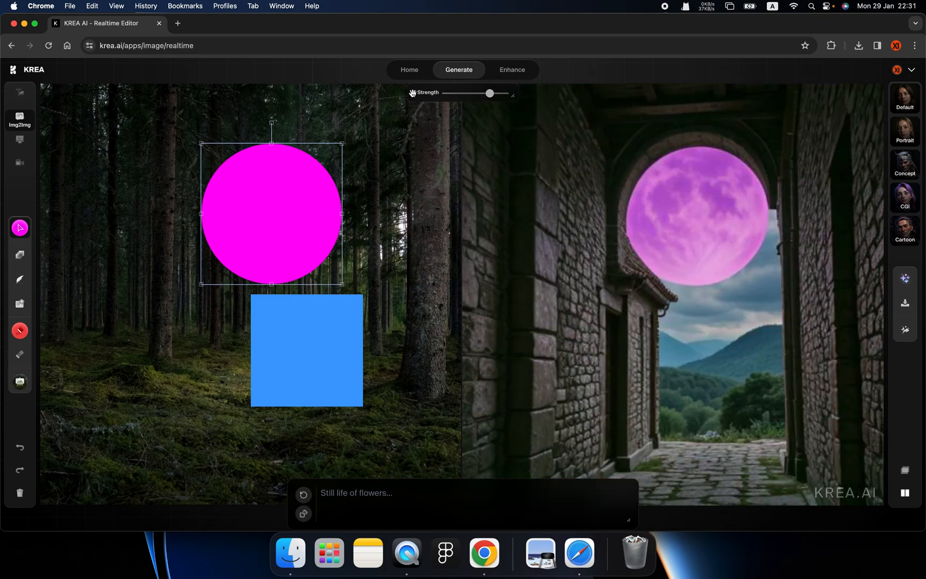
{"action": "left_click_drag", "start_coordinate": [489, 93], "coordinate": [465, 94]}
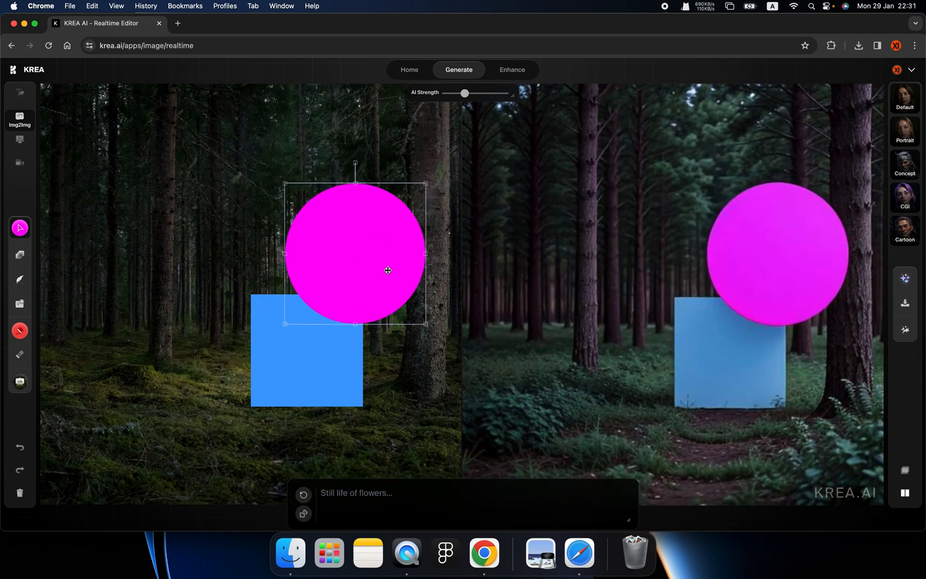
{"action": "mouse_move", "coordinate": [272, 277]}
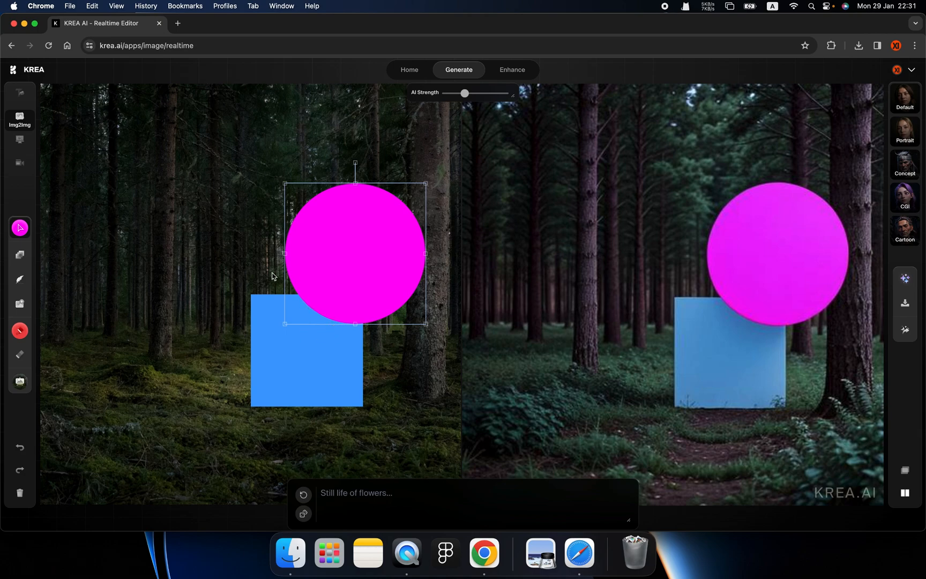
{"action": "left_click", "coordinate": [99, 302]}
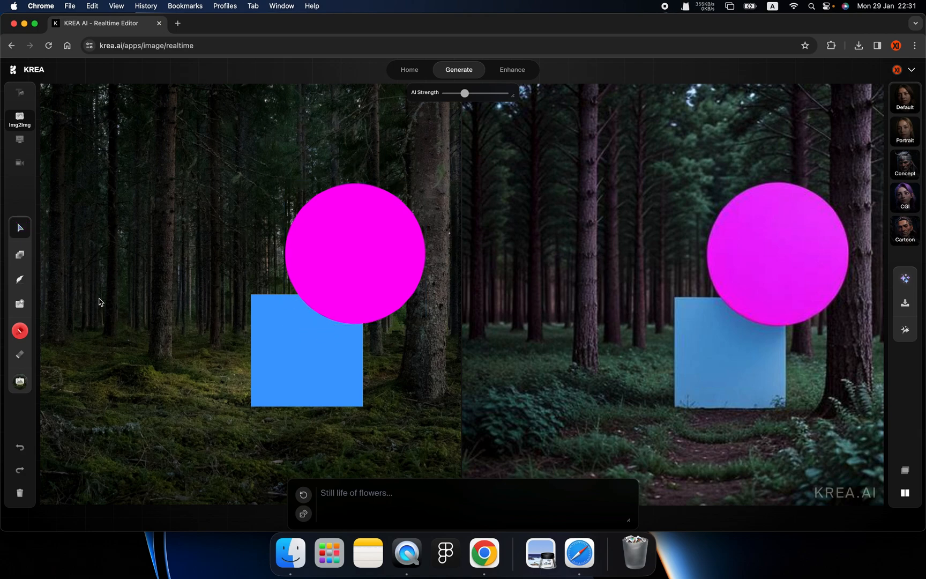
{"action": "mouse_move", "coordinate": [736, 294]}
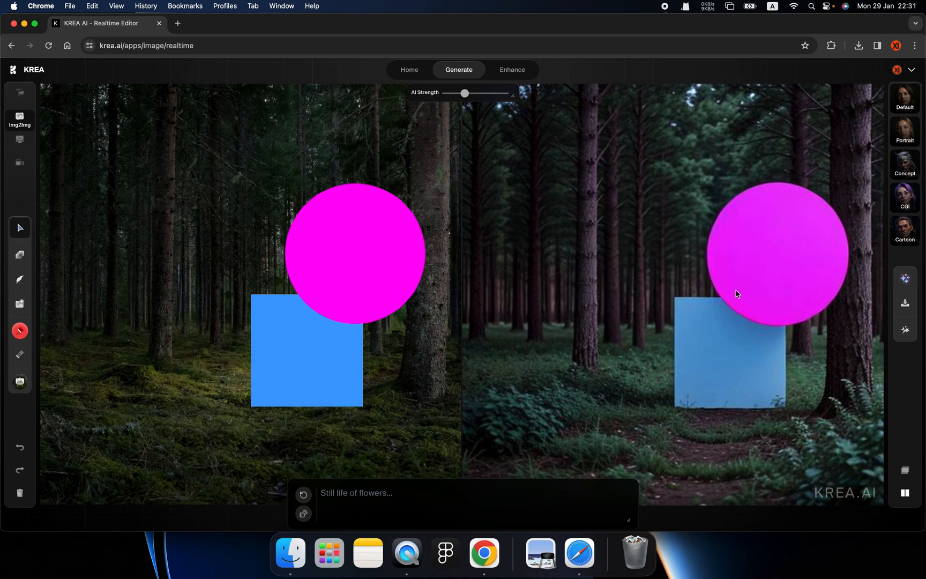
{"action": "mouse_move", "coordinate": [407, 297]}
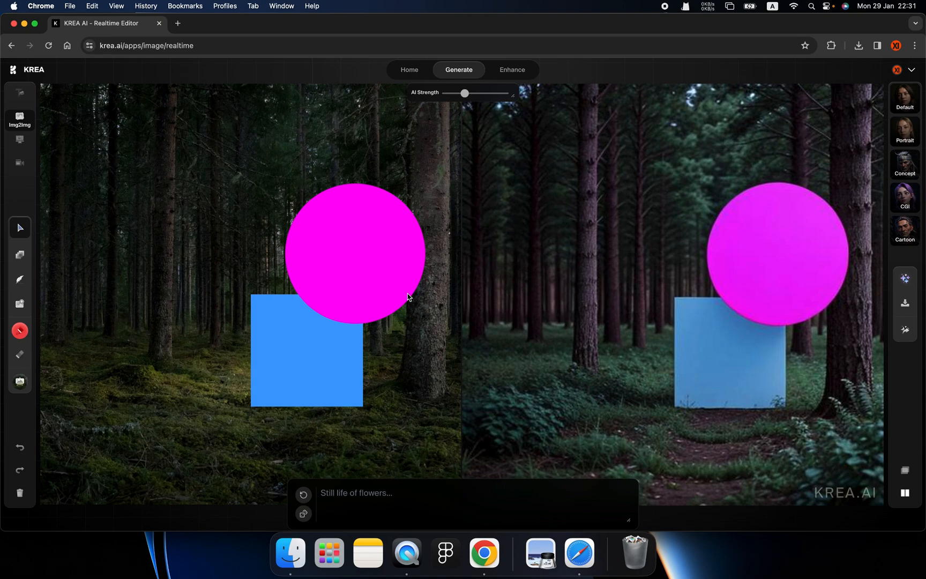
{"action": "left_click_drag", "start_coordinate": [355, 254], "coordinate": [266, 266]}
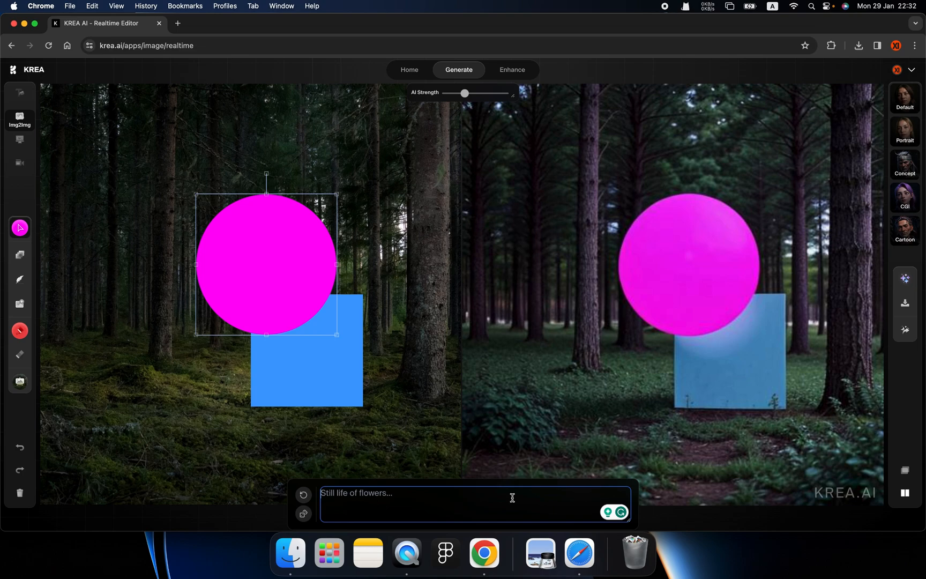
Shift the pink circle right so it overlaps the top edge of the blue square
{"action": "left_click_drag", "start_coordinate": [265, 264], "coordinate": [351, 262]}
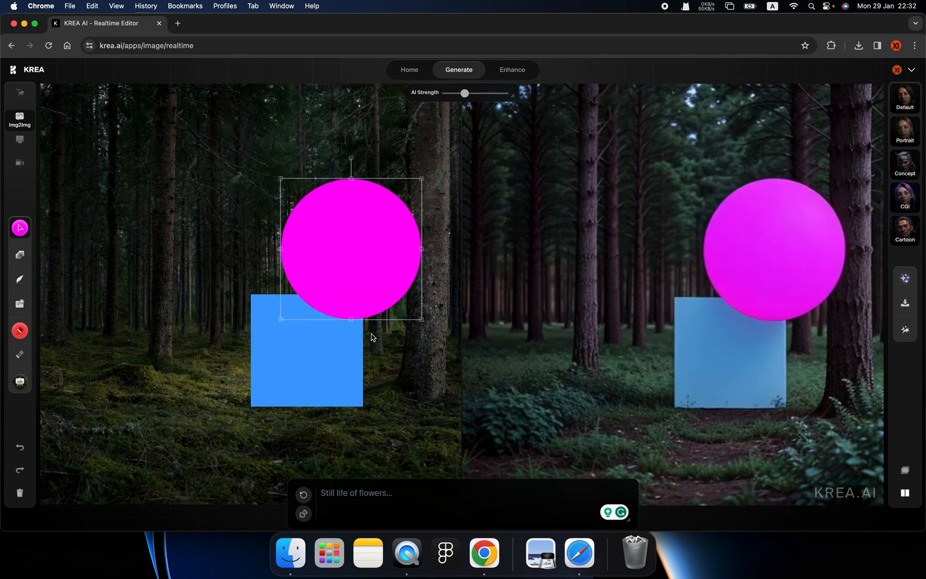
{"action": "mouse_move", "coordinate": [215, 350]}
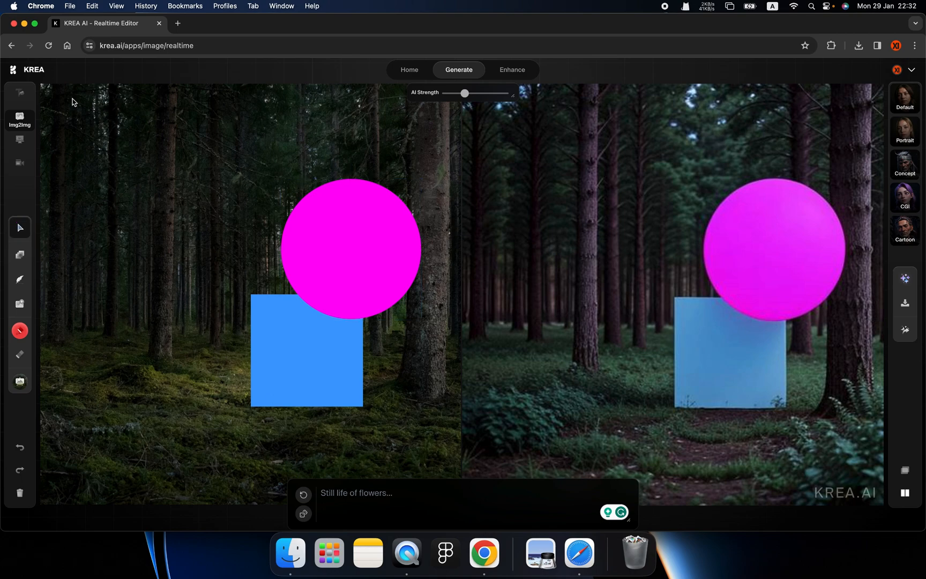
{"action": "mouse_move", "coordinate": [50, 333]}
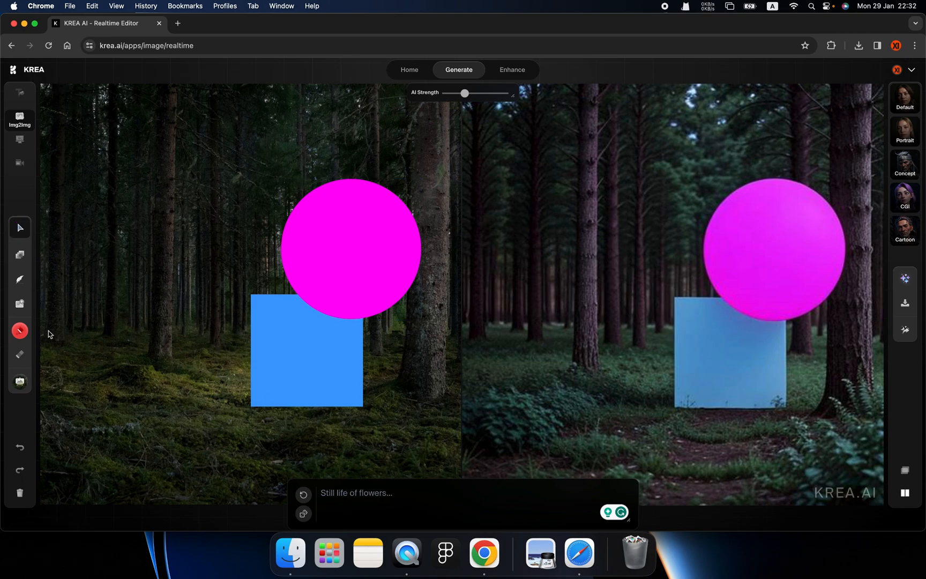
{"action": "mouse_move", "coordinate": [288, 200]}
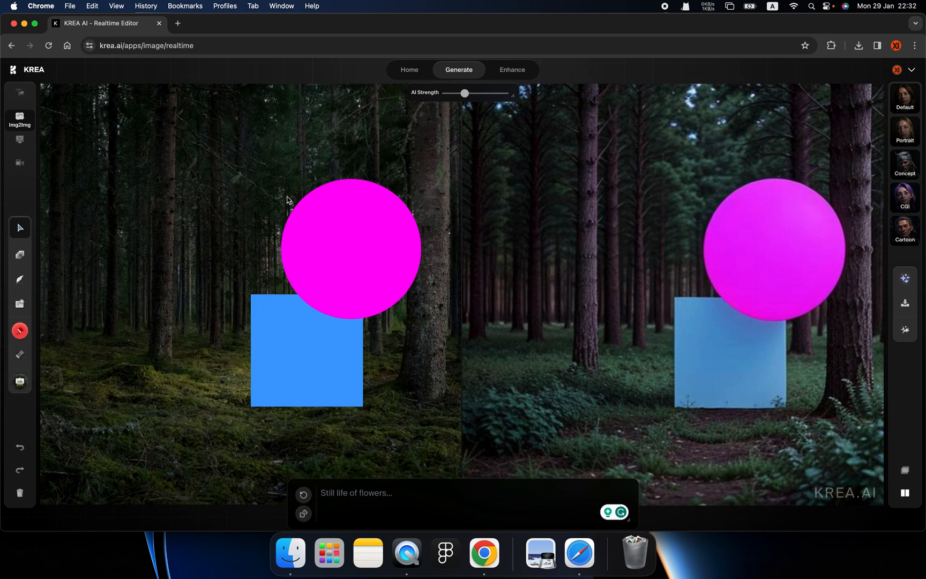
{"action": "mouse_move", "coordinate": [189, 349]}
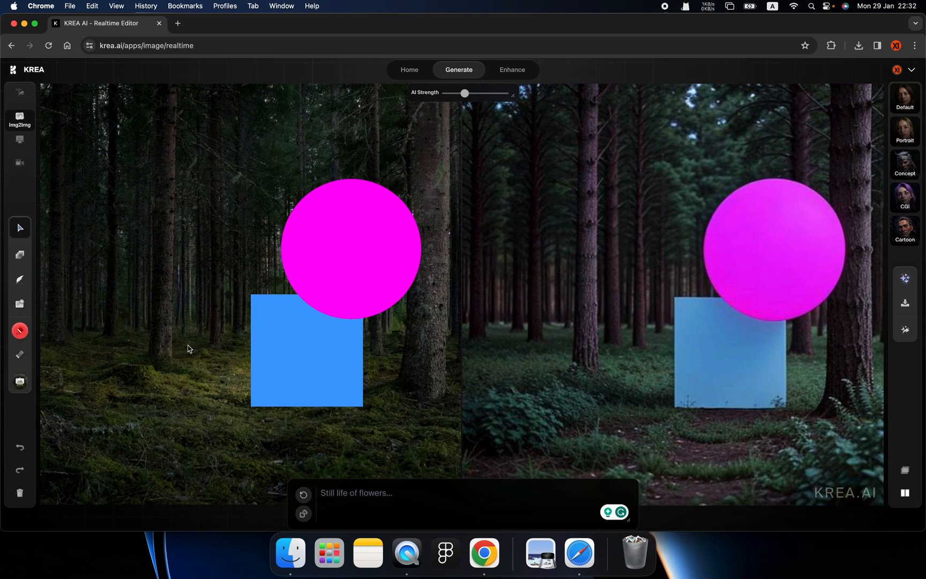
{"action": "mouse_move", "coordinate": [20, 469]}
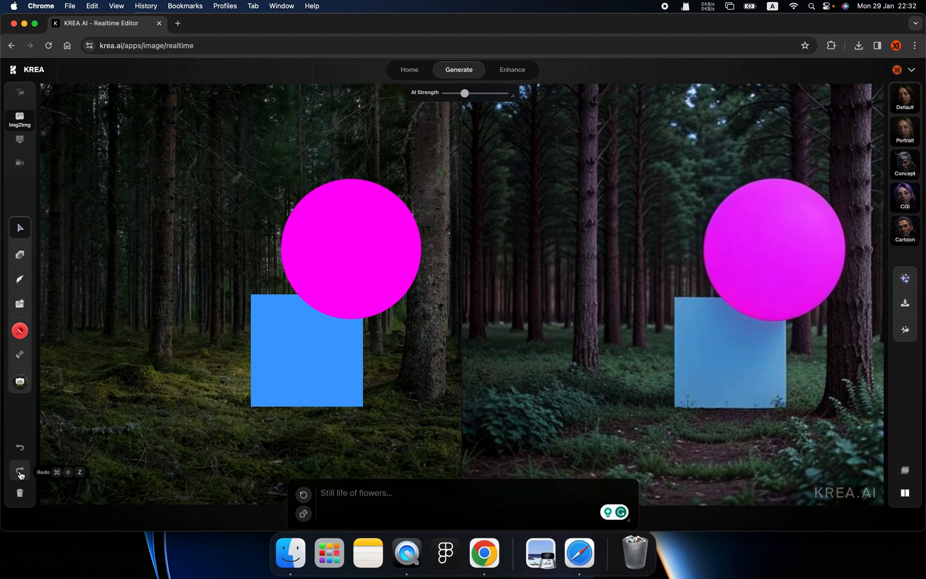
{"action": "mouse_move", "coordinate": [20, 447]}
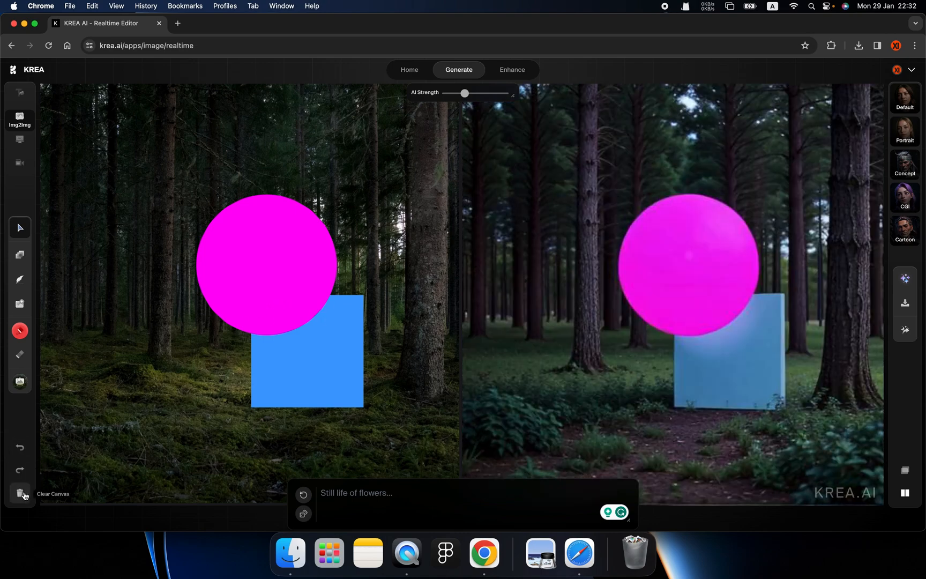
Clear every shape from the canvas and set the prompt to "A boy playing basketball"
{"action": "left_click", "coordinate": [20, 493]}
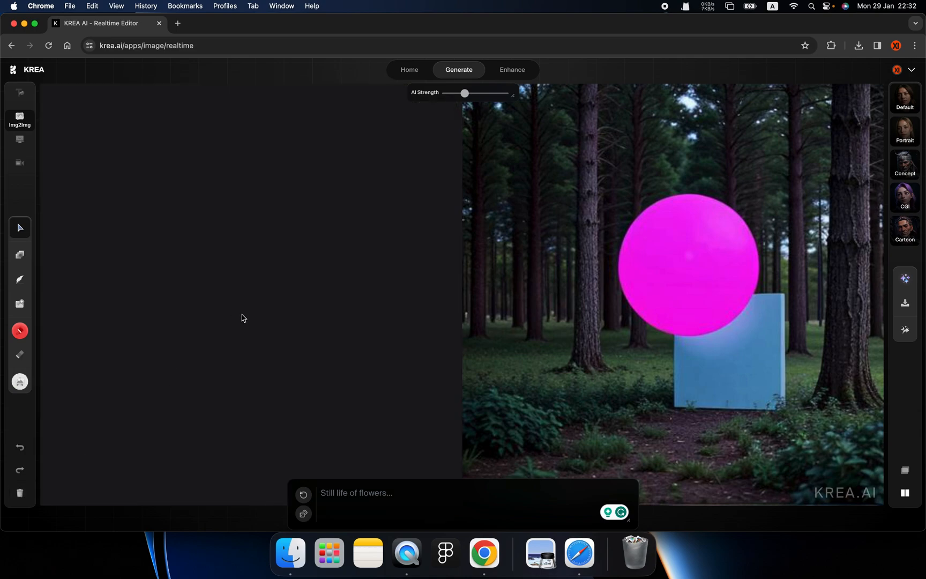
{"action": "mouse_move", "coordinate": [274, 304]}
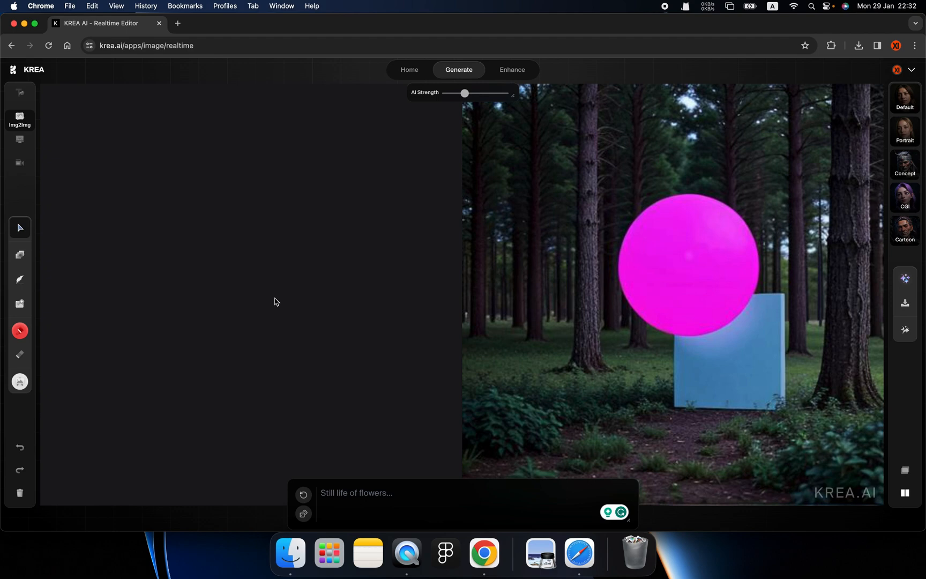
{"action": "mouse_move", "coordinate": [327, 408]}
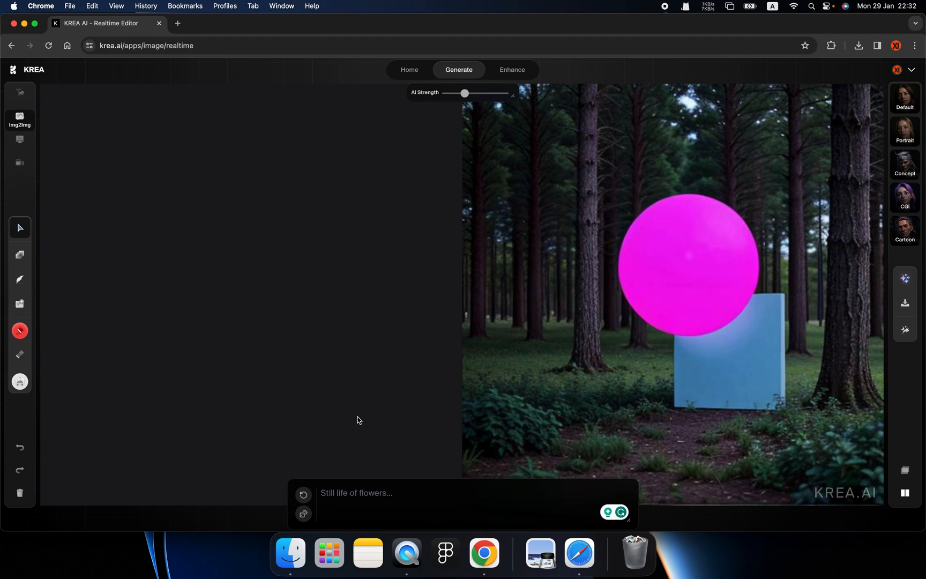
{"action": "left_click", "coordinate": [404, 499]}
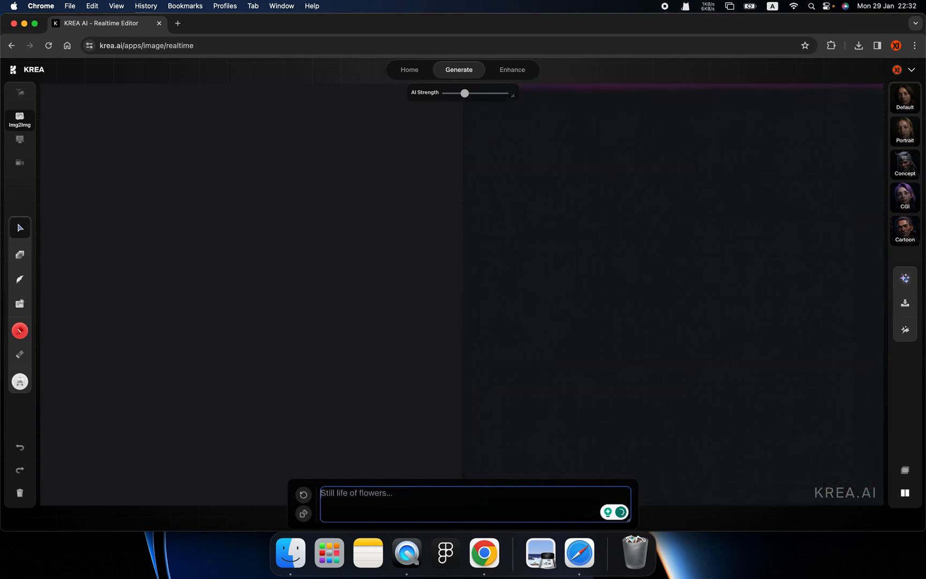
{"action": "type", "text": "A boy pa"}
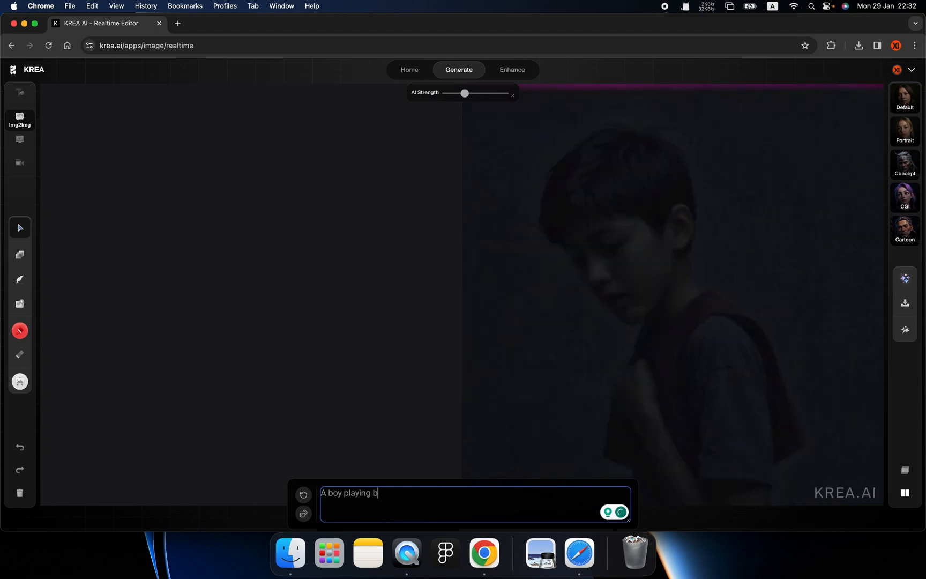
{"action": "type", "text": "asketball"}
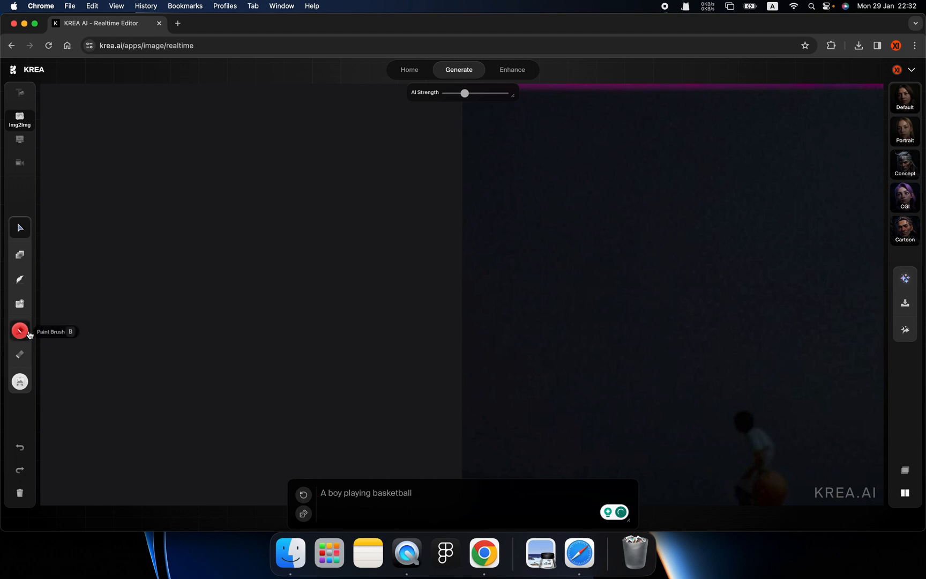
{"action": "mouse_move", "coordinate": [37, 233]}
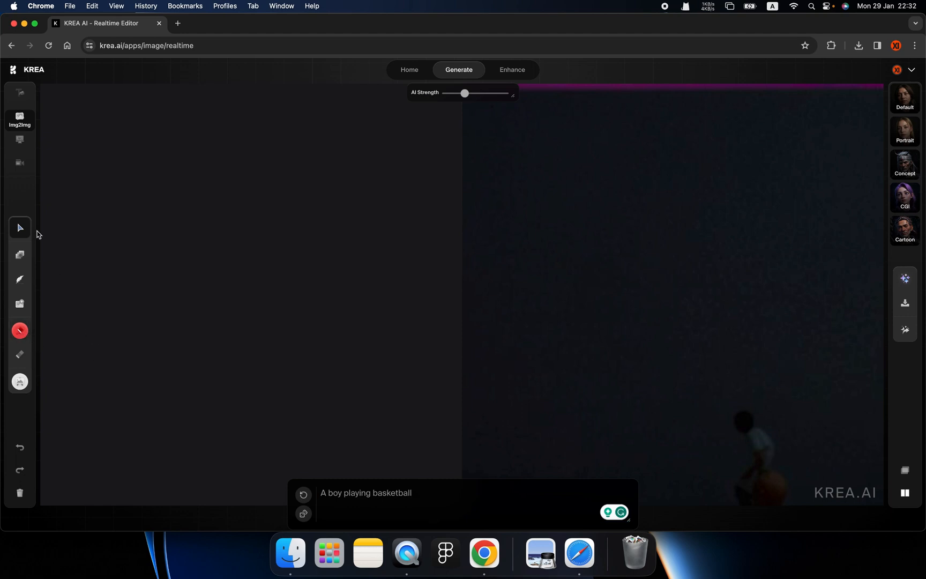
{"action": "mouse_move", "coordinate": [20, 228]}
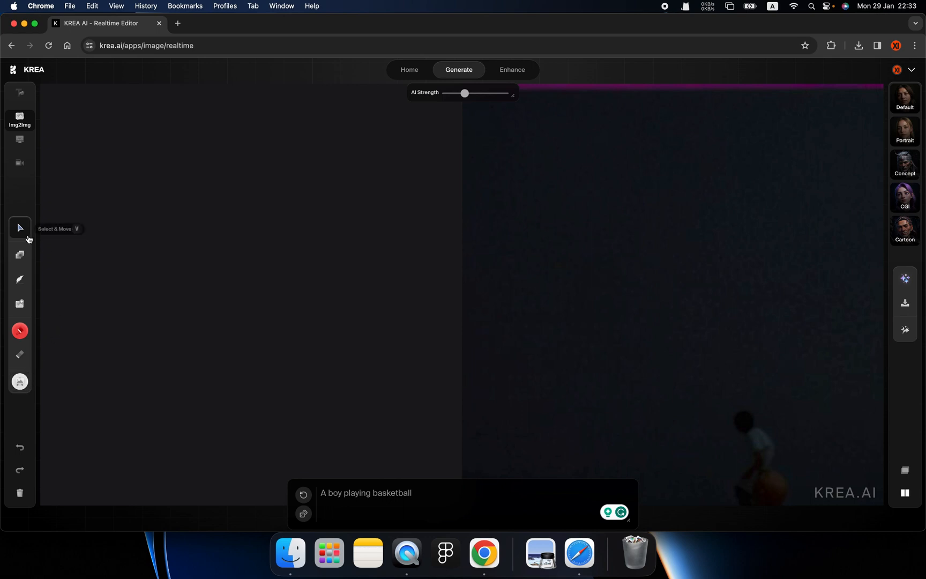
{"action": "mouse_move", "coordinate": [19, 383]}
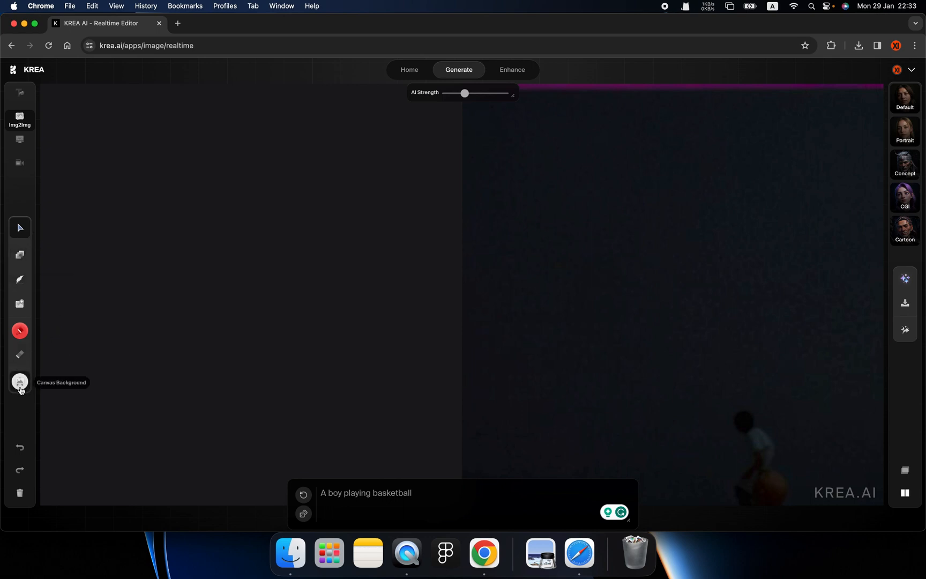
{"action": "mouse_move", "coordinate": [19, 228]}
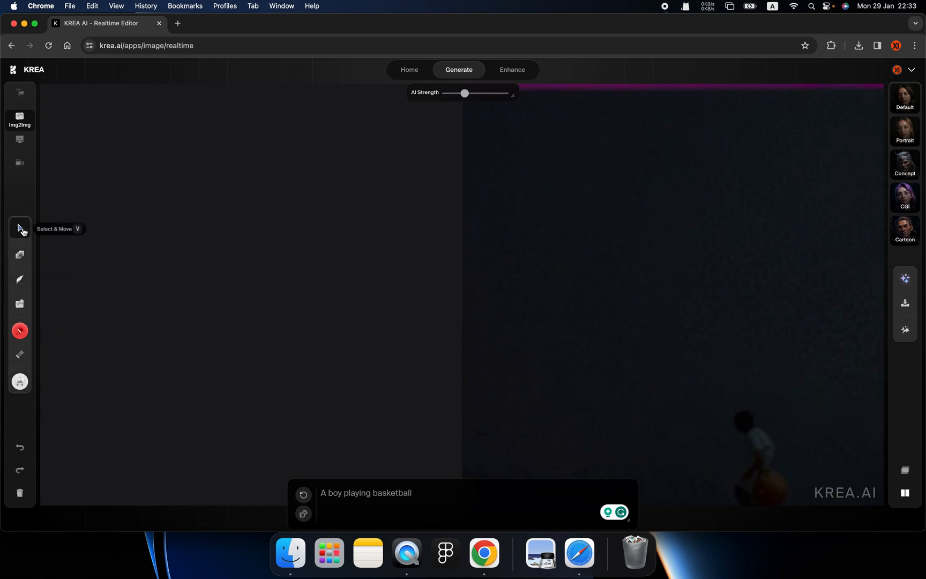
{"action": "mouse_move", "coordinate": [19, 382]}
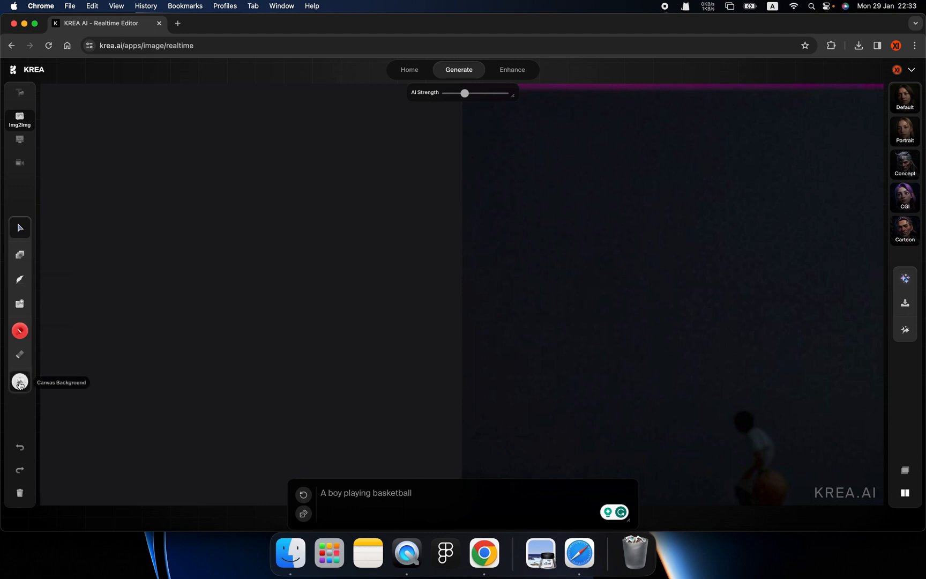
Turn the canvas background white and view the available drawing shapes
{"action": "left_click", "coordinate": [19, 382]}
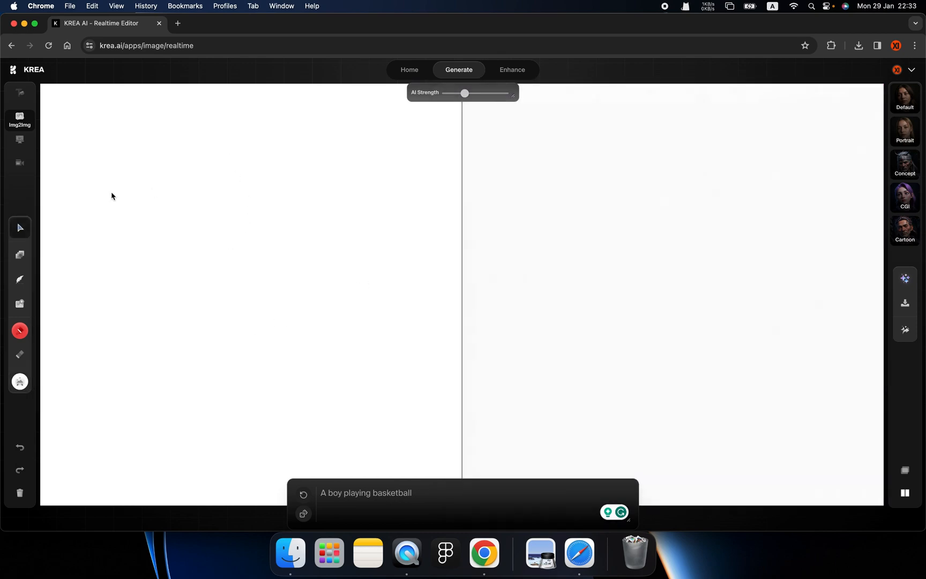
{"action": "mouse_move", "coordinate": [19, 255]}
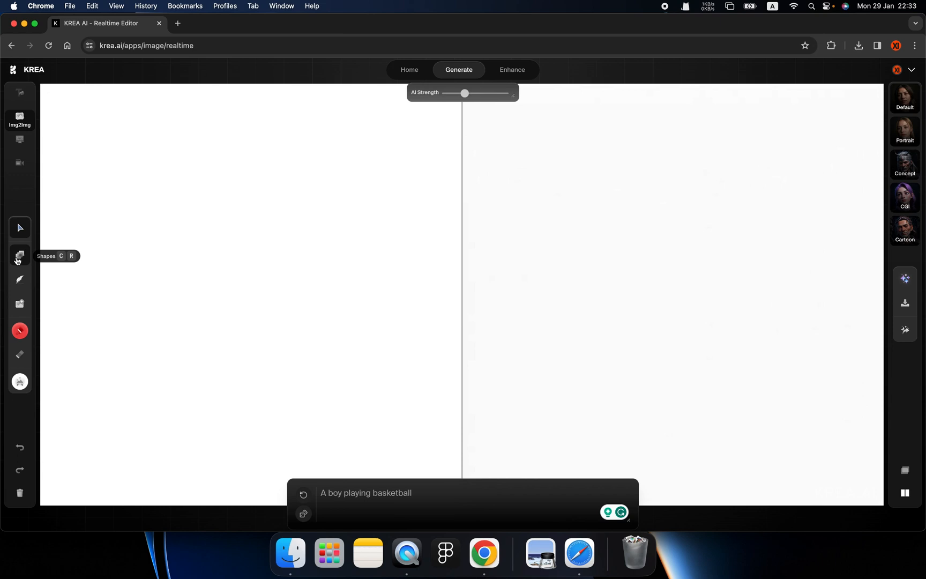
{"action": "left_click", "coordinate": [19, 256]}
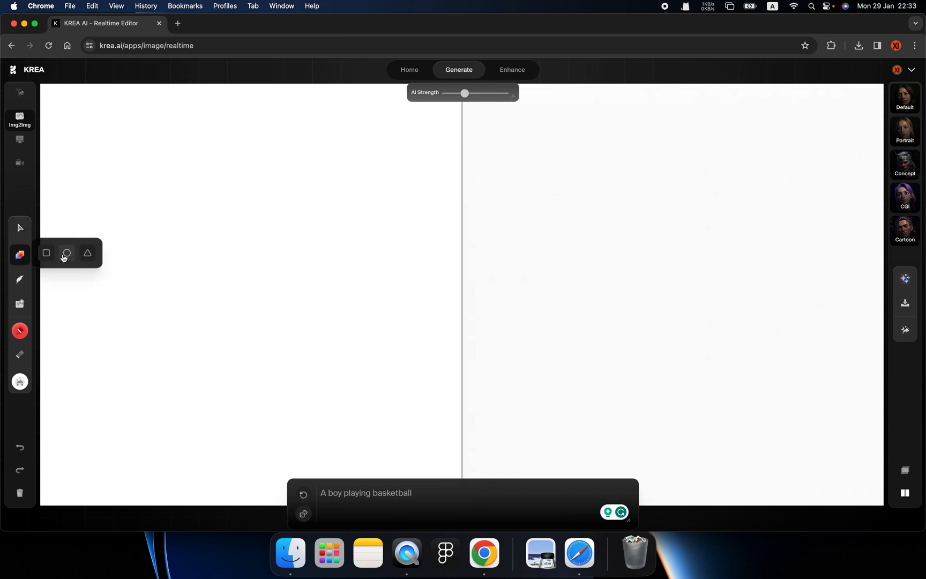
{"action": "mouse_move", "coordinate": [19, 280]}
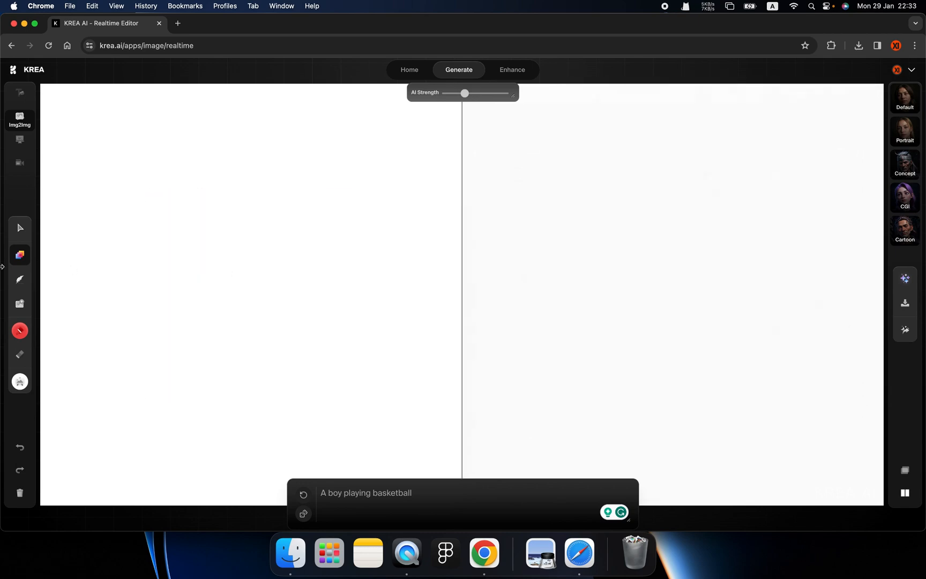
{"action": "mouse_move", "coordinate": [20, 304]}
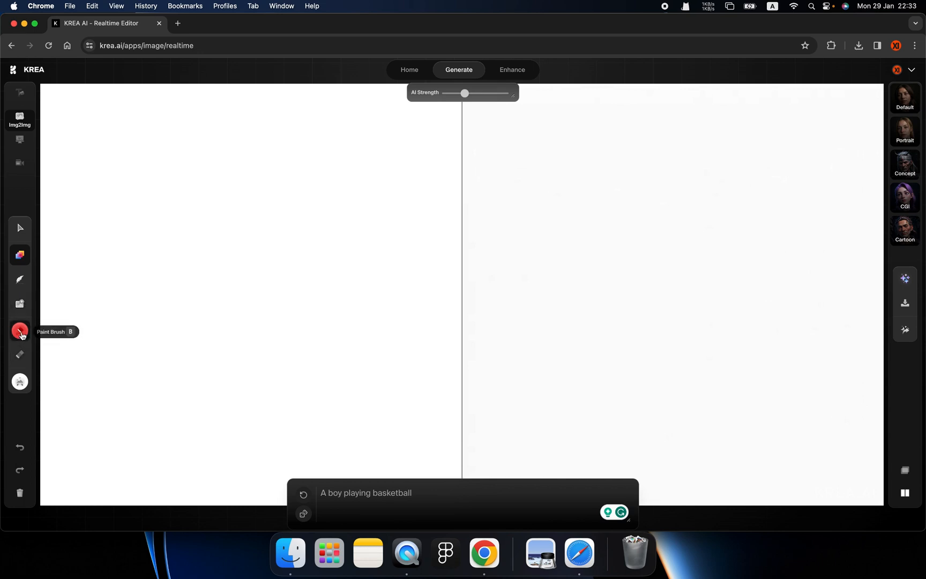
Pick a light peach brush colour, adjust its size and paint the figure's head
{"action": "left_click", "coordinate": [19, 329]}
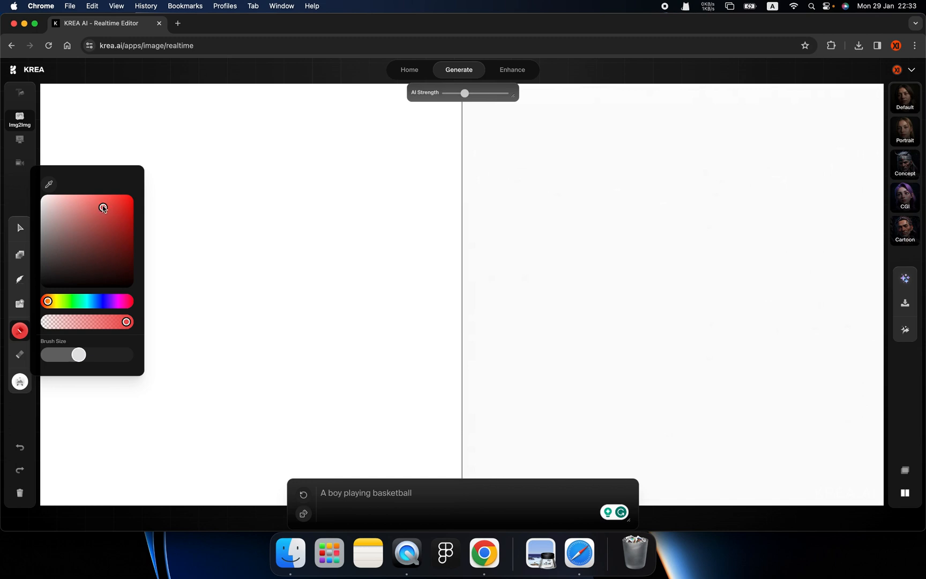
{"action": "left_click", "coordinate": [52, 301]}
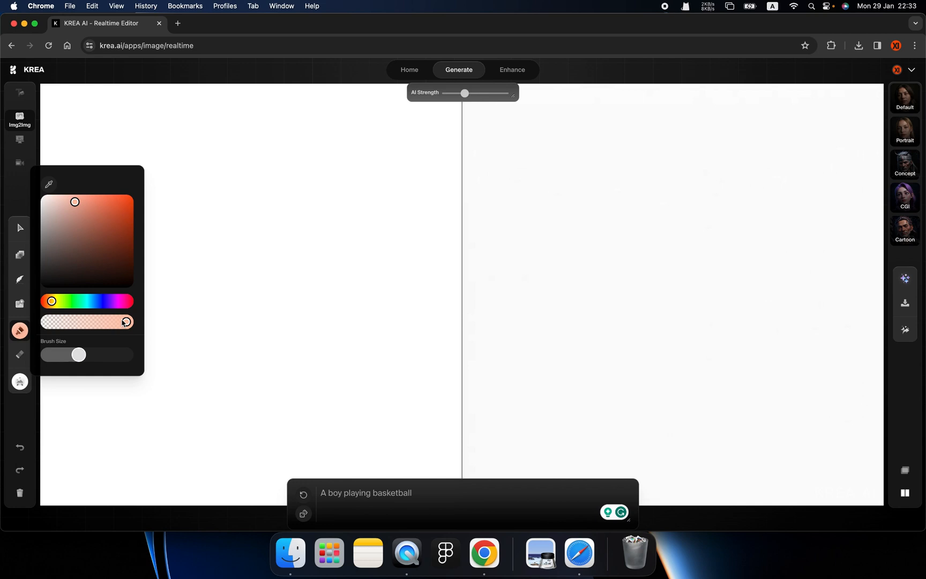
{"action": "mouse_move", "coordinate": [84, 342]}
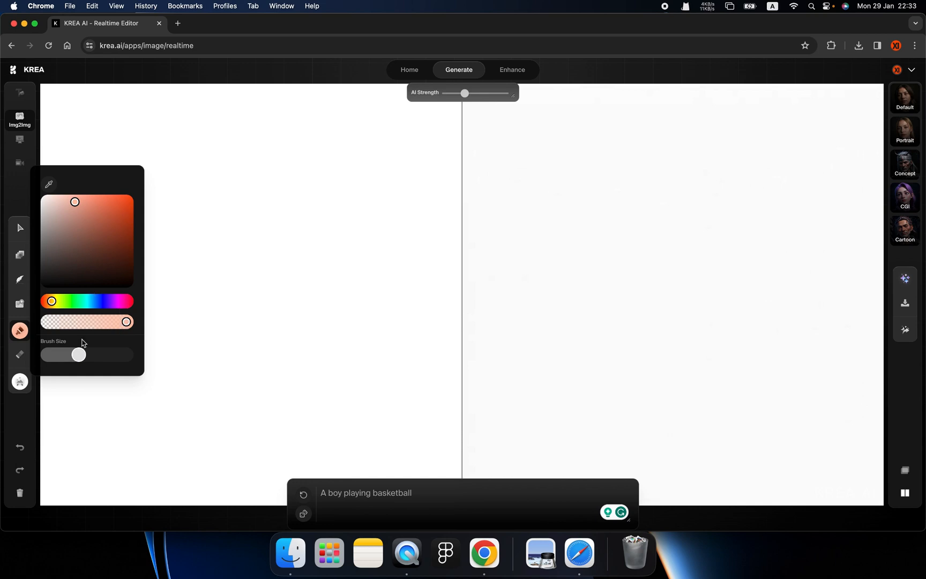
{"action": "left_click_drag", "start_coordinate": [78, 355], "coordinate": [89, 355]}
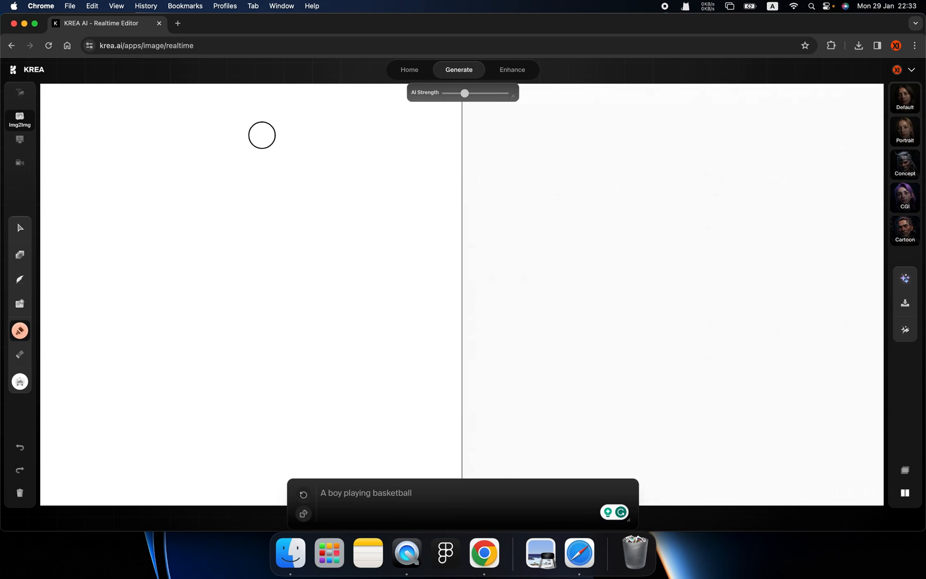
{"action": "left_click_drag", "start_coordinate": [261, 134], "coordinate": [261, 148]}
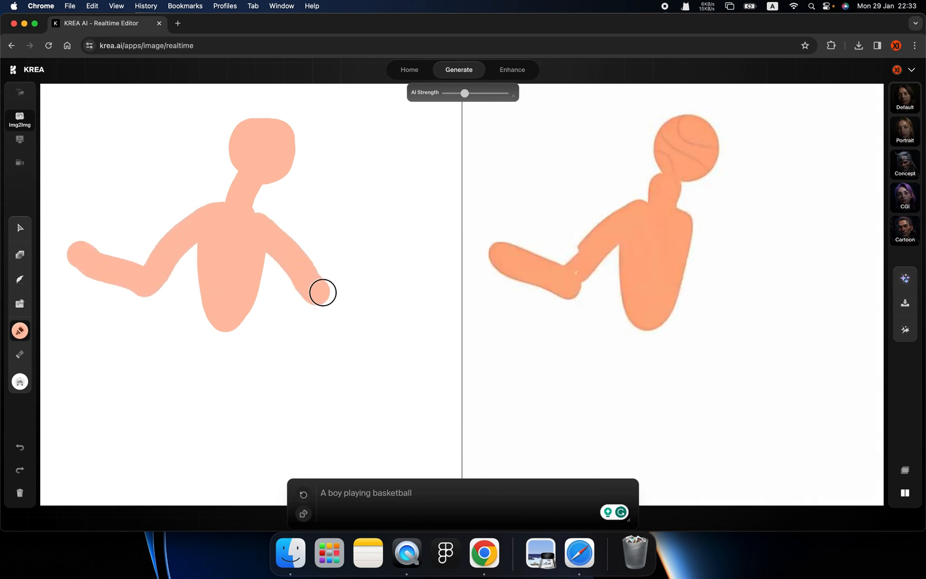
Paint the body, arms and red shorts, then add a ball at the figure's left hand
{"action": "left_click_drag", "start_coordinate": [322, 293], "coordinate": [121, 457]}
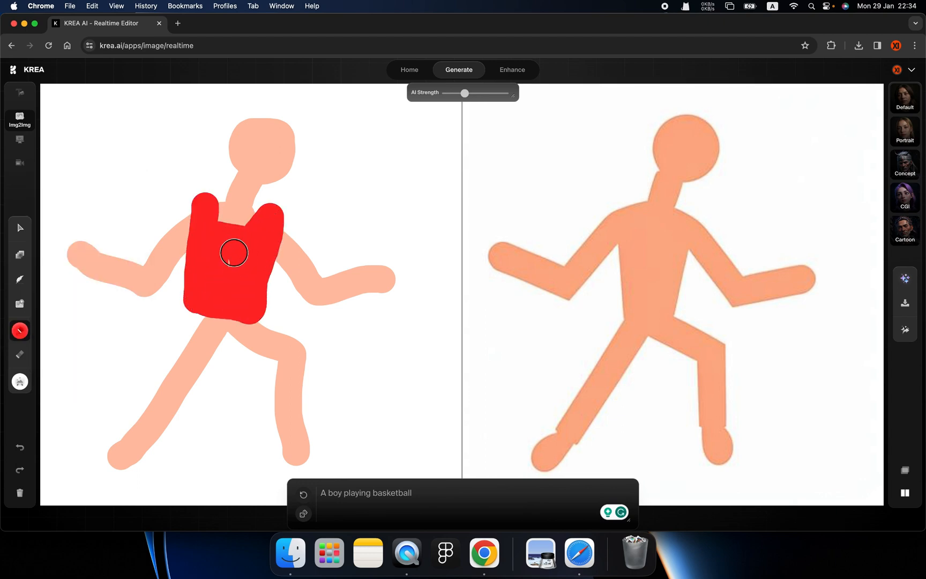
{"action": "left_click_drag", "start_coordinate": [233, 252], "coordinate": [227, 328]}
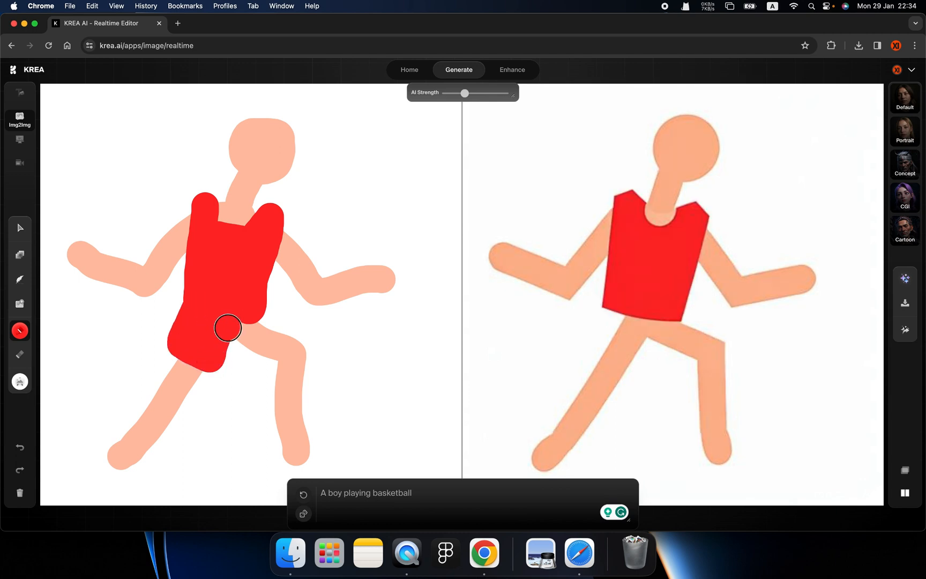
{"action": "left_click", "coordinate": [19, 330]}
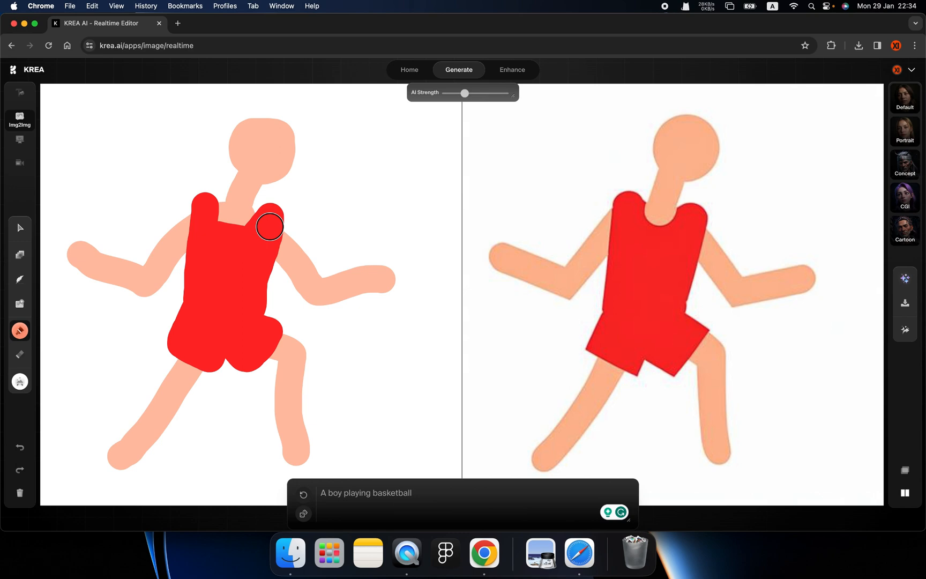
{"action": "left_click_drag", "start_coordinate": [270, 226], "coordinate": [83, 234]}
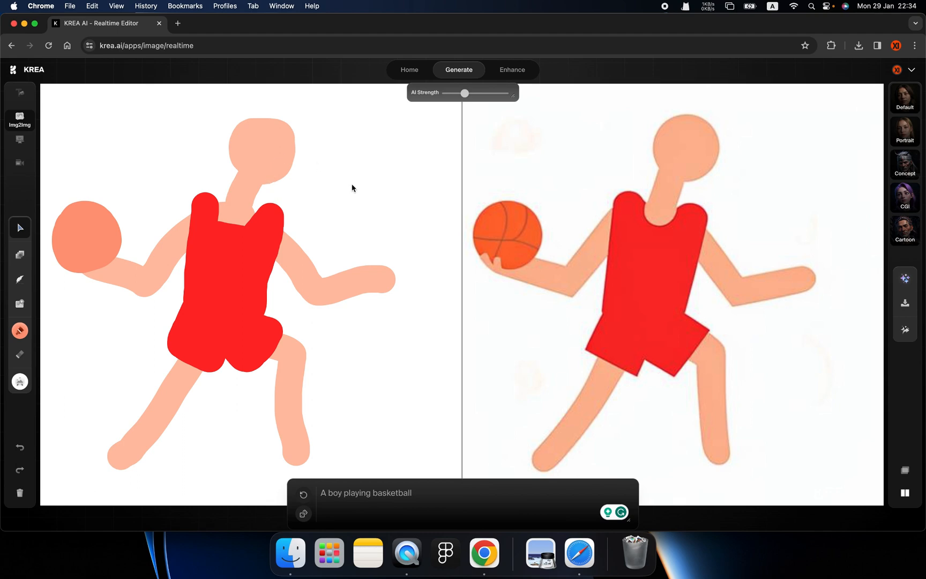
{"action": "mouse_move", "coordinate": [668, 239]}
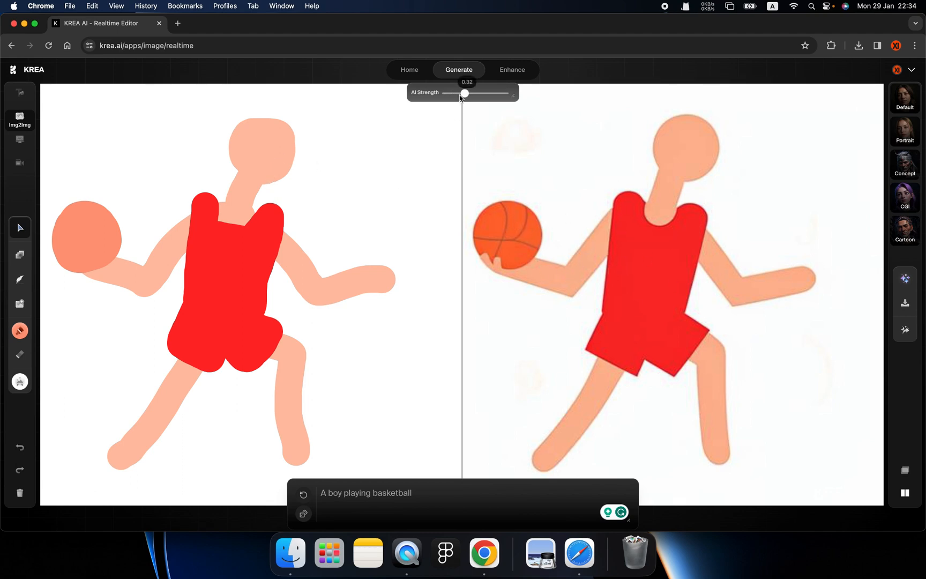
Raise the AI strength in three nudges until the boy in red kit looks photoreal
{"action": "left_click_drag", "start_coordinate": [465, 93], "coordinate": [472, 94]}
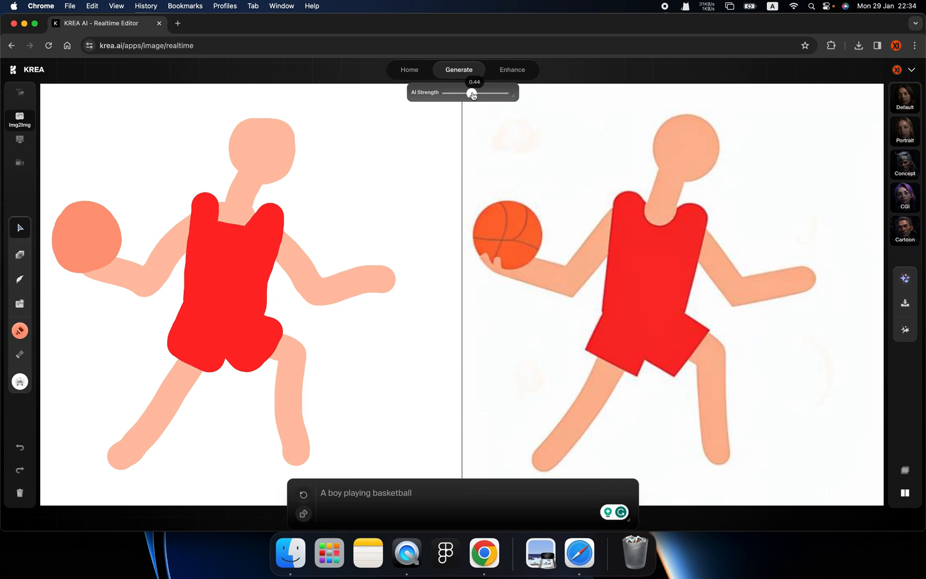
{"action": "left_click_drag", "start_coordinate": [472, 93], "coordinate": [477, 93]}
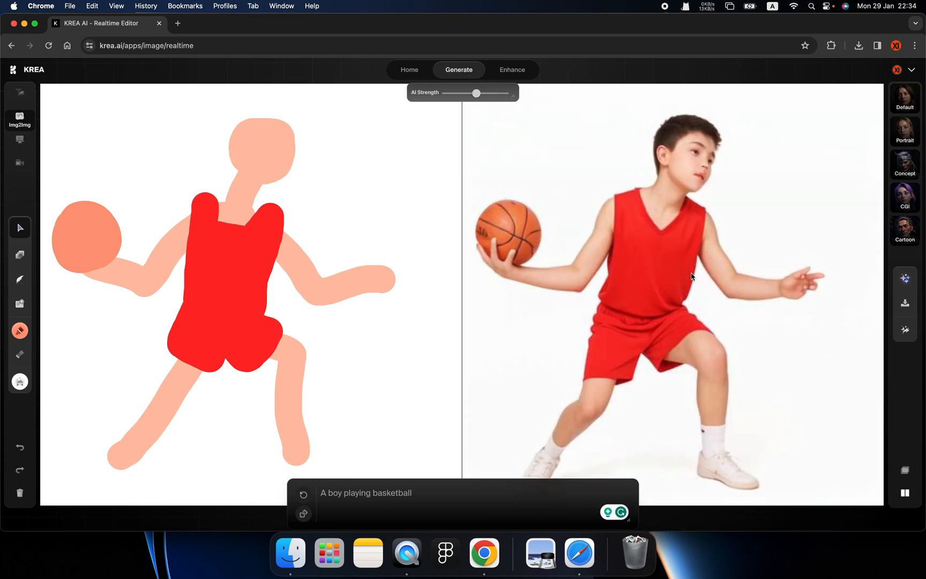
{"action": "left_click_drag", "start_coordinate": [477, 94], "coordinate": [485, 93]}
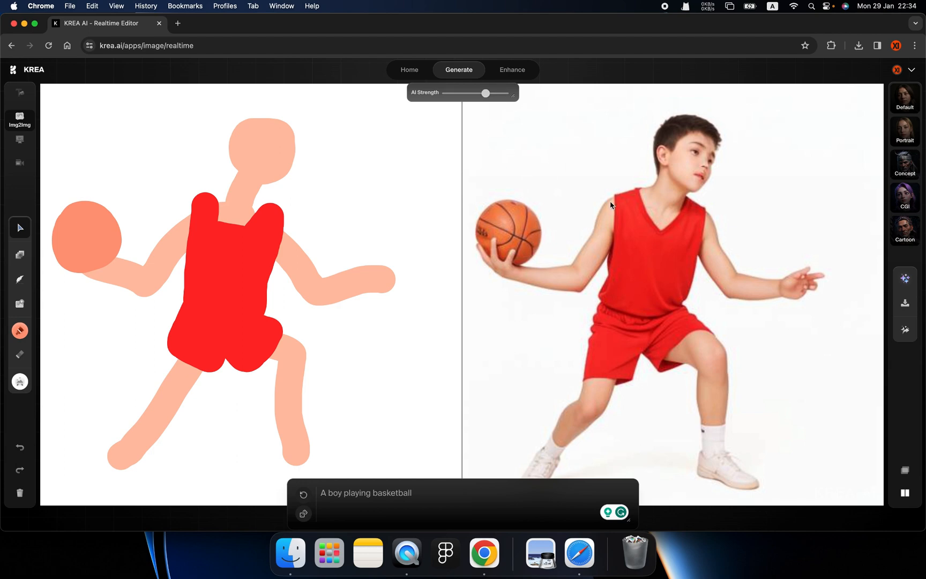
{"action": "mouse_move", "coordinate": [496, 107]}
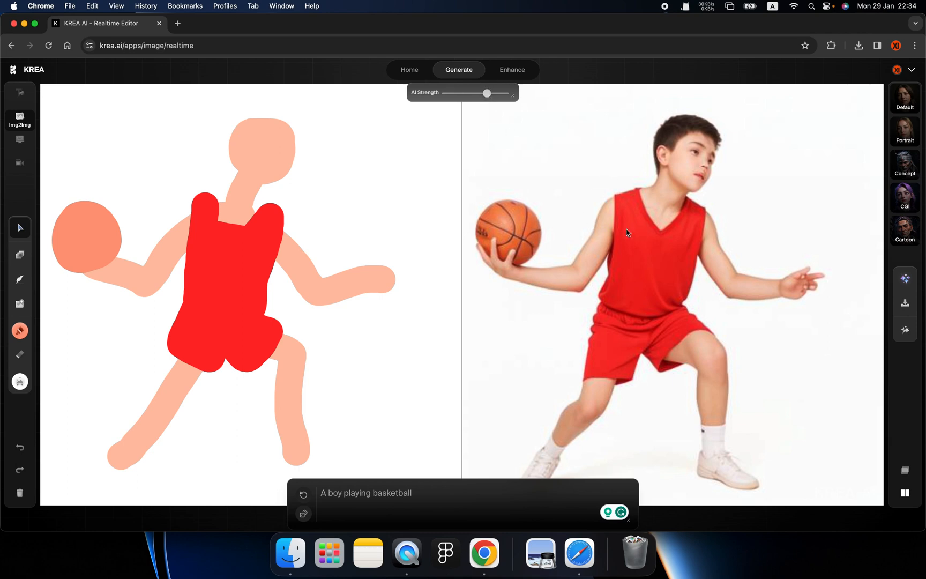
{"action": "mouse_move", "coordinate": [481, 264]}
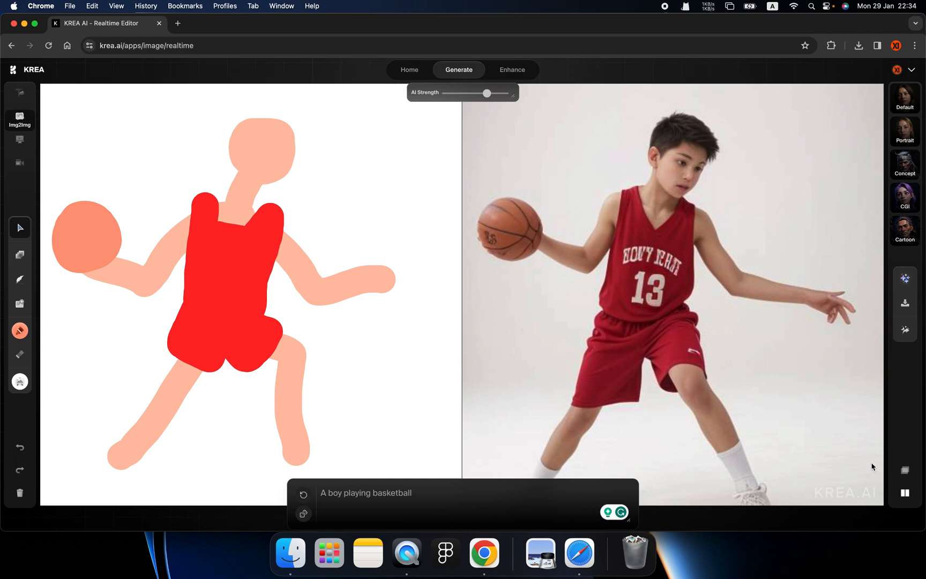
{"action": "mouse_move", "coordinate": [884, 477]}
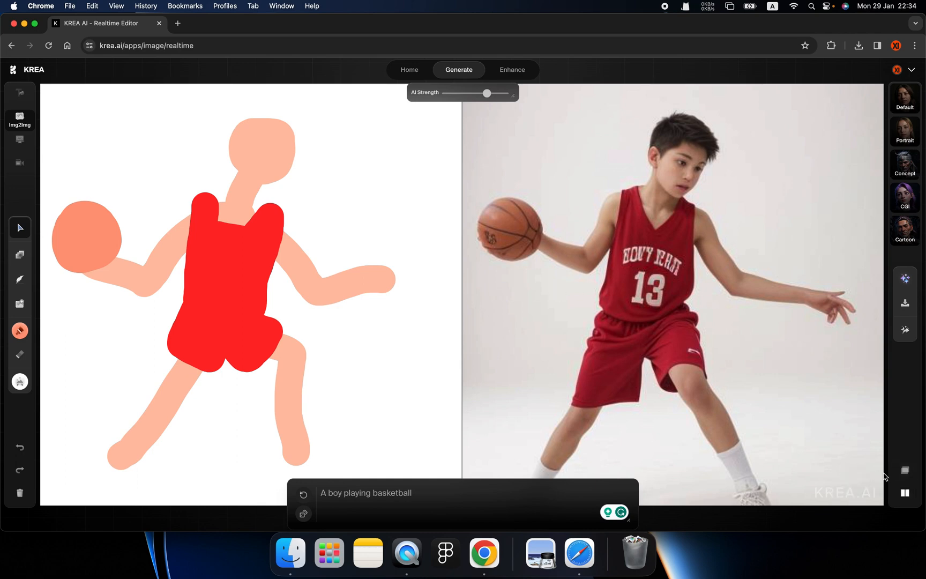
{"action": "mouse_move", "coordinate": [904, 494]}
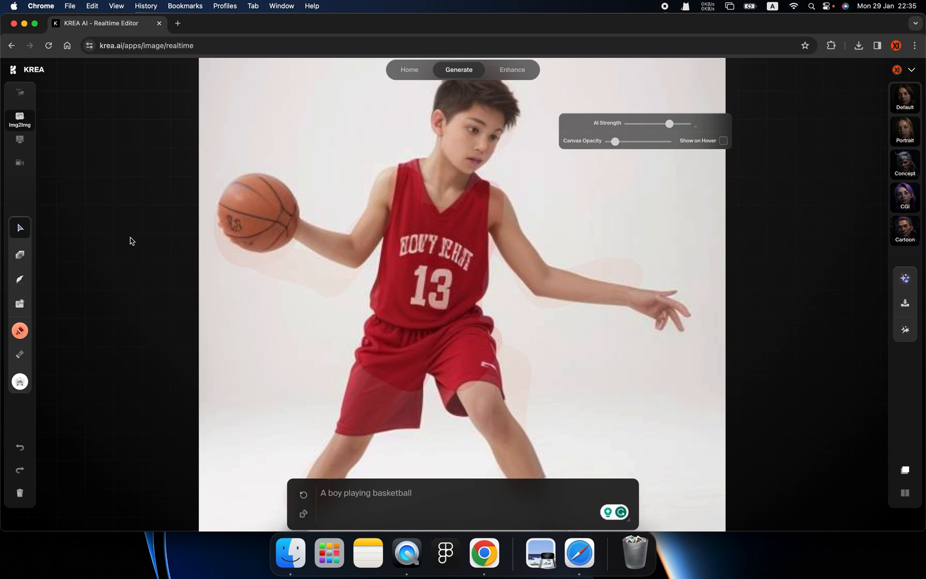
{"action": "mouse_move", "coordinate": [261, 212]}
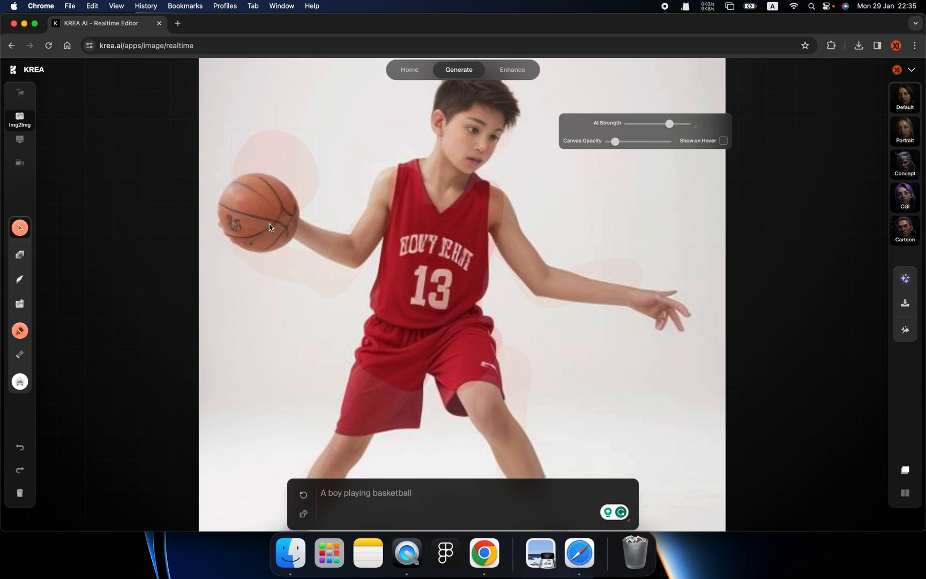
{"action": "mouse_move", "coordinate": [305, 251]}
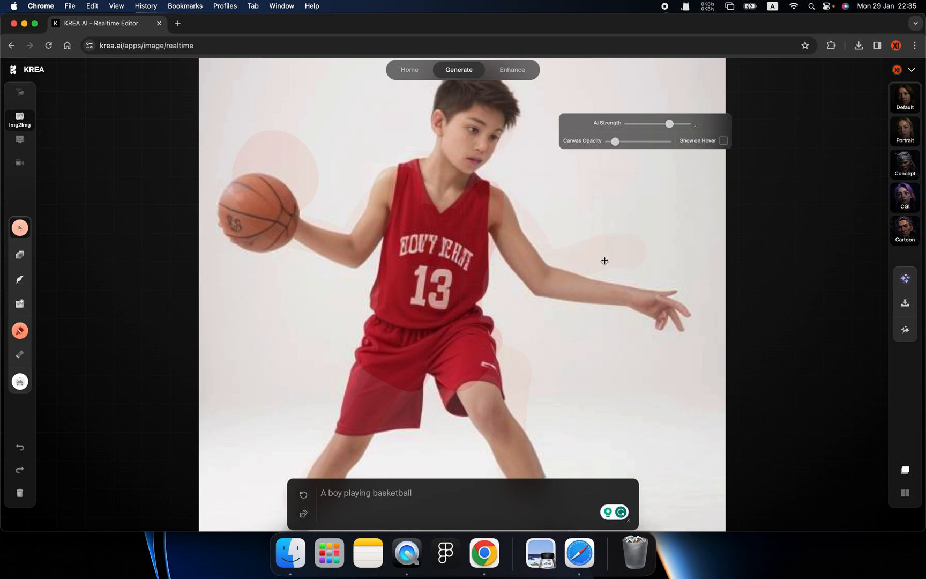
{"action": "mouse_move", "coordinate": [344, 307]}
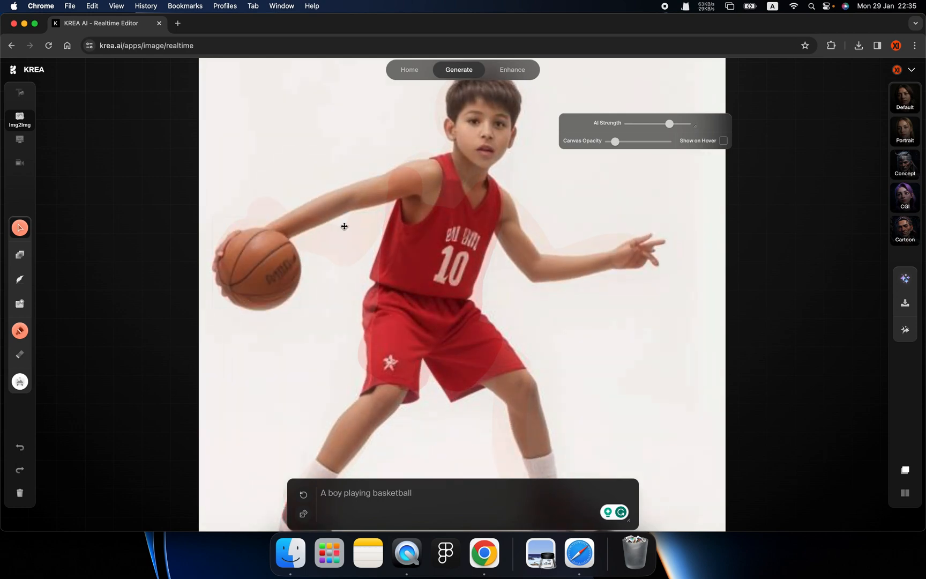
{"action": "mouse_move", "coordinate": [395, 227]}
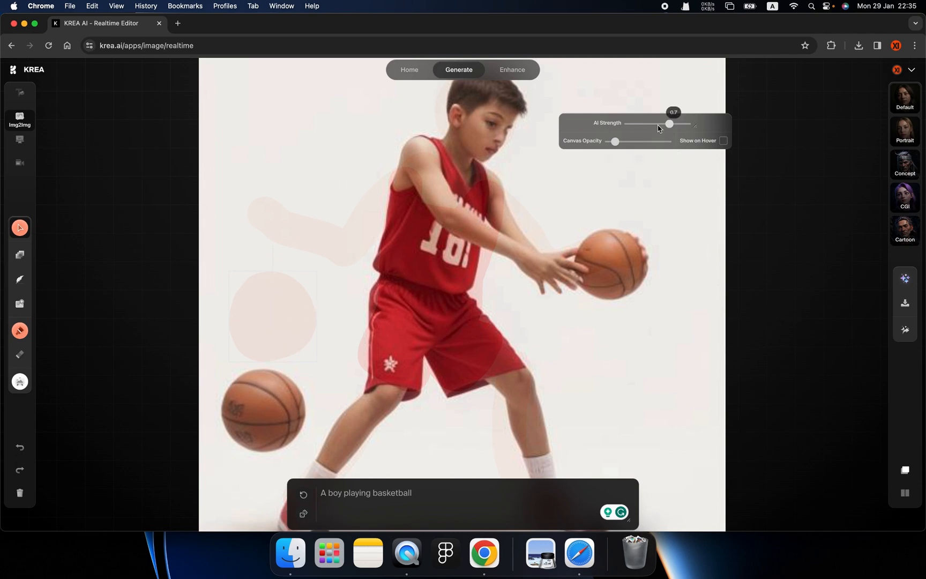
Ease the AI strength down slightly so the boy crouches to dribble the lowered ball
{"action": "left_click_drag", "start_coordinate": [667, 124], "coordinate": [659, 123]}
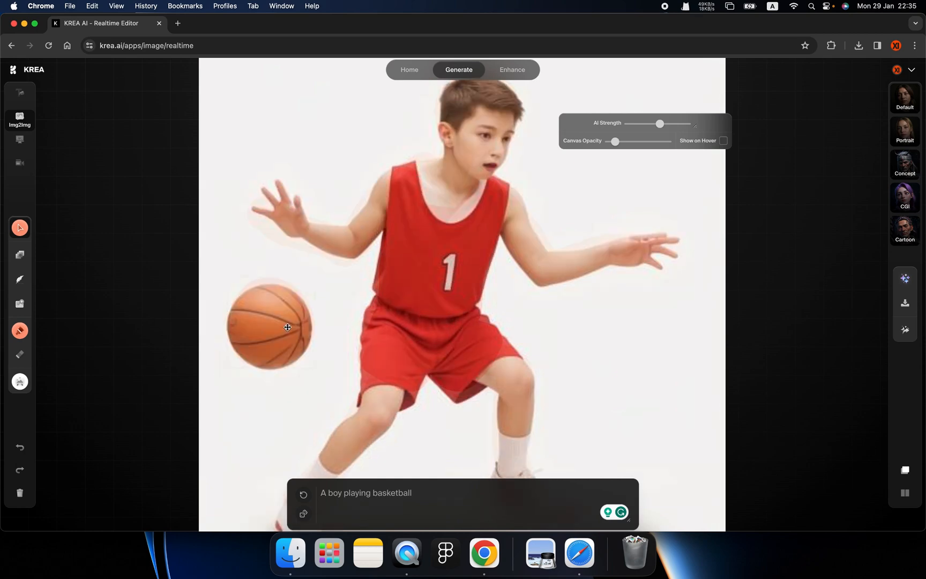
{"action": "mouse_move", "coordinate": [472, 275]}
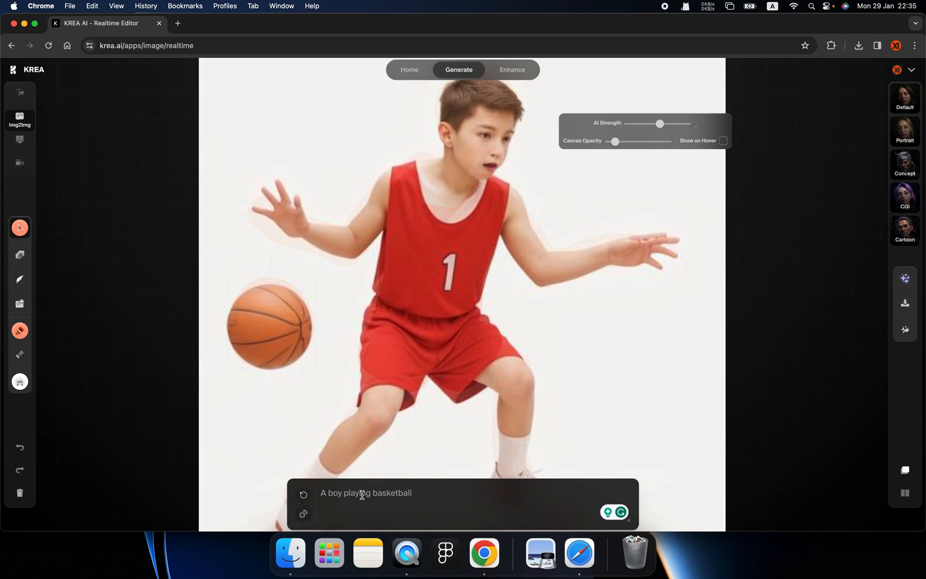
{"action": "mouse_move", "coordinate": [303, 495]}
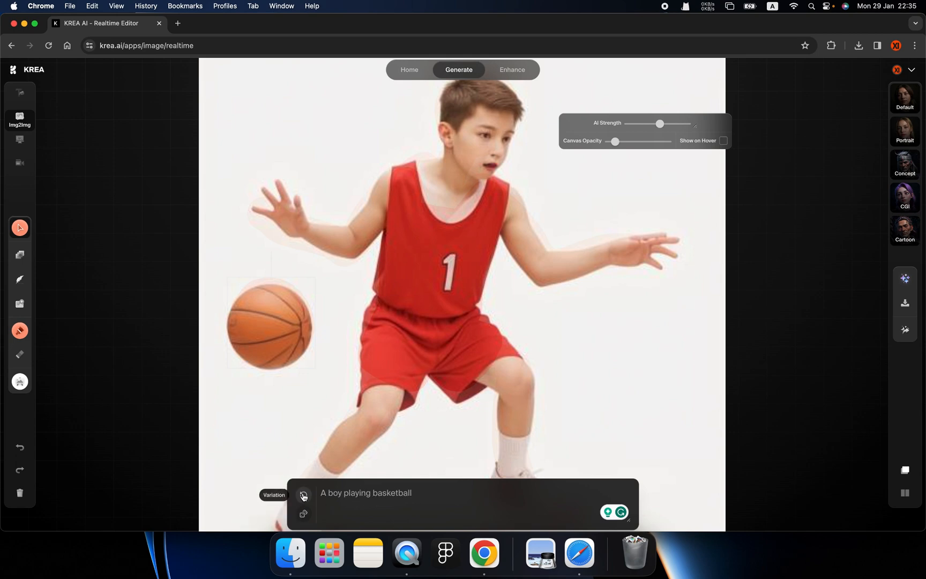
Generate a new variation, giving a younger boy in a plain red kit
{"action": "left_click", "coordinate": [303, 495]}
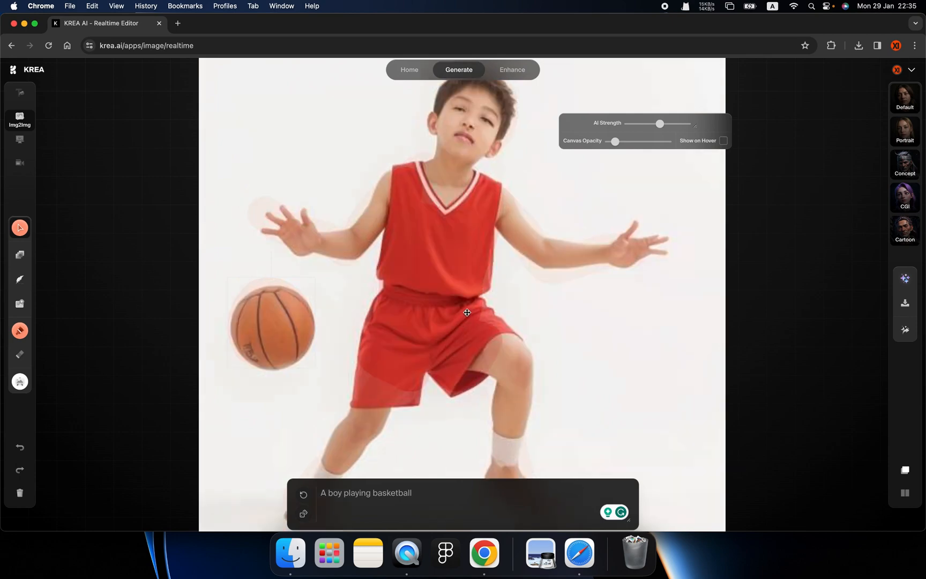
{"action": "mouse_move", "coordinate": [452, 248]}
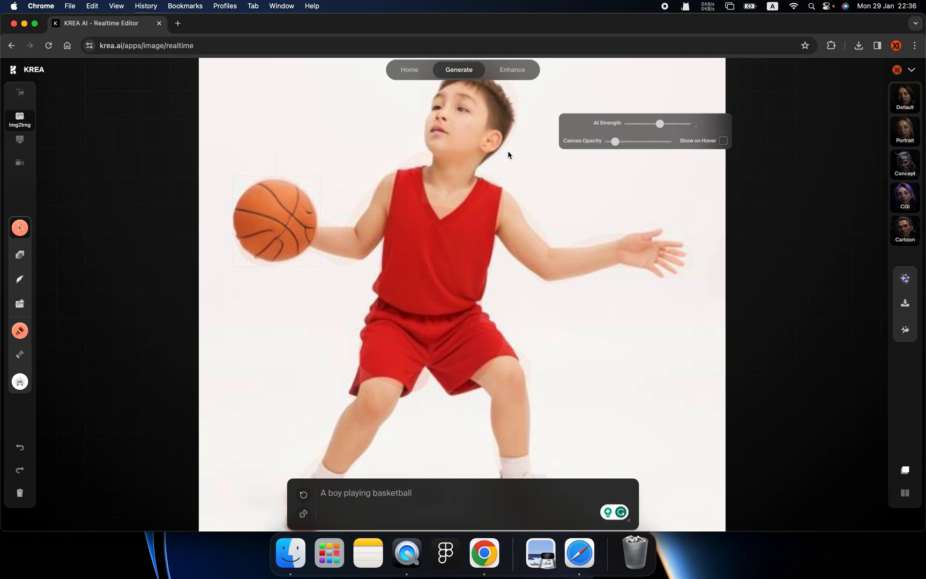
{"action": "mouse_move", "coordinate": [696, 147]}
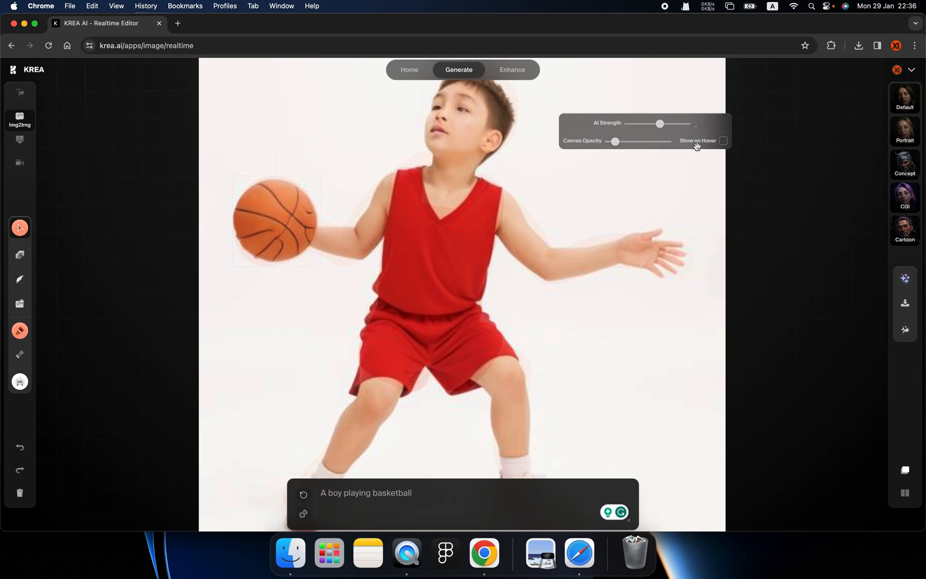
Enable Show on Hover so the sketch overlay hides, leaving the clean basketball photo
{"action": "left_click", "coordinate": [724, 141]}
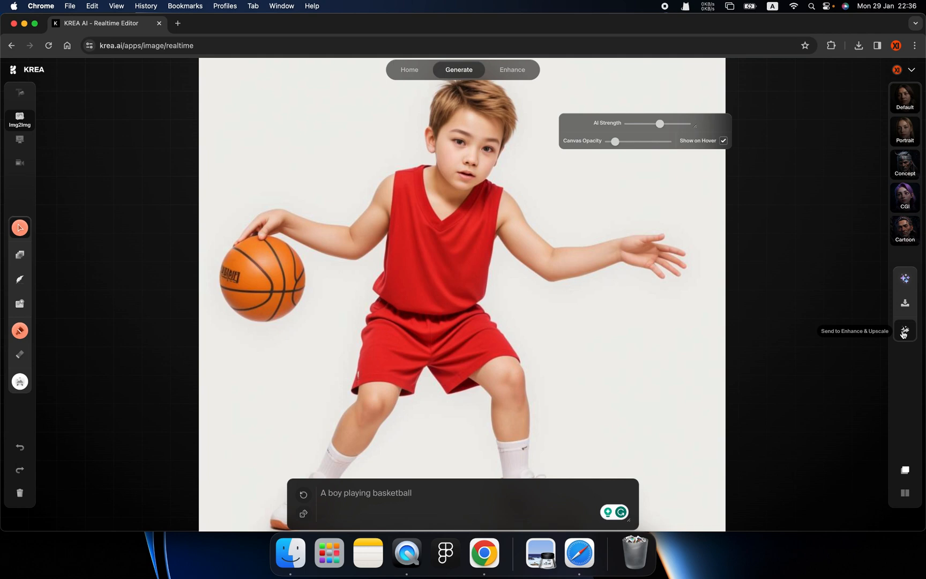
{"action": "mouse_move", "coordinate": [789, 308]}
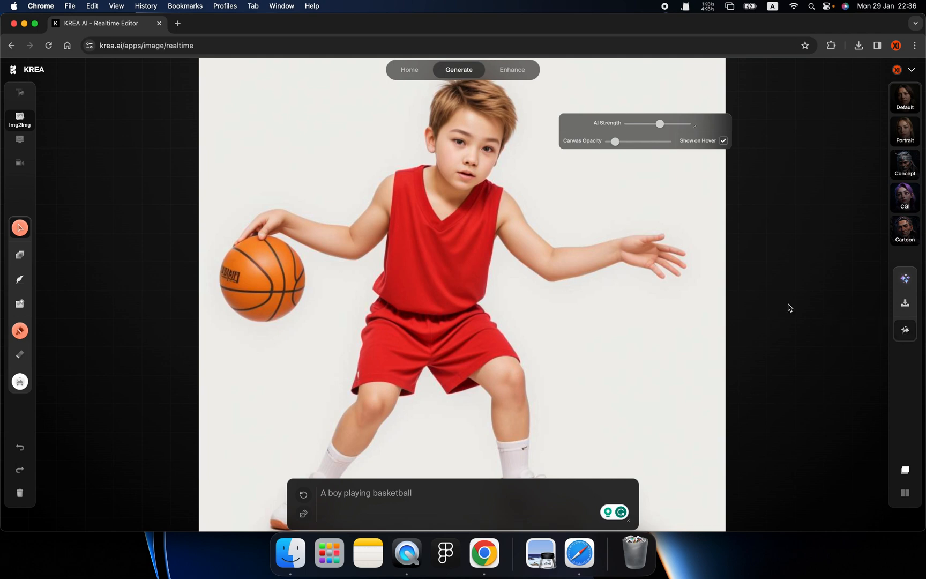
{"action": "mouse_move", "coordinate": [904, 304]}
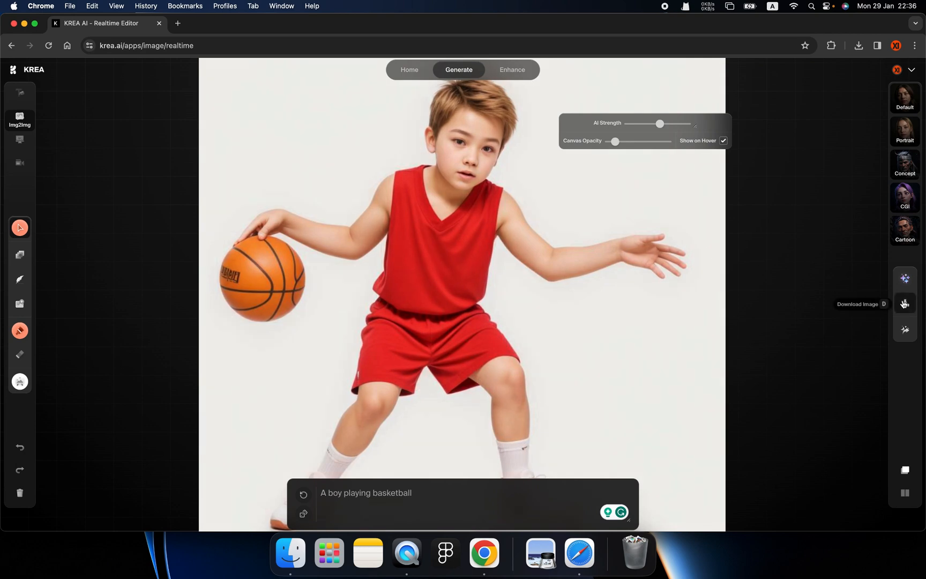
{"action": "left_click", "coordinate": [903, 303]}
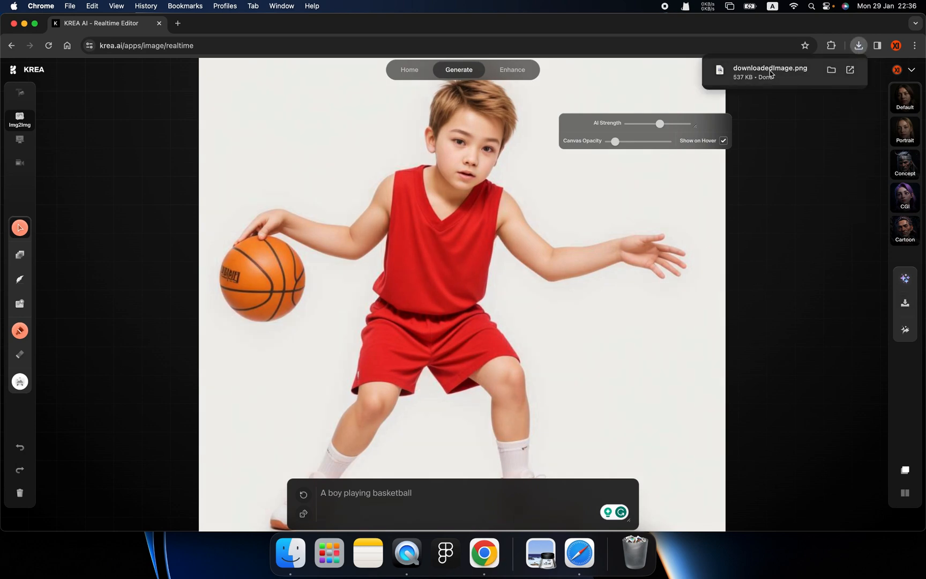
{"action": "left_click", "coordinate": [770, 70]}
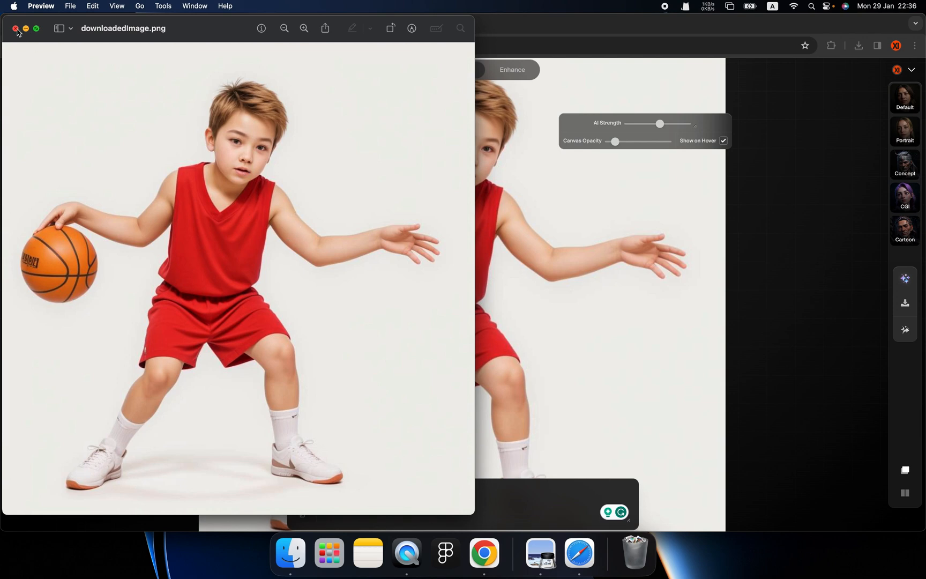
{"action": "left_click", "coordinate": [16, 28]}
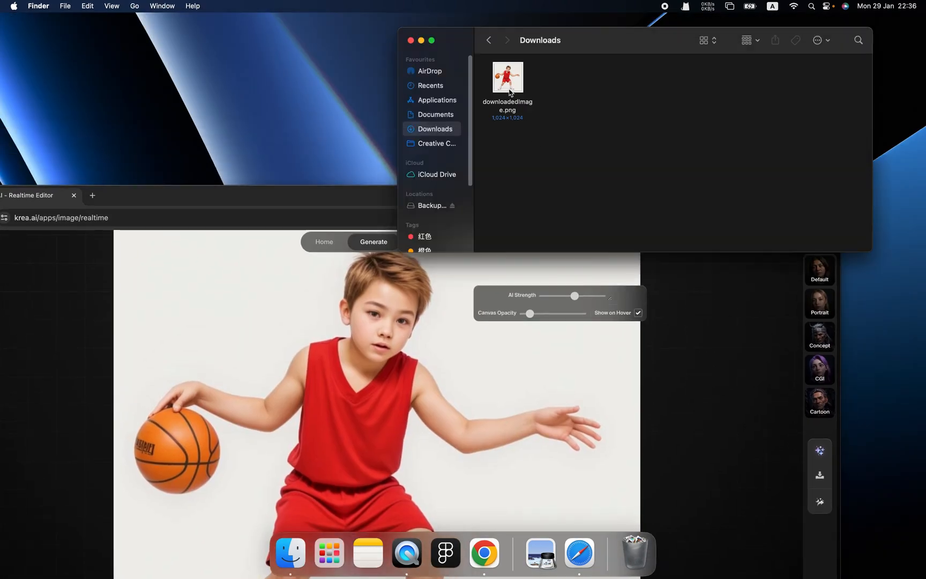
{"action": "double_click", "coordinate": [507, 77]}
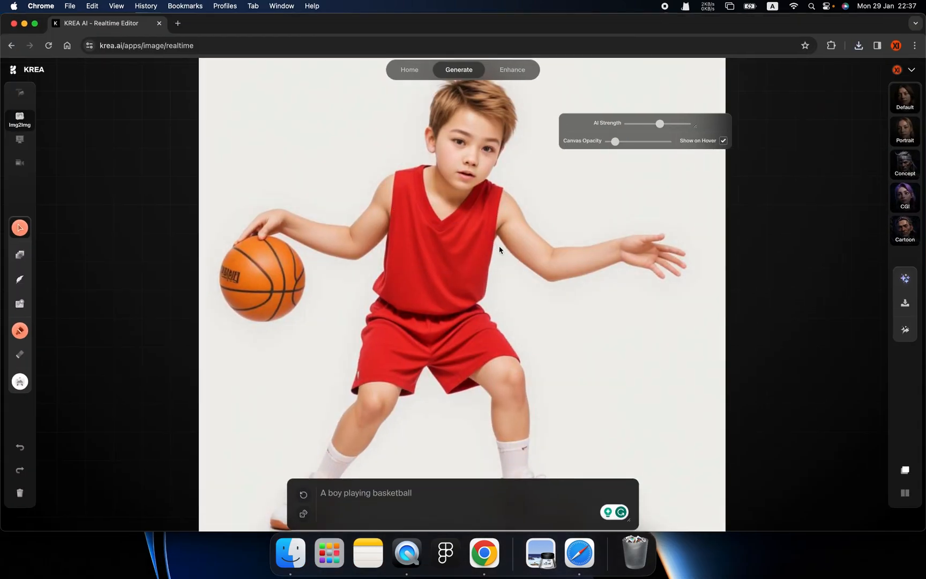
{"action": "mouse_move", "coordinate": [905, 303]}
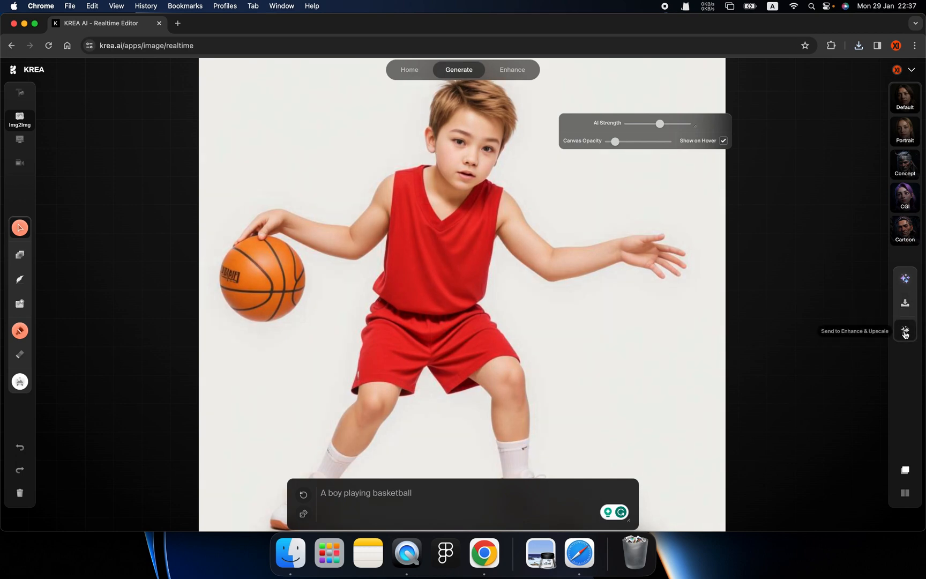
Send the generated boy-with-basketball photo to Enhance & Upscale in a new tab
{"action": "left_click", "coordinate": [905, 329]}
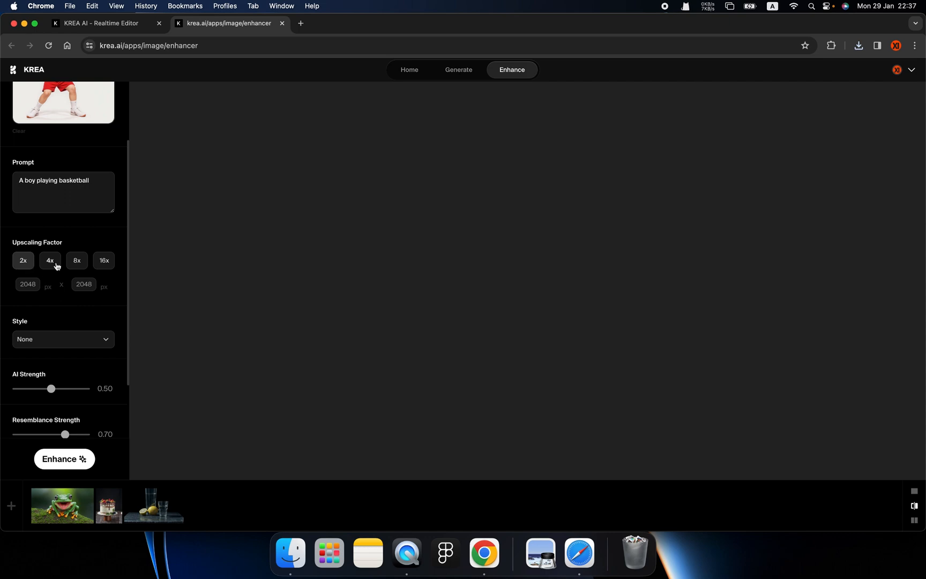
Try the 4x factor, then settle on a 2x upscale for 2048 × 2048 px output
{"action": "left_click", "coordinate": [23, 261]}
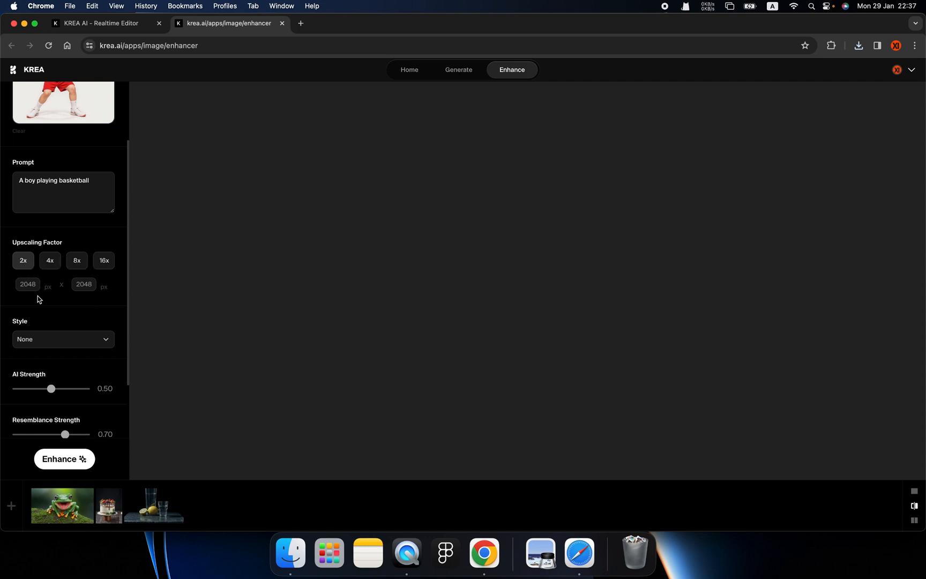
{"action": "left_click", "coordinate": [76, 261]}
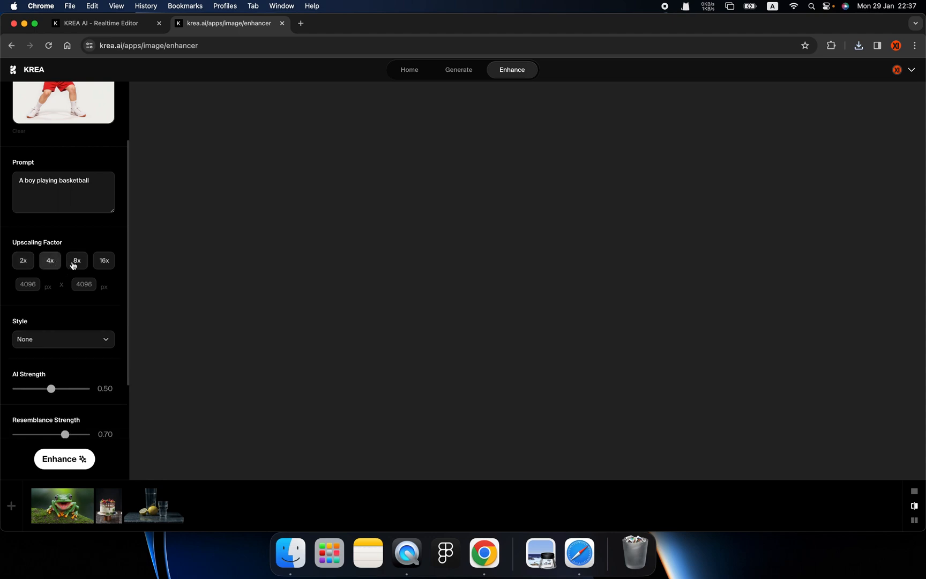
{"action": "left_click", "coordinate": [22, 261]}
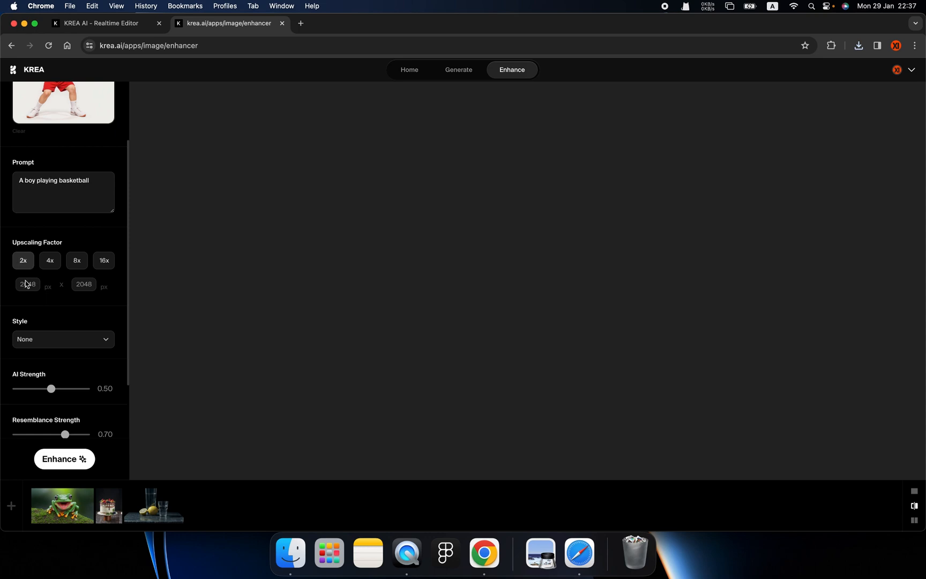
Review the Style and strength settings further down the enhancer panel
{"action": "scroll", "scroll_direction": "down", "scroll_amount": 3}
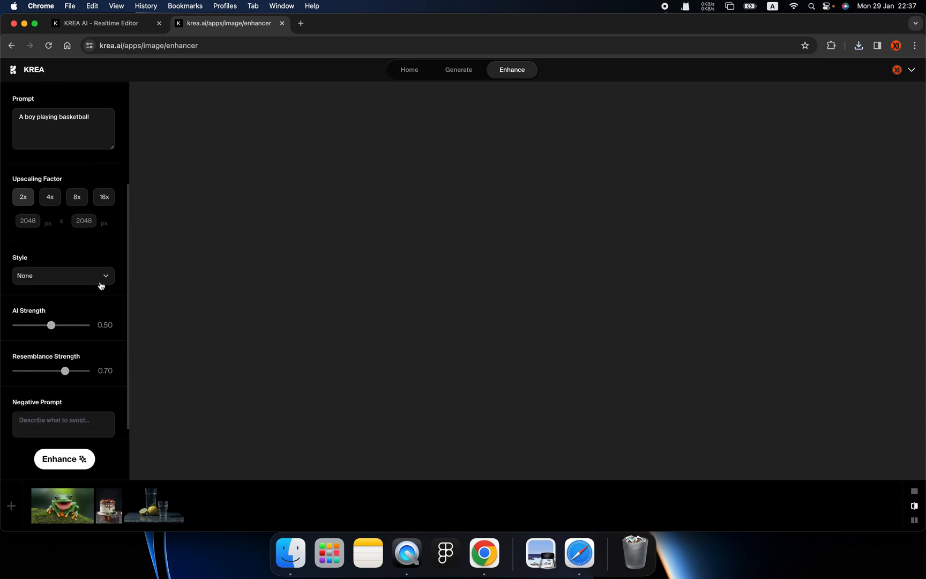
{"action": "left_click", "coordinate": [63, 275]}
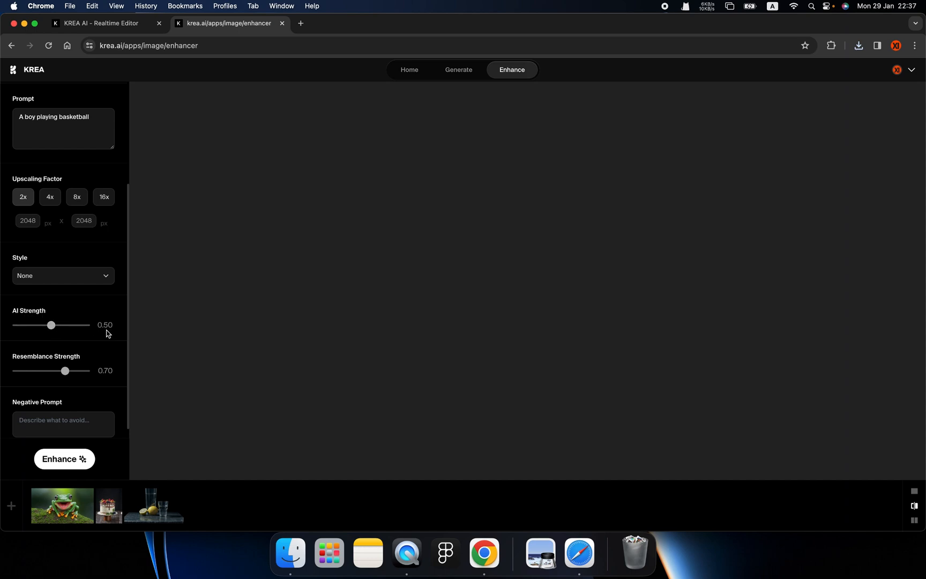
{"action": "scroll", "scroll_direction": "down", "scroll_amount": 3}
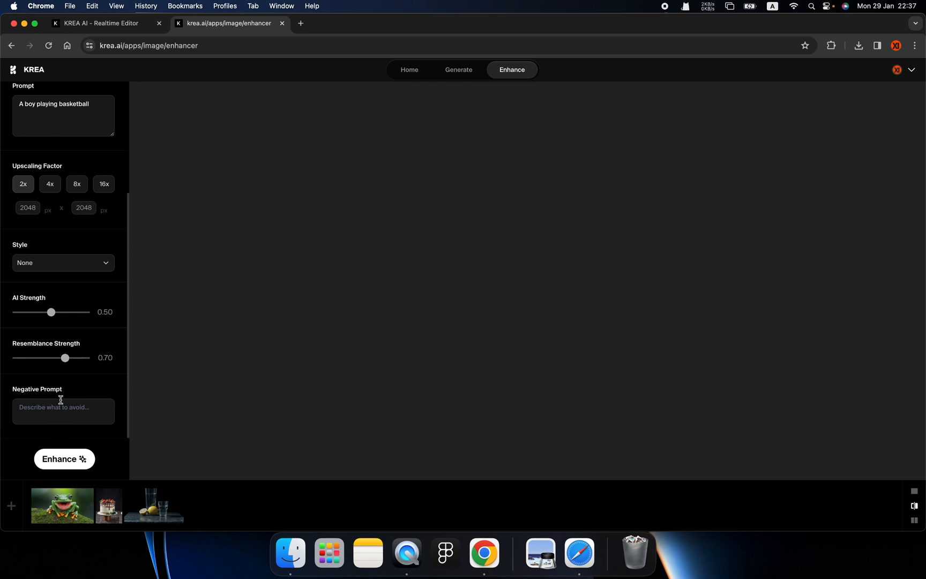
{"action": "left_click", "coordinate": [64, 458]}
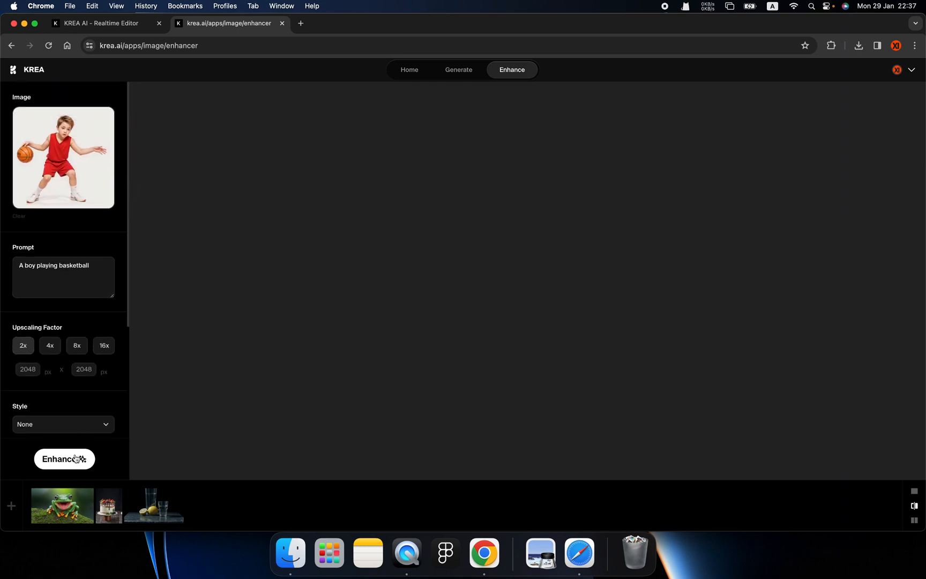
Run Enhance on the photo and bring up the finished 2x result with before/after comparison
{"action": "left_click", "coordinate": [64, 458]}
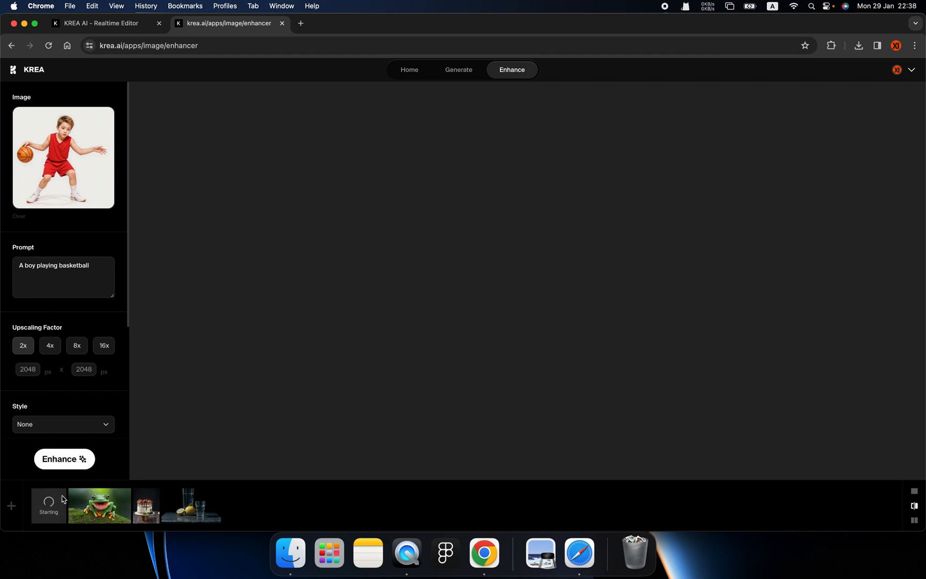
{"action": "mouse_move", "coordinate": [203, 329]}
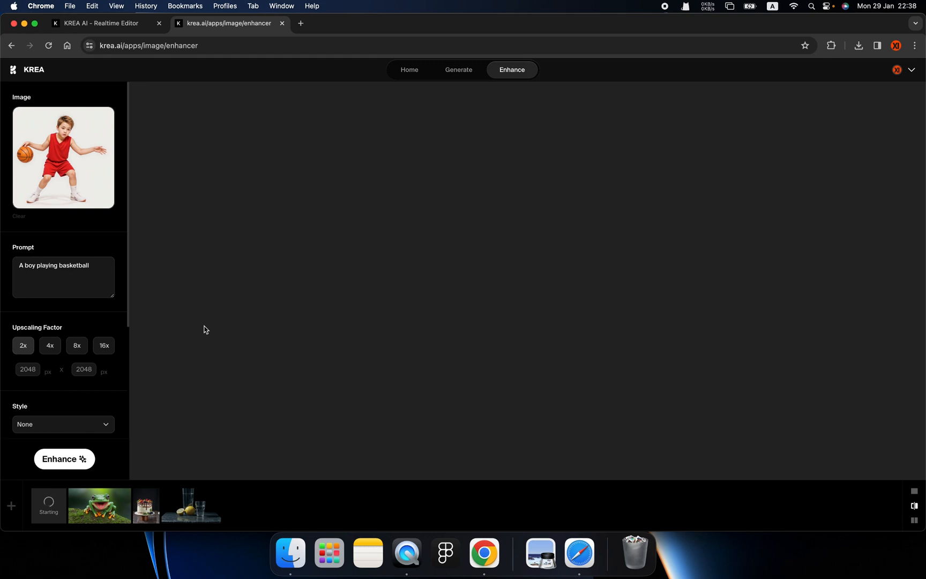
{"action": "left_click", "coordinate": [65, 459]}
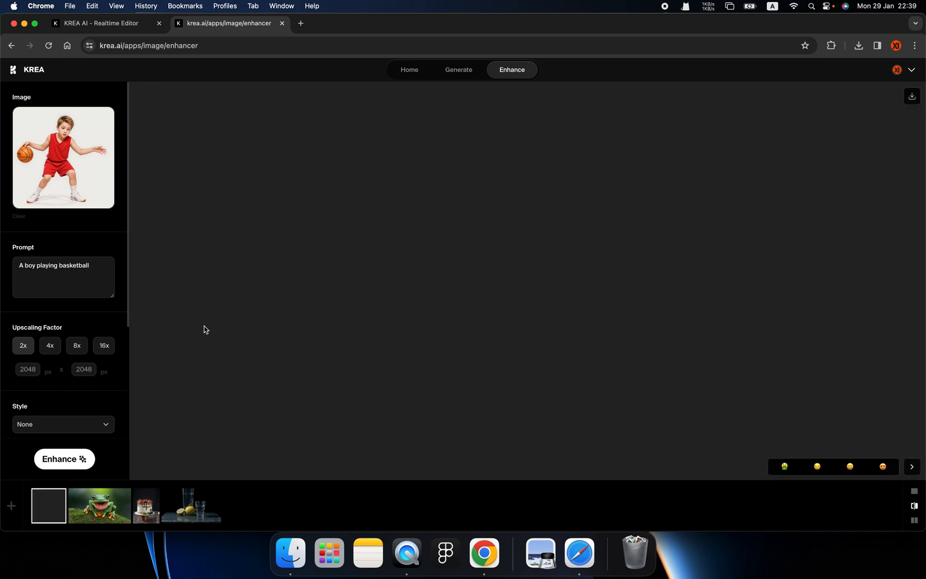
{"action": "left_click", "coordinate": [65, 459]}
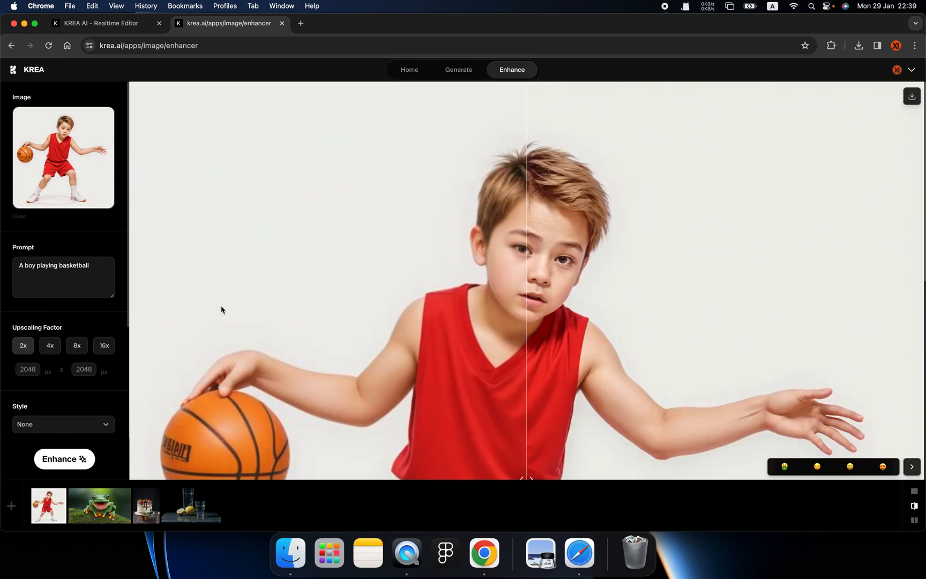
{"action": "mouse_move", "coordinate": [531, 292]}
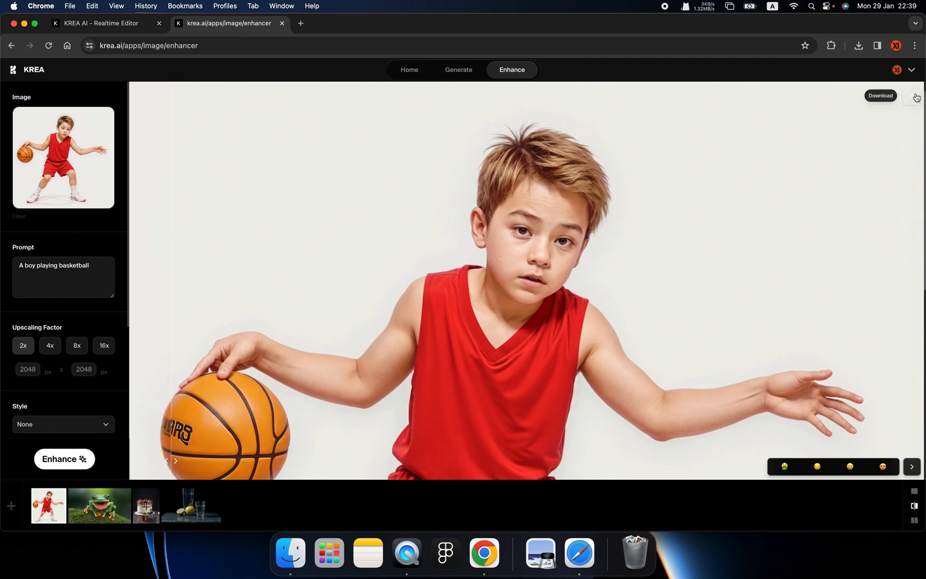
Download the enhanced 2048-pixel basketball image
{"action": "left_click", "coordinate": [909, 97]}
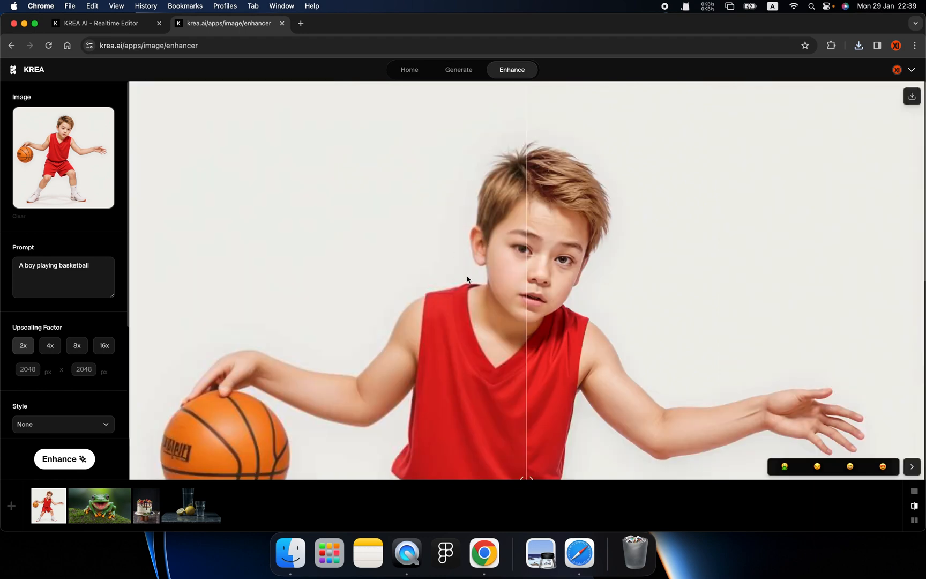
{"action": "left_click", "coordinate": [291, 553]}
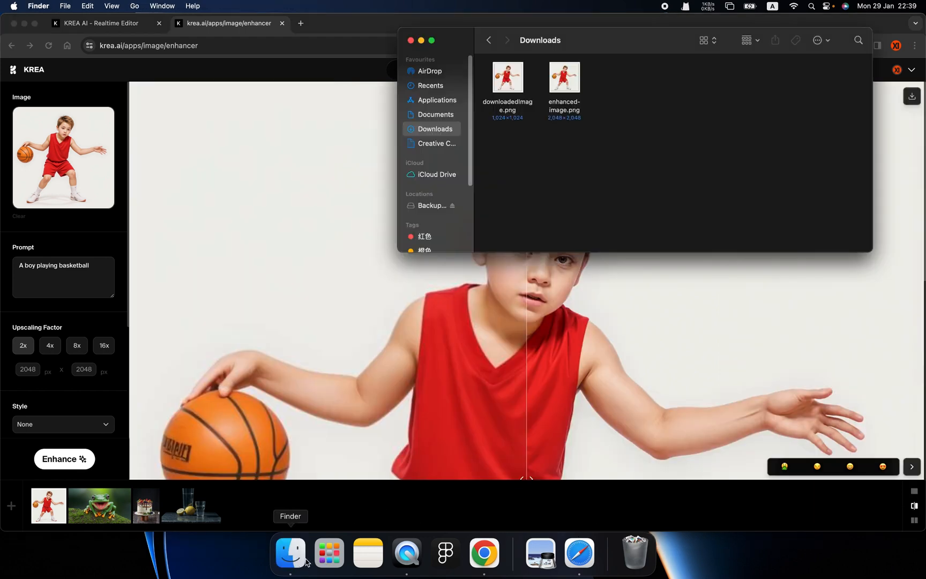
{"action": "mouse_move", "coordinate": [554, 125]}
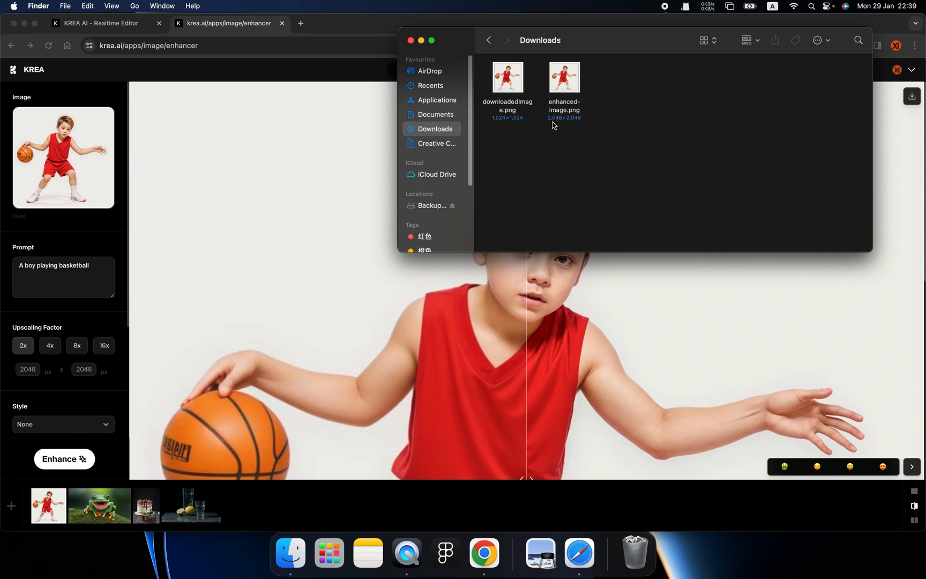
{"action": "left_click", "coordinate": [564, 77]}
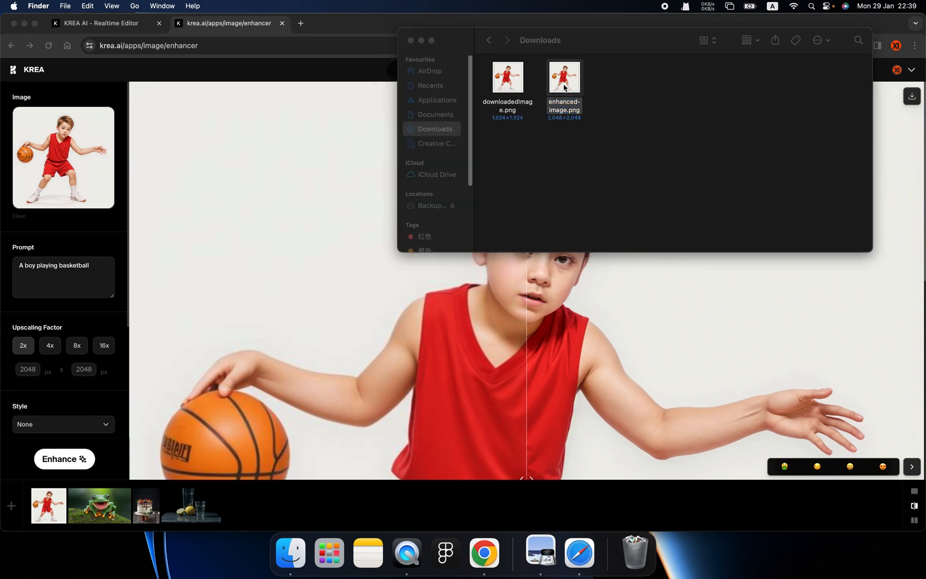
{"action": "double_click", "coordinate": [564, 77]}
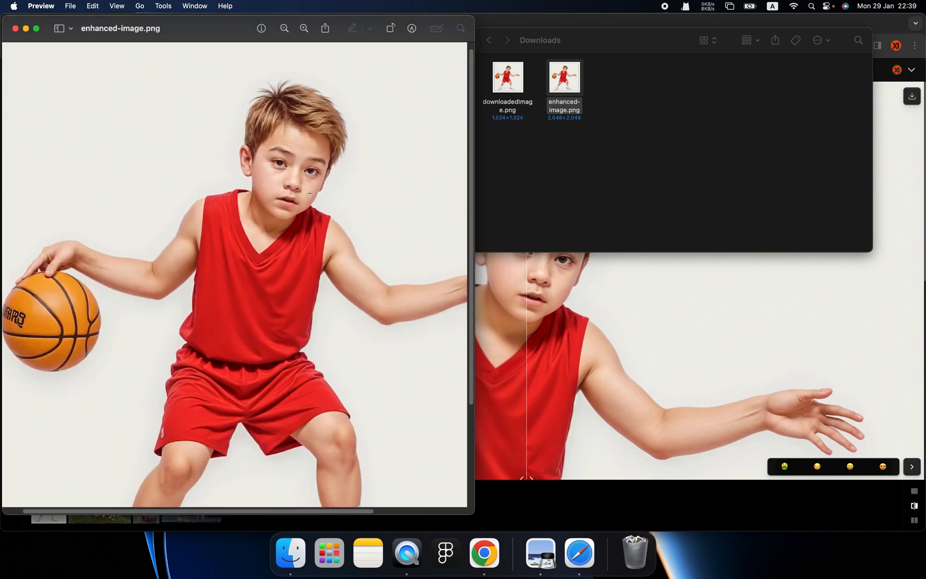
{"action": "scroll", "scroll_direction": "down", "scroll_amount": 3}
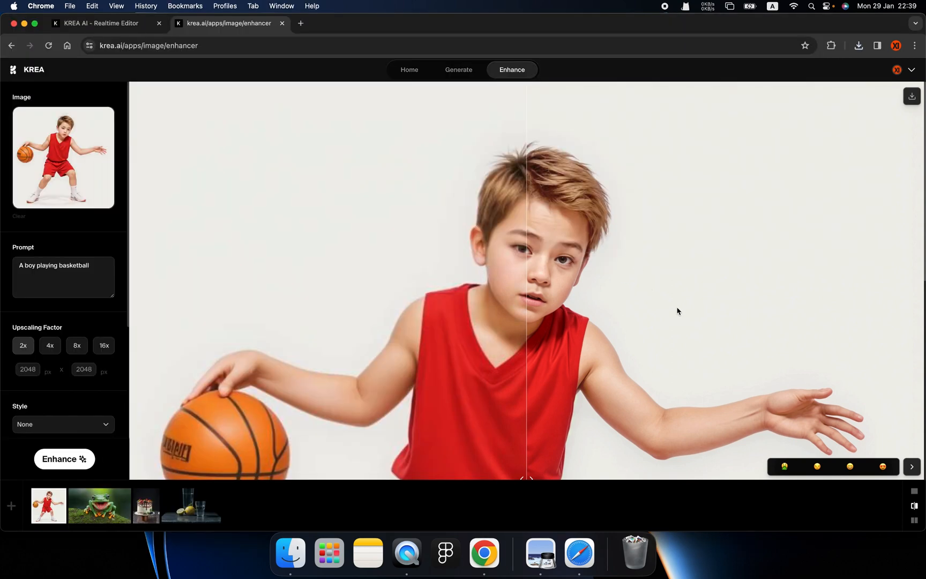
{"action": "mouse_move", "coordinate": [334, 294]}
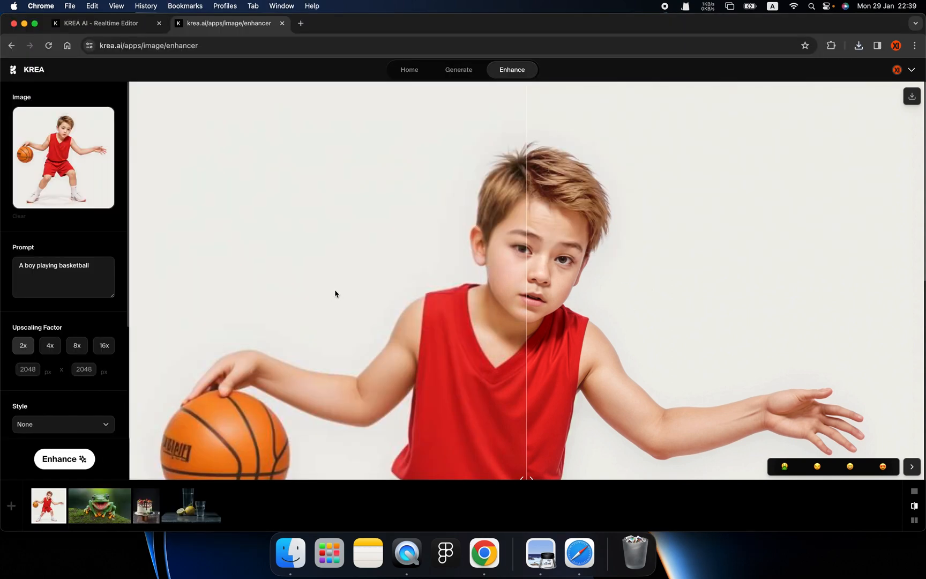
{"action": "mouse_move", "coordinate": [407, 98]}
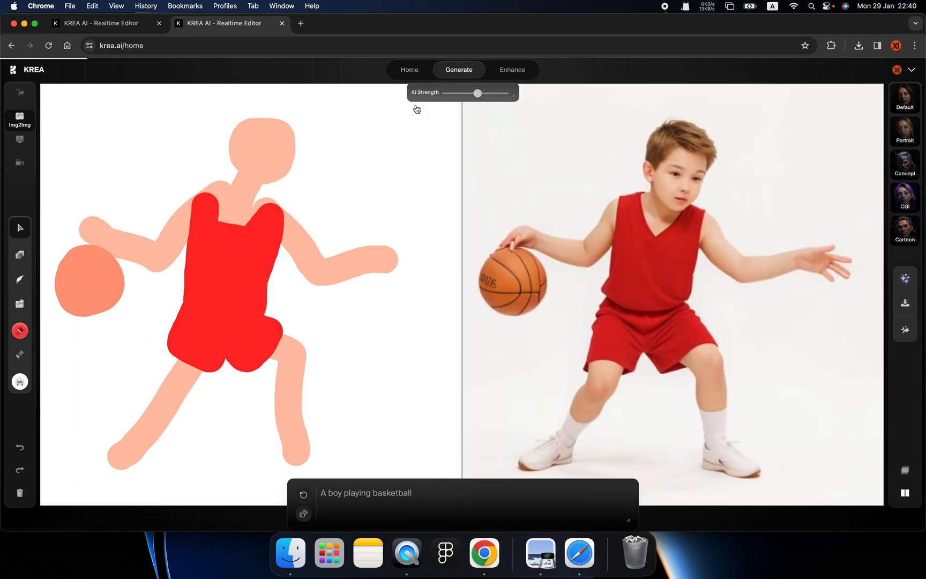
Return to the KREA home page with its Apps and Studio Projects sections
{"action": "left_click", "coordinate": [408, 68]}
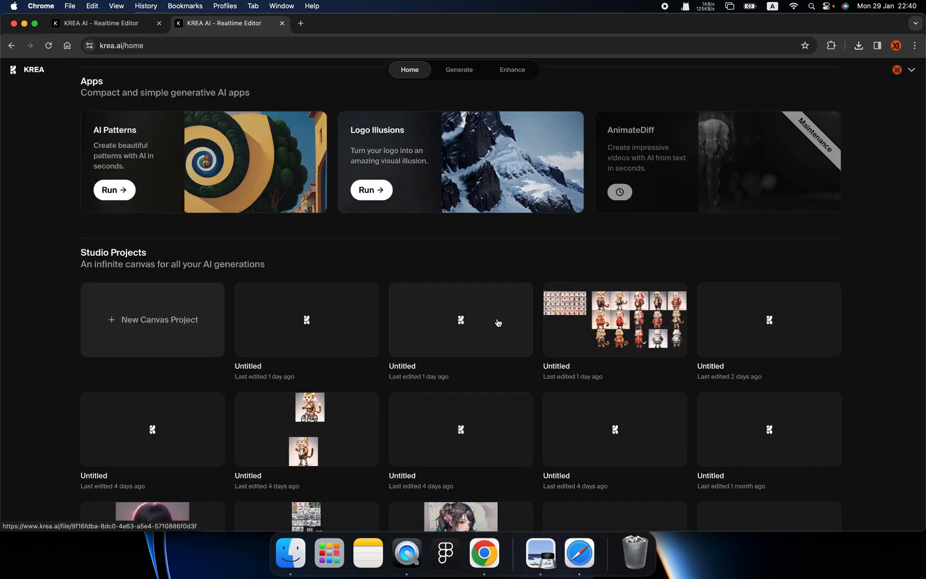